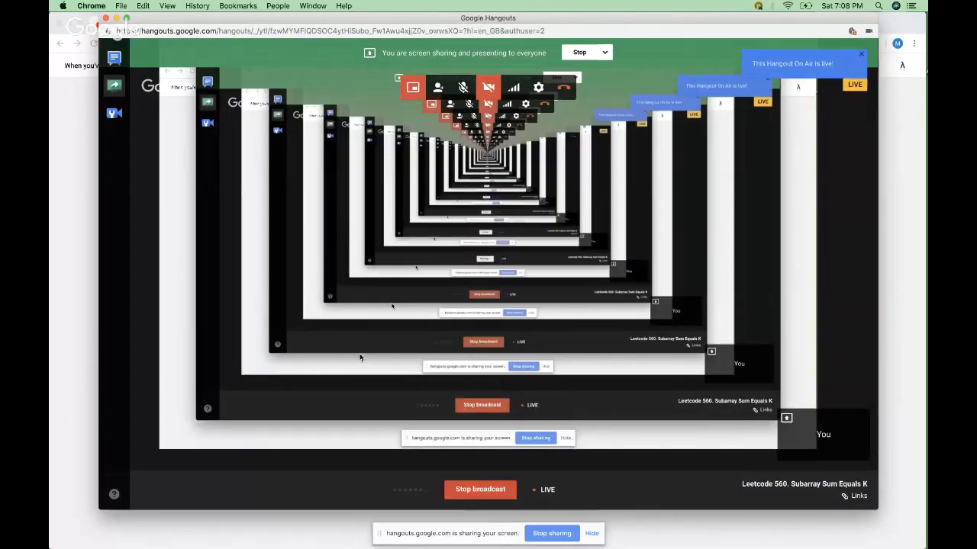
# Switch from the Hangouts broadcast to the LeetCode 'Subarray Sum Equals K' tab.
pyautogui.click(153, 24)
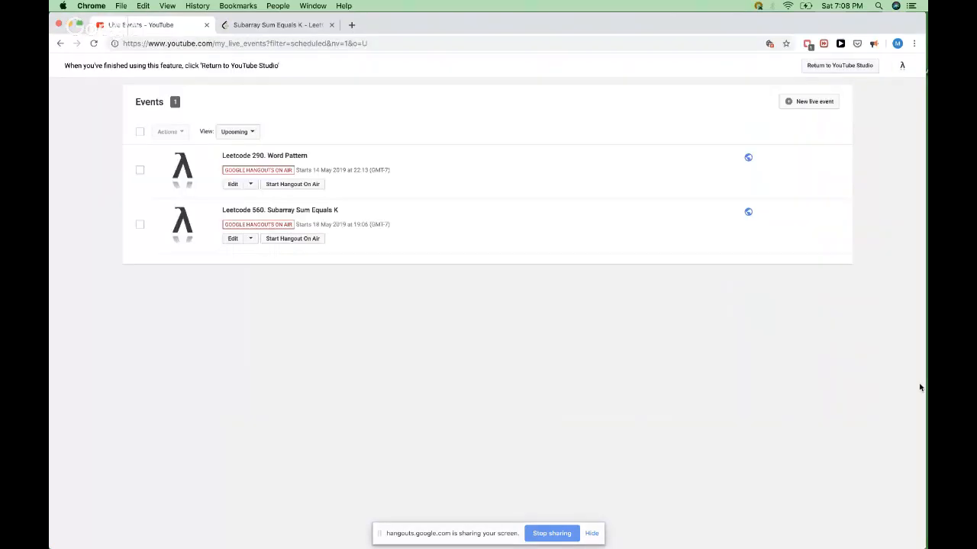
pyautogui.click(274, 25)
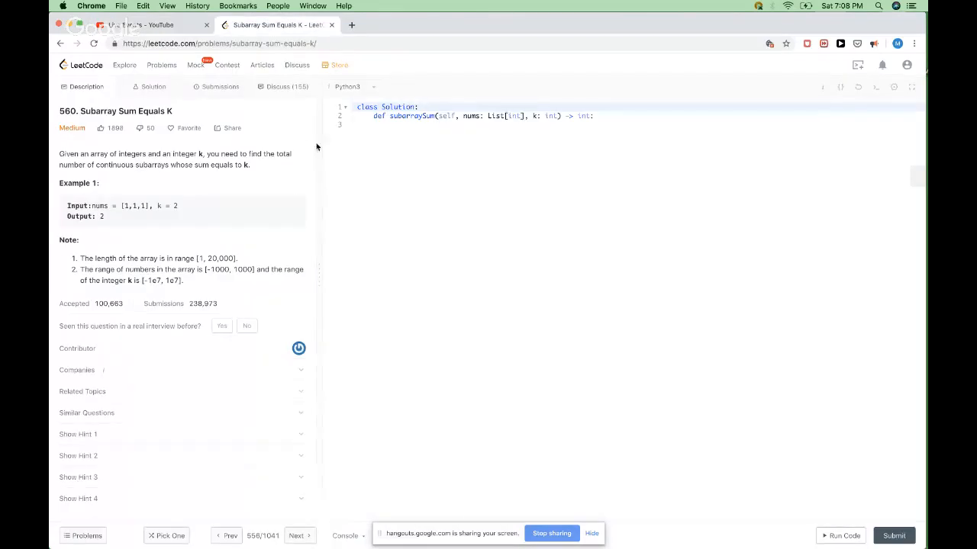
# Zoom the page in and highlight part of the problem statement while reading it.
pyautogui.click(189, 128)
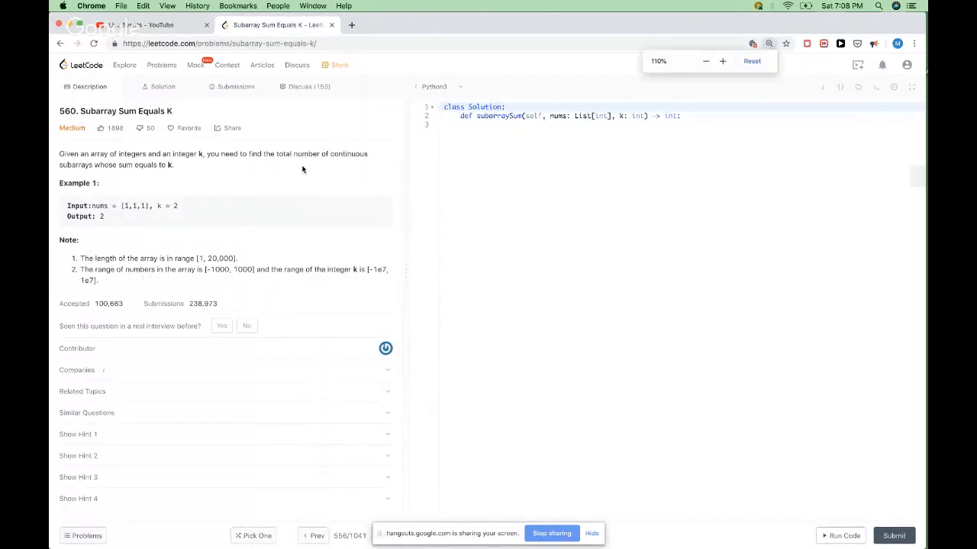
pyautogui.click(721, 61)
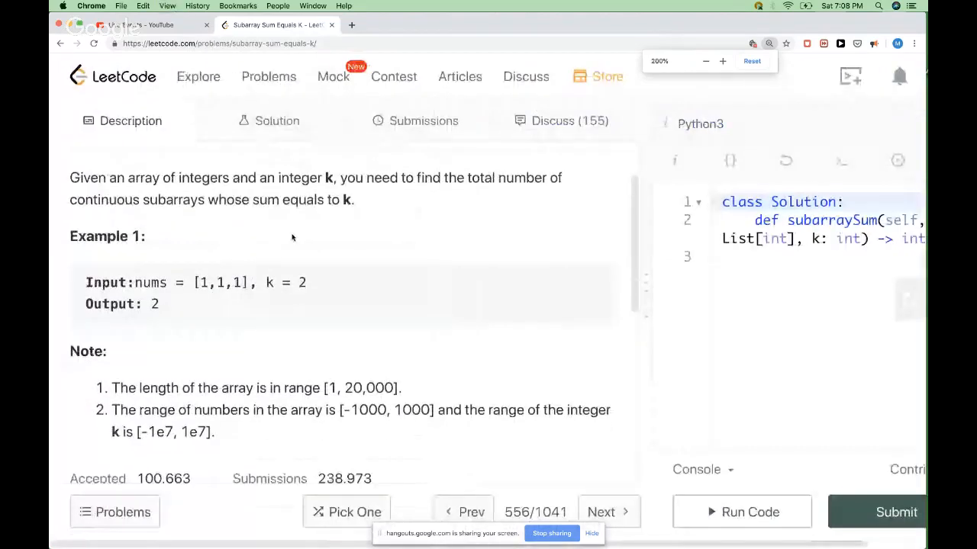
pyautogui.moveTo(201, 177); pyautogui.dragTo(364, 177)
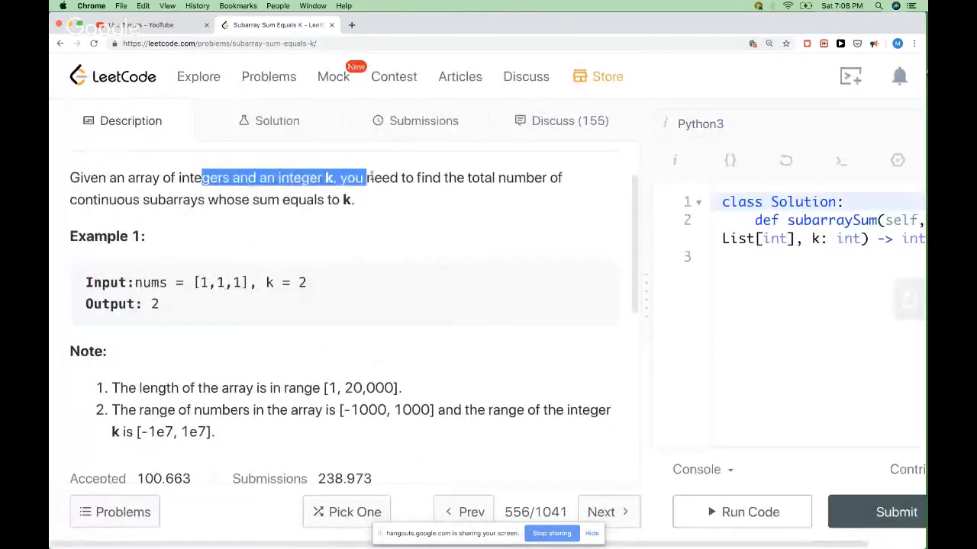
pyautogui.scroll(3)
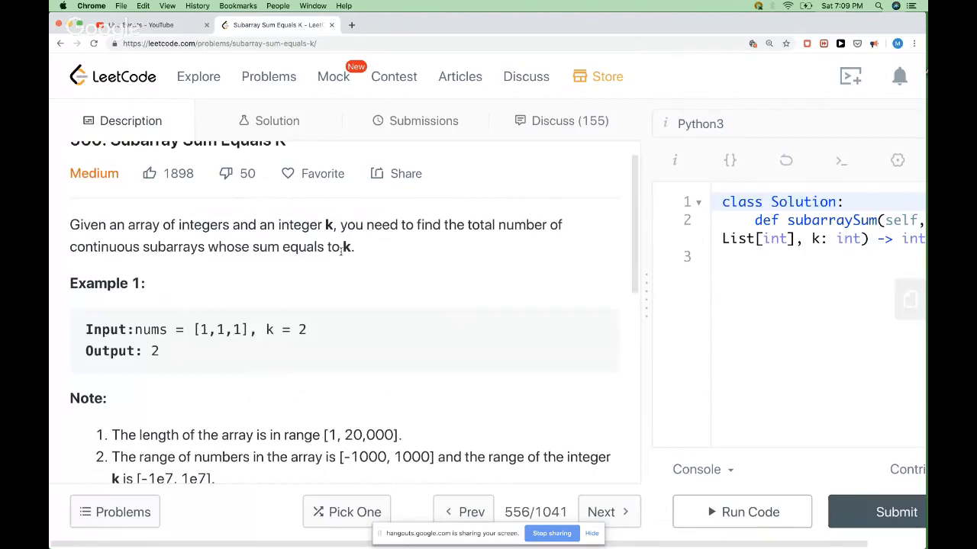
# Expand the Python3 code editor to the full page width.
pyautogui.doubleClick(223, 293)
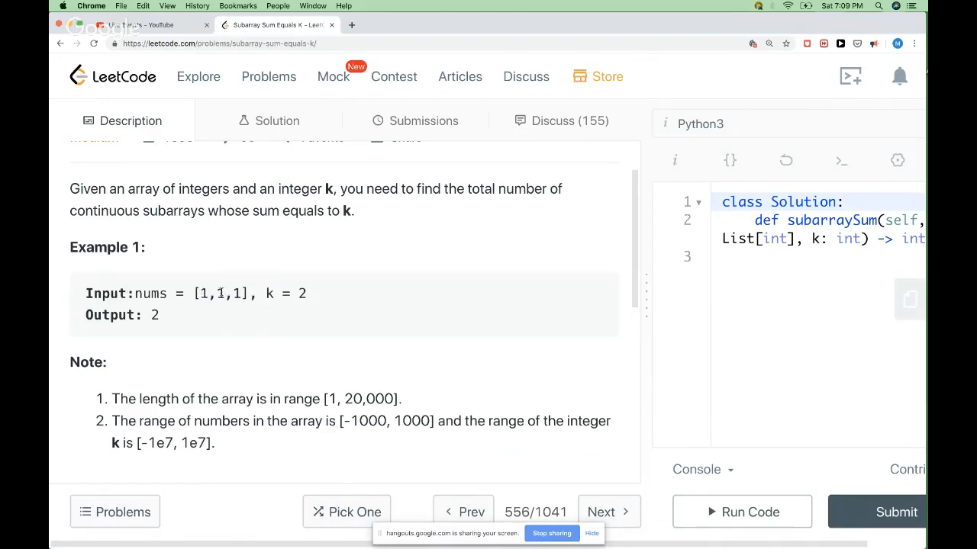
pyautogui.doubleClick(235, 293)
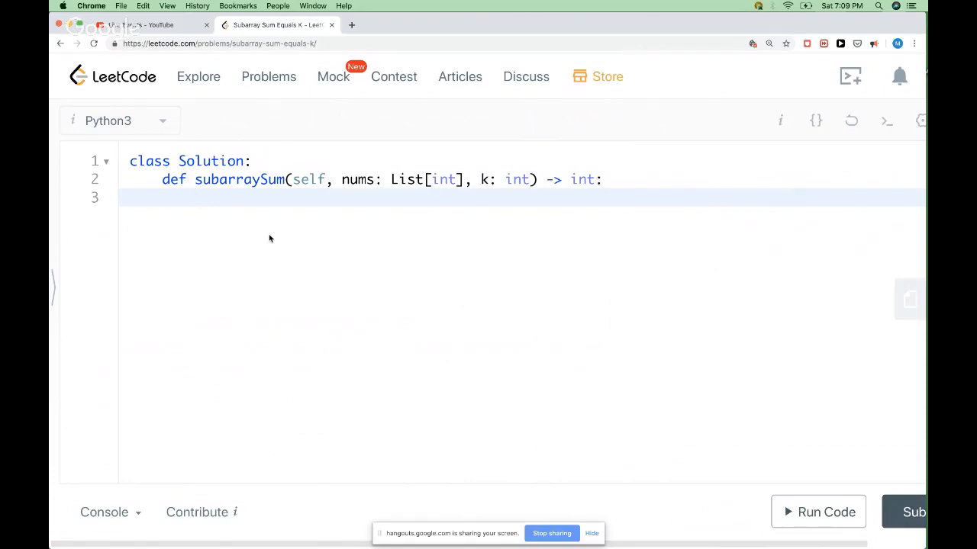
# Write 'n = len(nums)' and a 'prefixSums' line inside subarraySum.
pyautogui.click(195, 198)
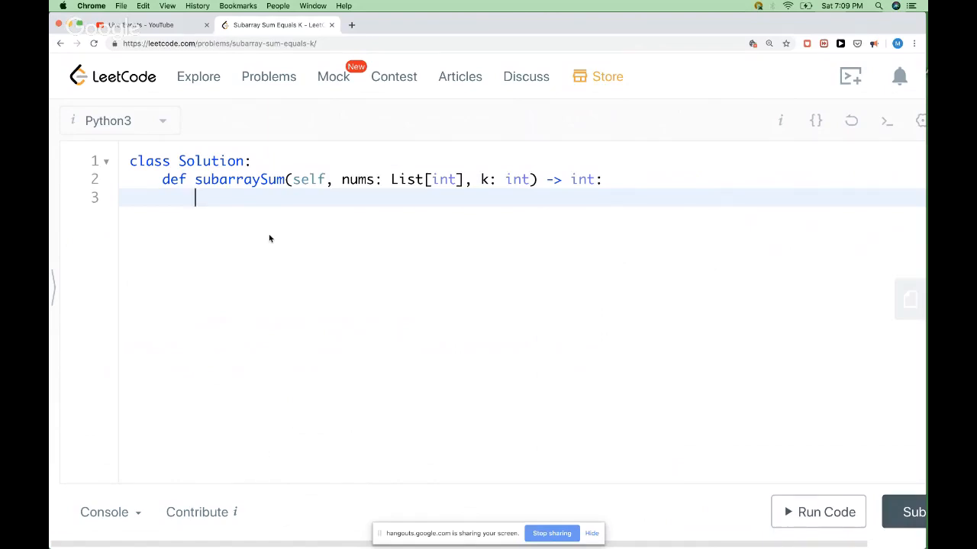
pyautogui.write('n =')
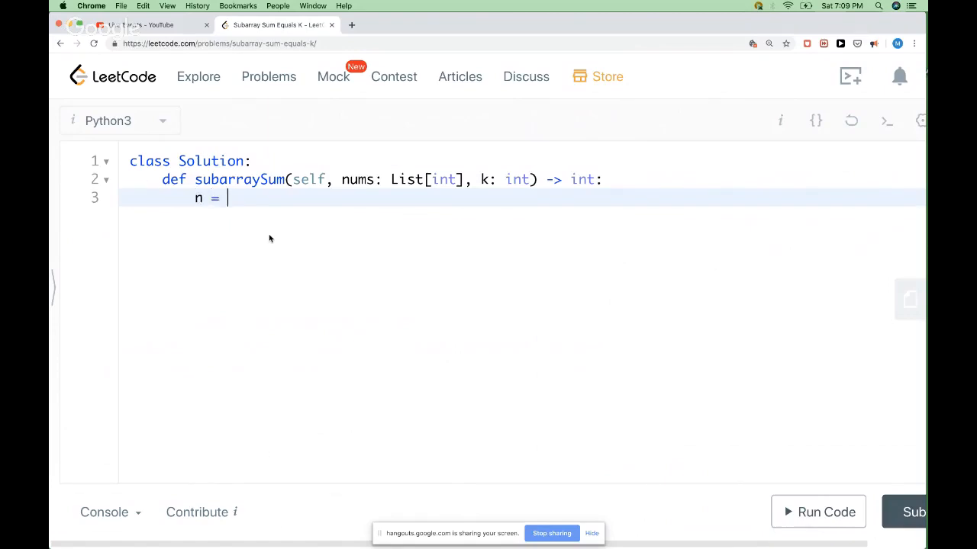
pyautogui.write('len(nums)')
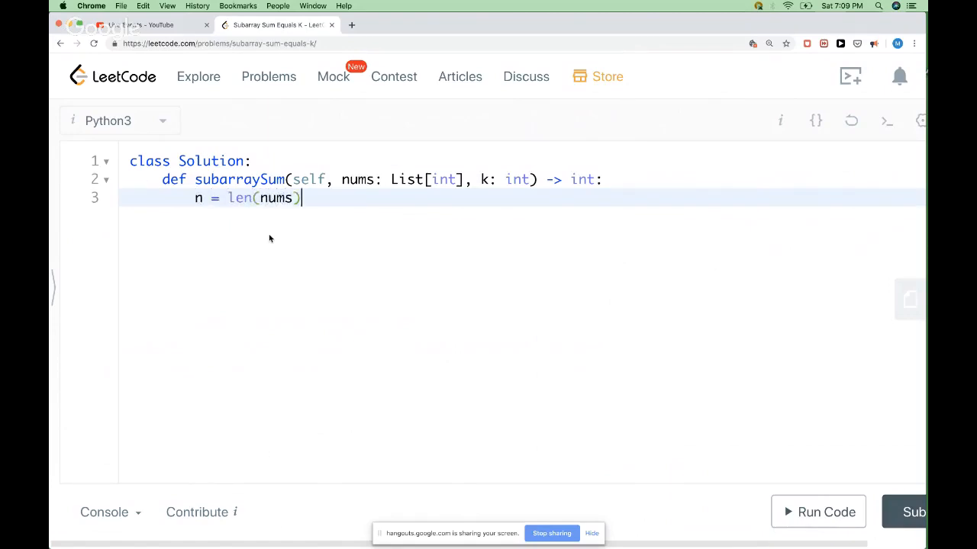
pyautogui.press('Return')
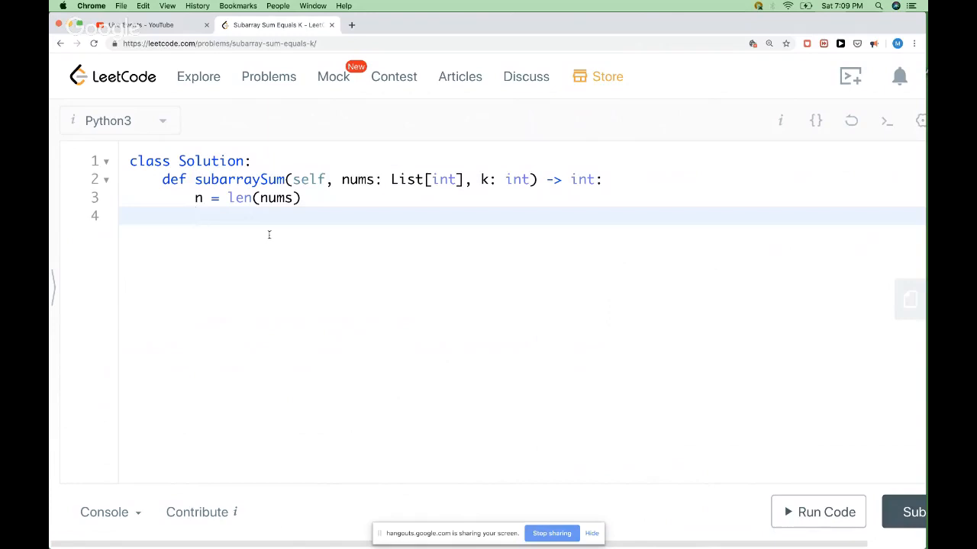
pyautogui.write('prefix')
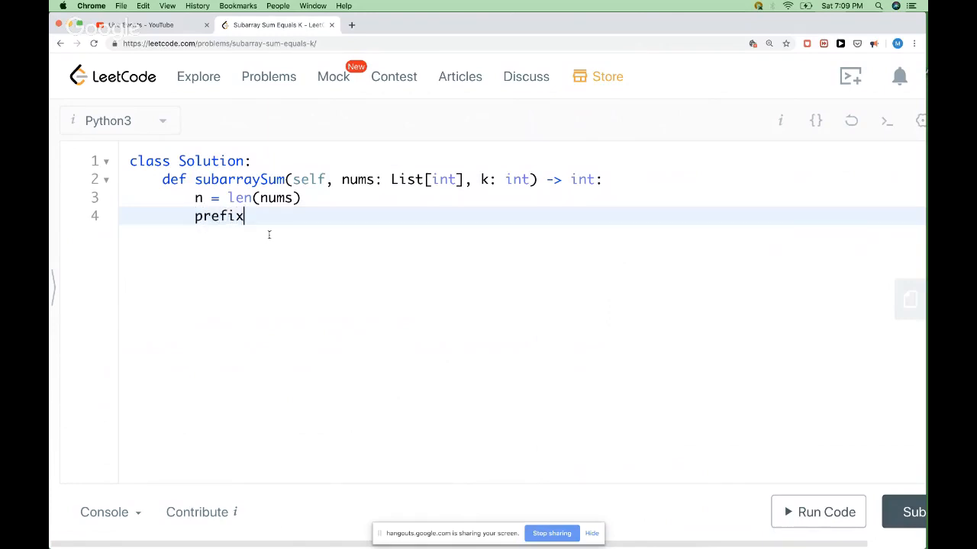
pyautogui.write('Sums')
pyautogui.write('[')
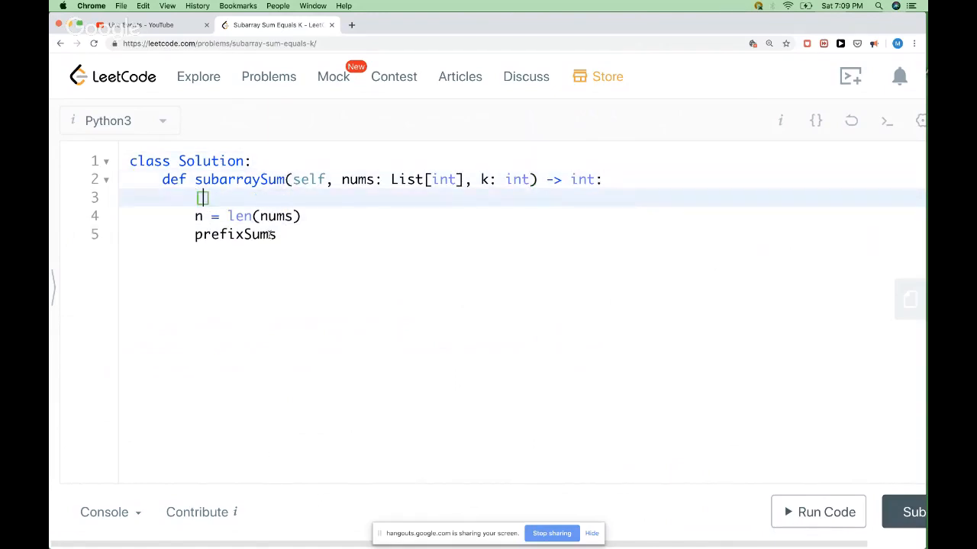
# Start a ''' docstring with the example array [1,2,3,4,5] and a ^ marker.
pyautogui.write("'''")
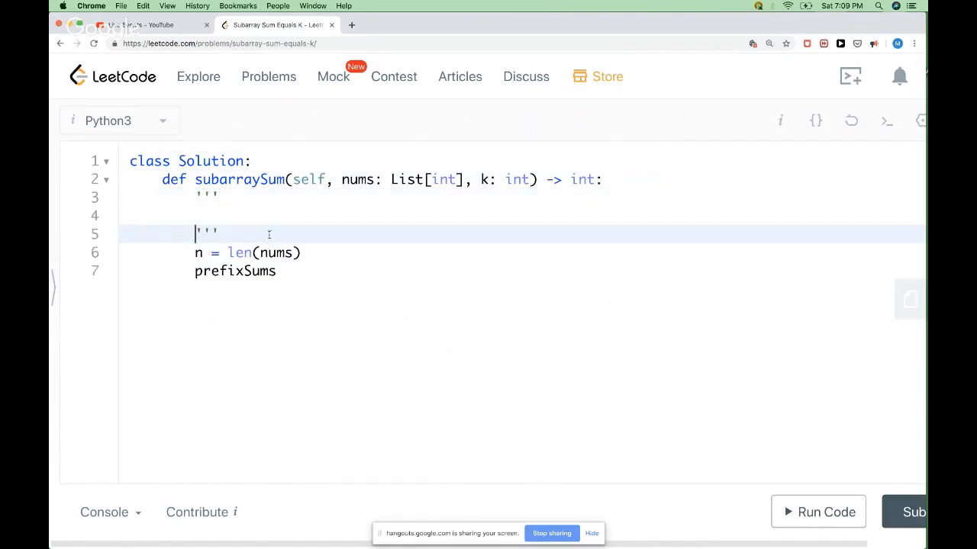
pyautogui.write('[1,2,3,')
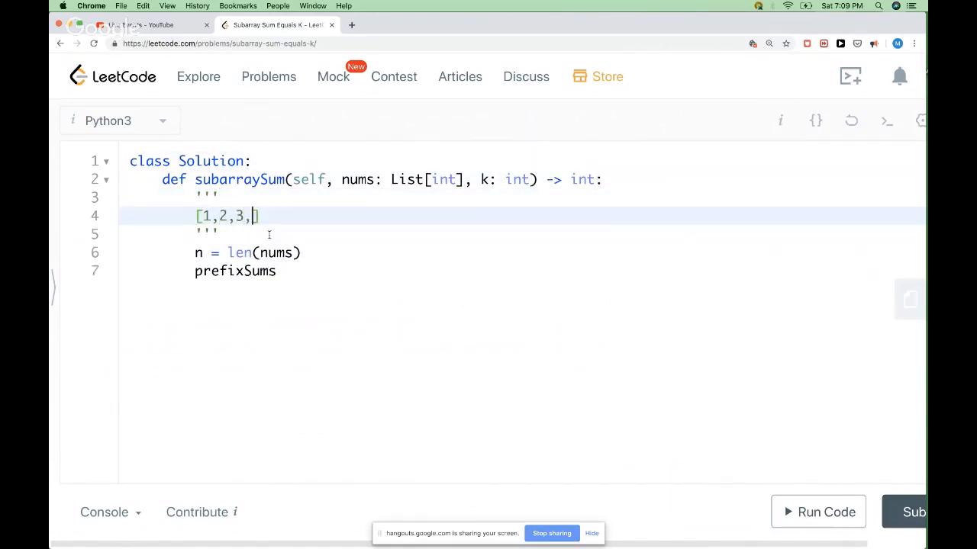
pyautogui.write('4,4')
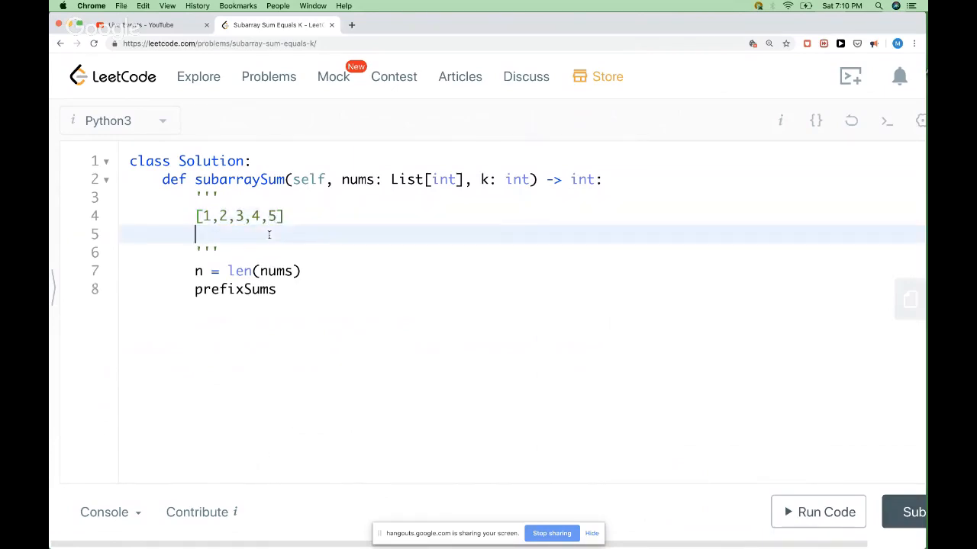
pyautogui.write('^ .')
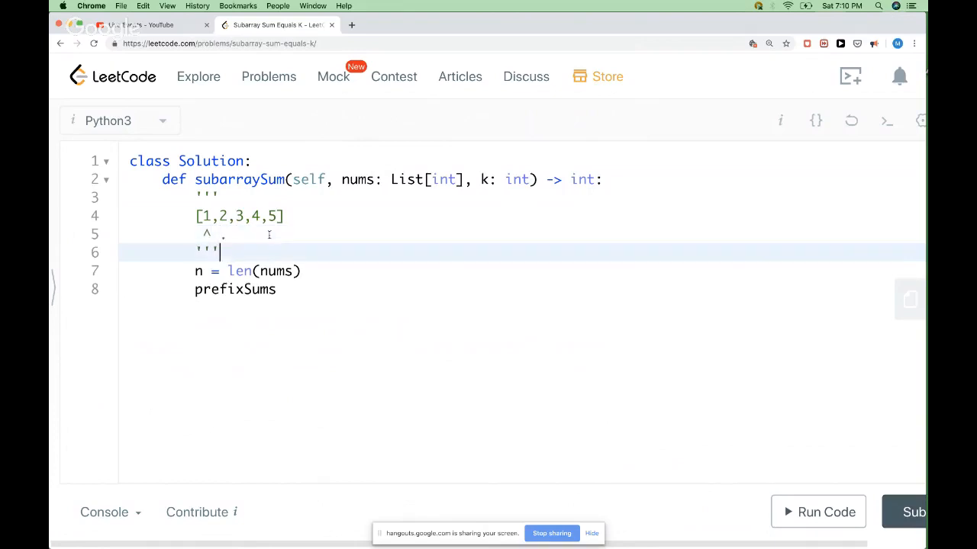
pyautogui.press('Return')
pyautogui.write('[')
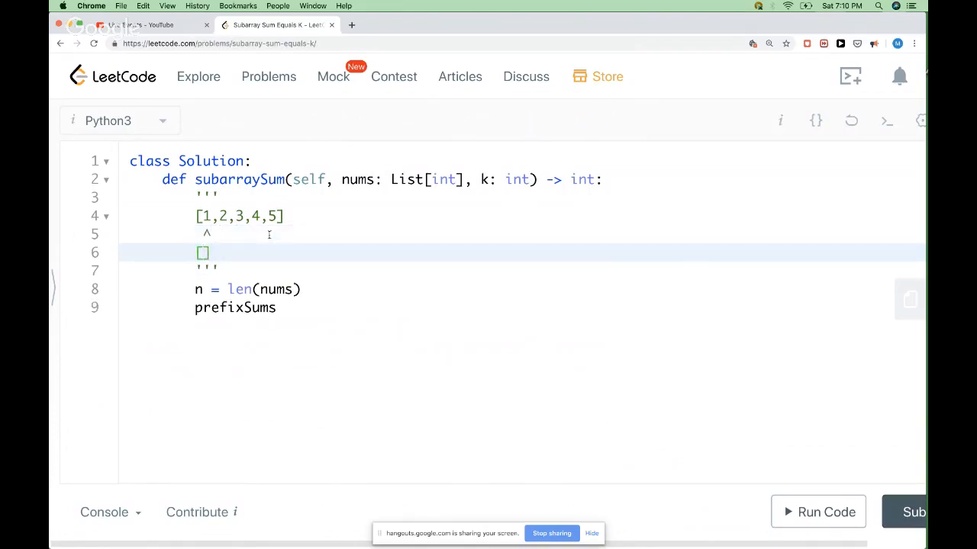
# Add its prefix sums [1,3,6,10,15] to the docstring and return to the prefixSums line.
pyautogui.write('[1,')
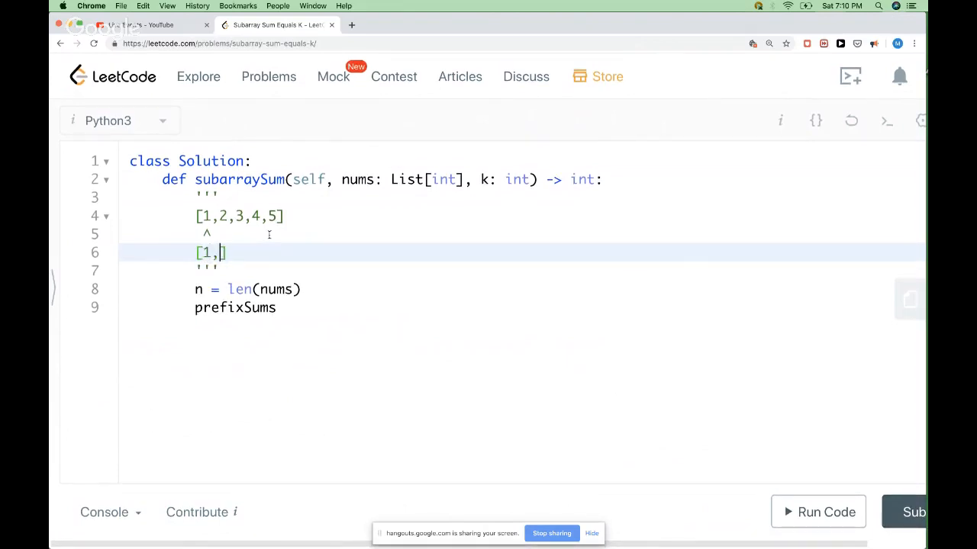
pyautogui.write('3,')
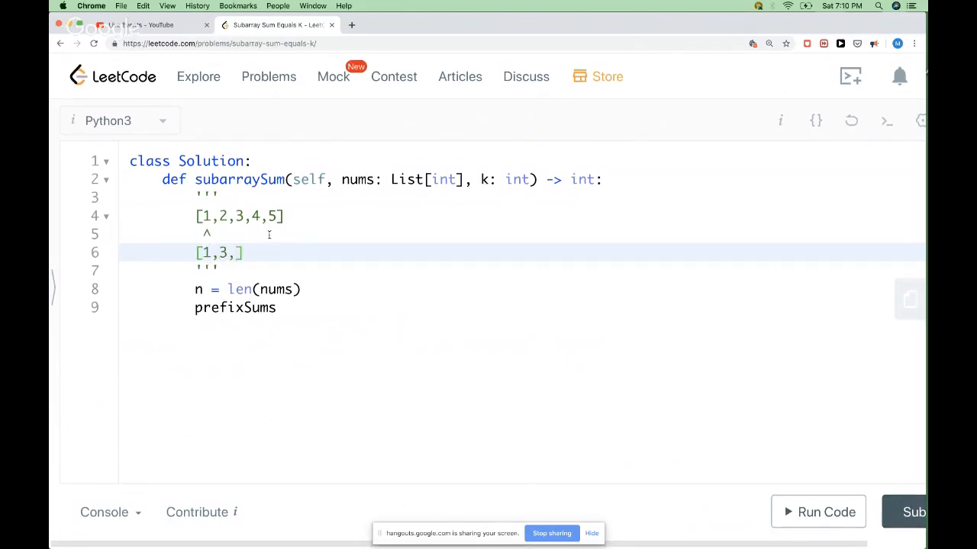
pyautogui.write('6,10,')
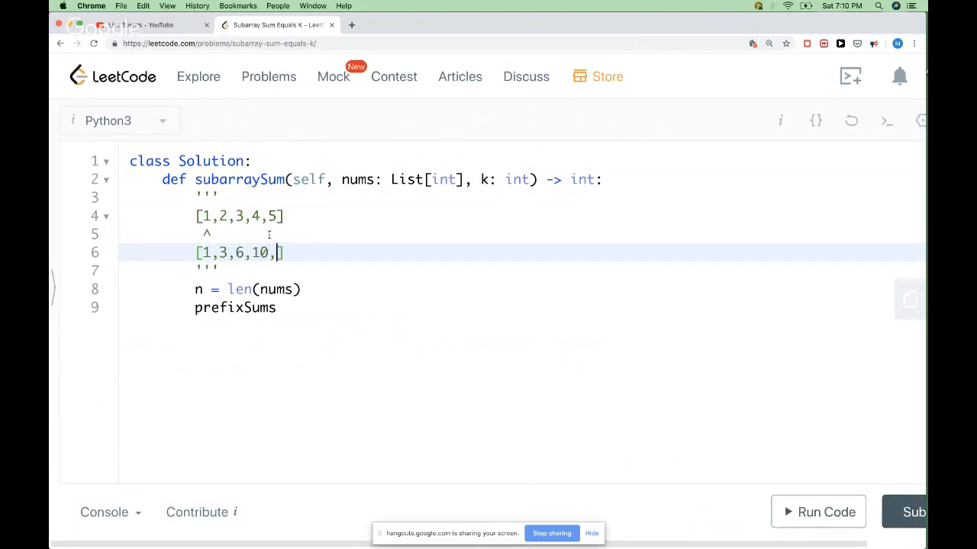
pyautogui.write('15')
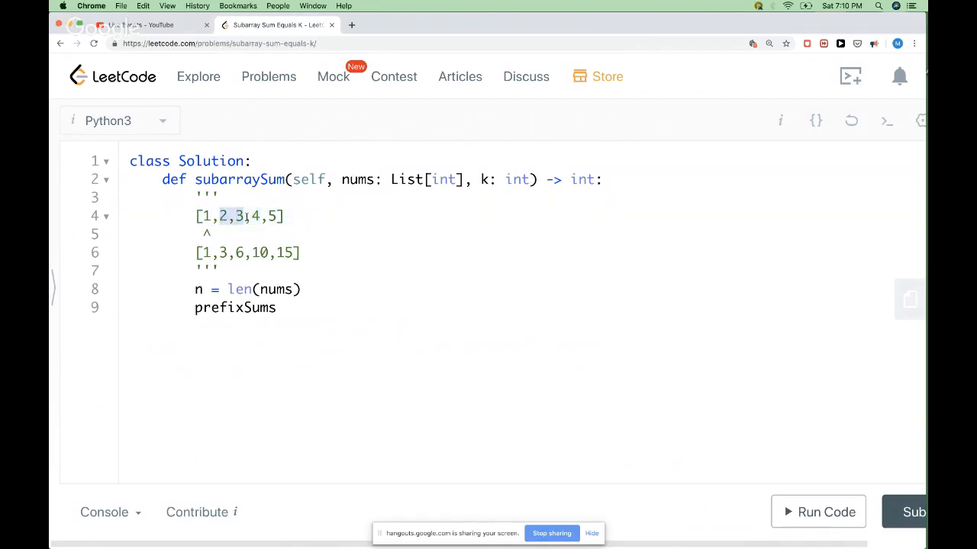
pyautogui.click(262, 254)
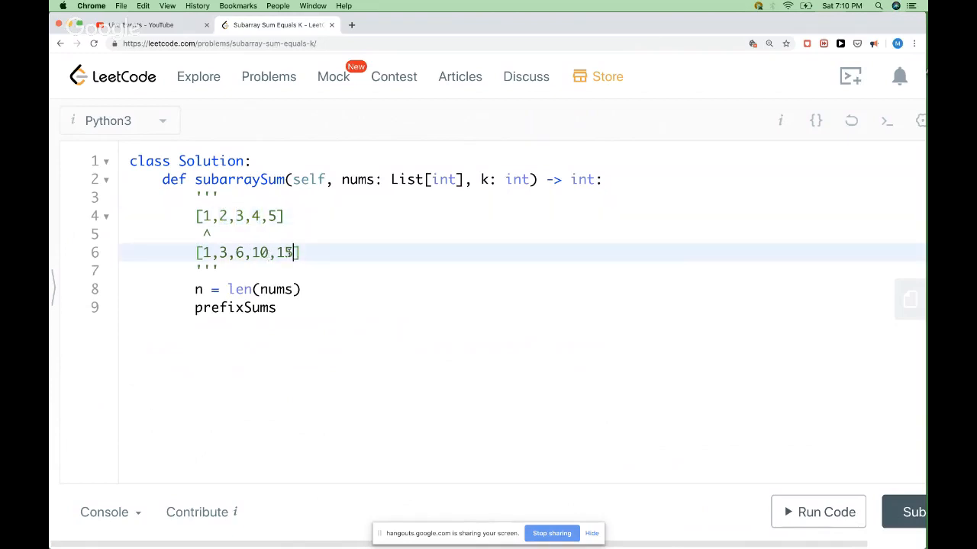
pyautogui.doubleClick(260, 254)
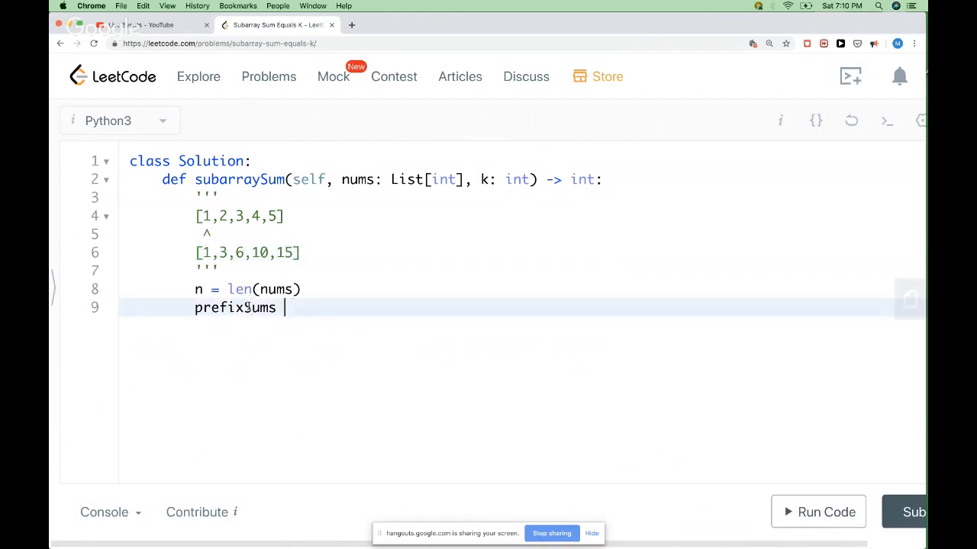
# Write 'prefixSums, count = [0 for i in range(n + 1)], 0' and prepend 0 to the example prefix sums.
pyautogui.write('=')
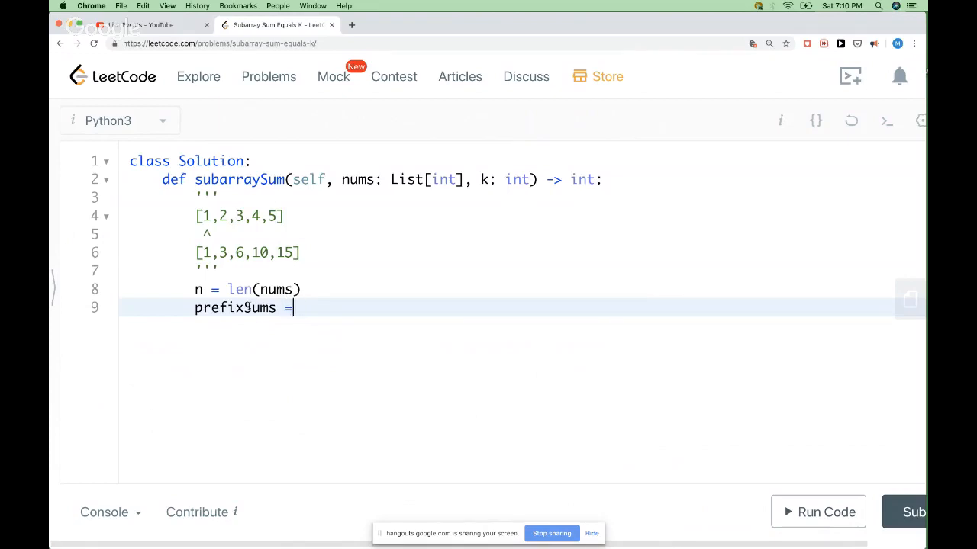
pyautogui.write(',')
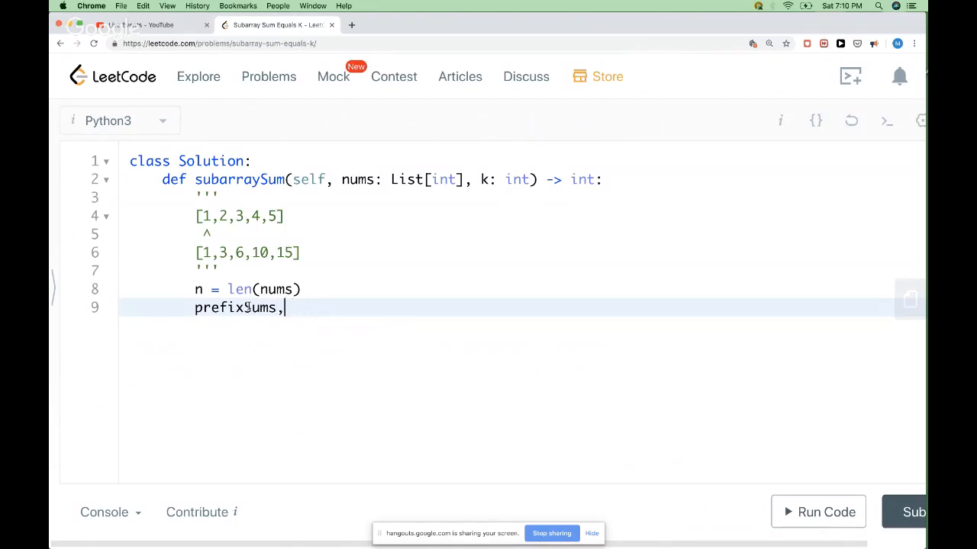
pyautogui.write('= [0 for i')
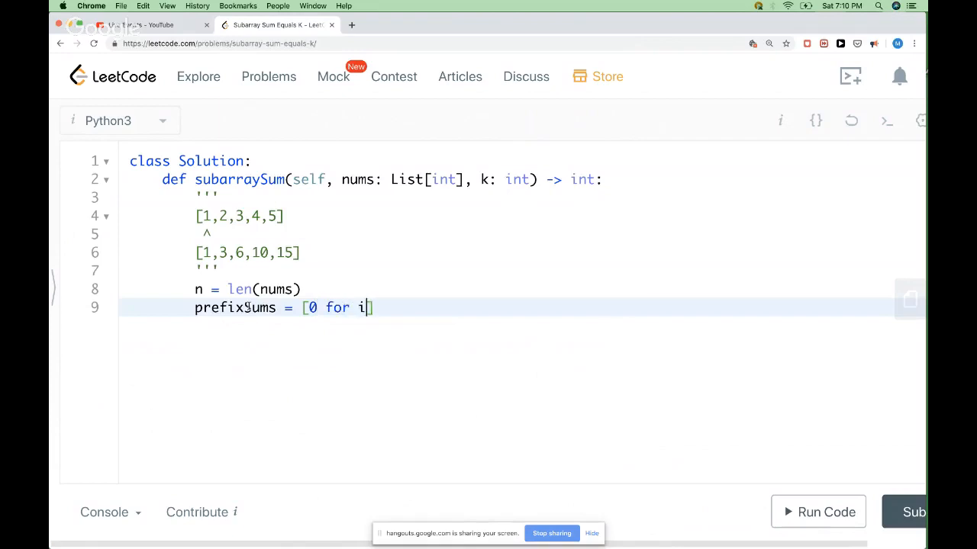
pyautogui.write('in range(n )')
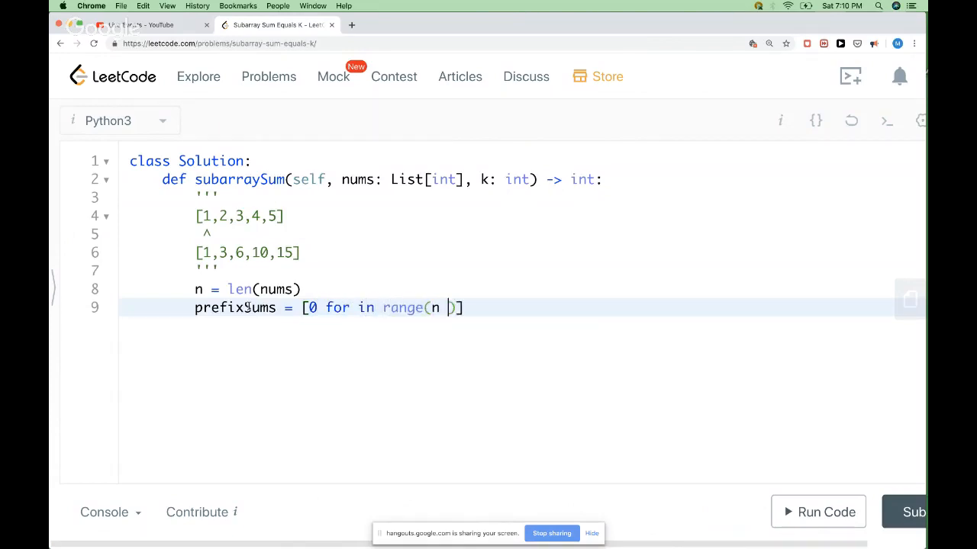
pyautogui.write('+ 1')
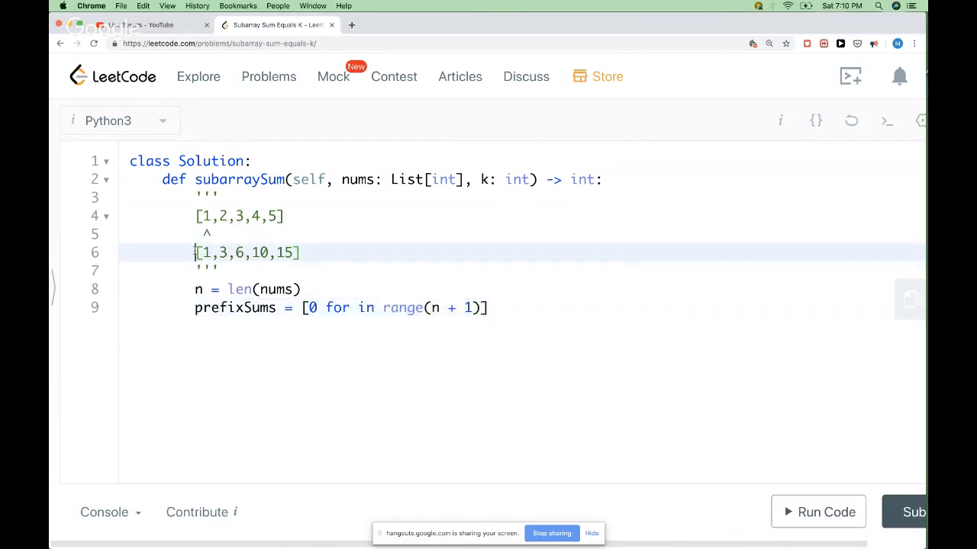
pyautogui.write('0,')
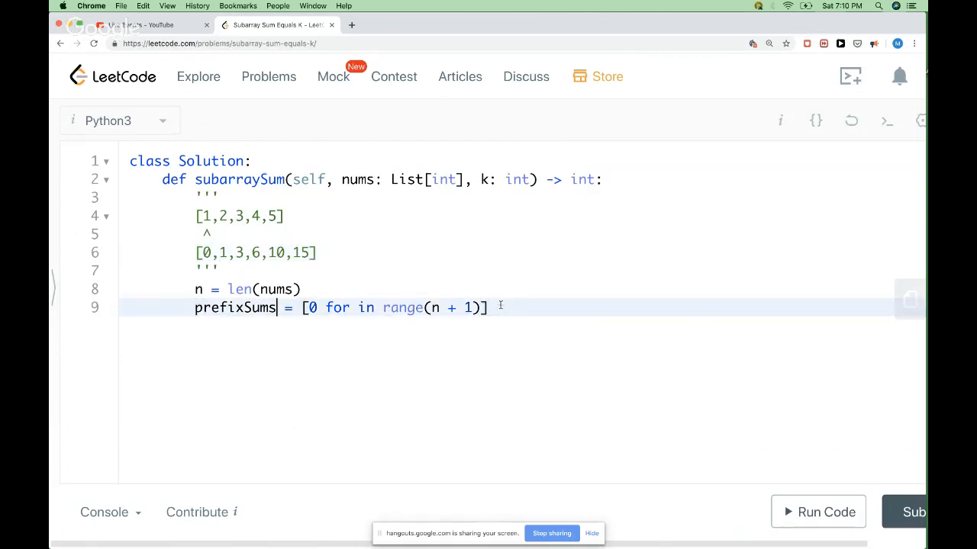
pyautogui.write(', count')
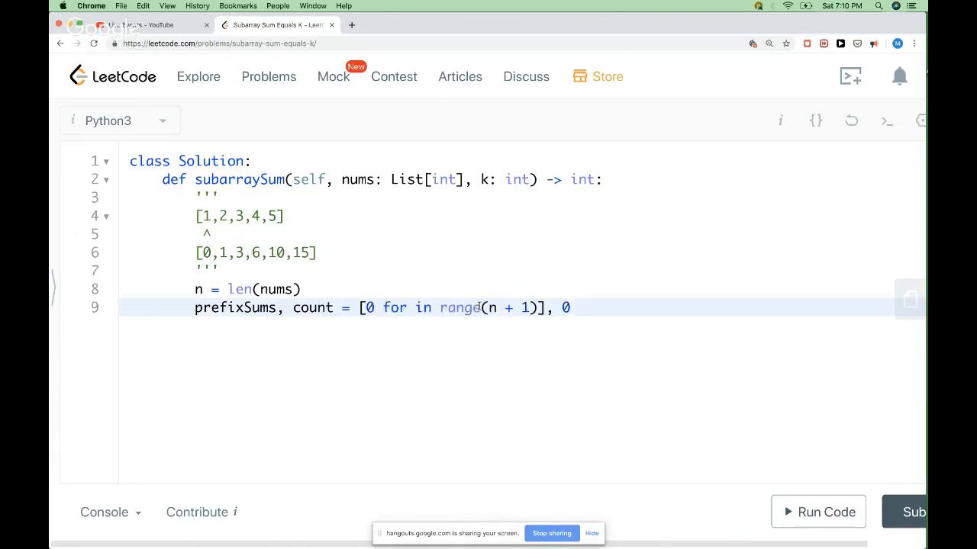
pyautogui.press('Return')
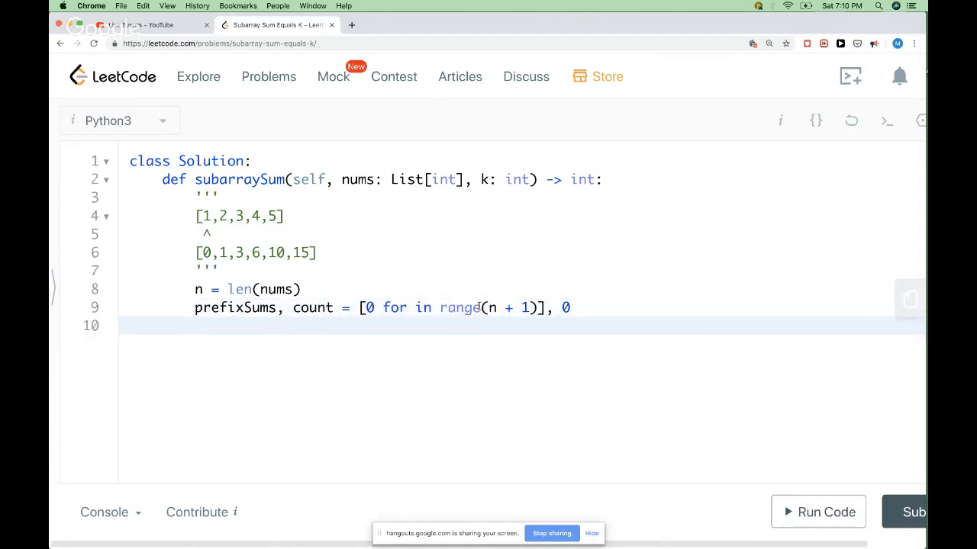
# Write the loop header 'for i in range(1, n + 1):'.
pyautogui.write('fior')
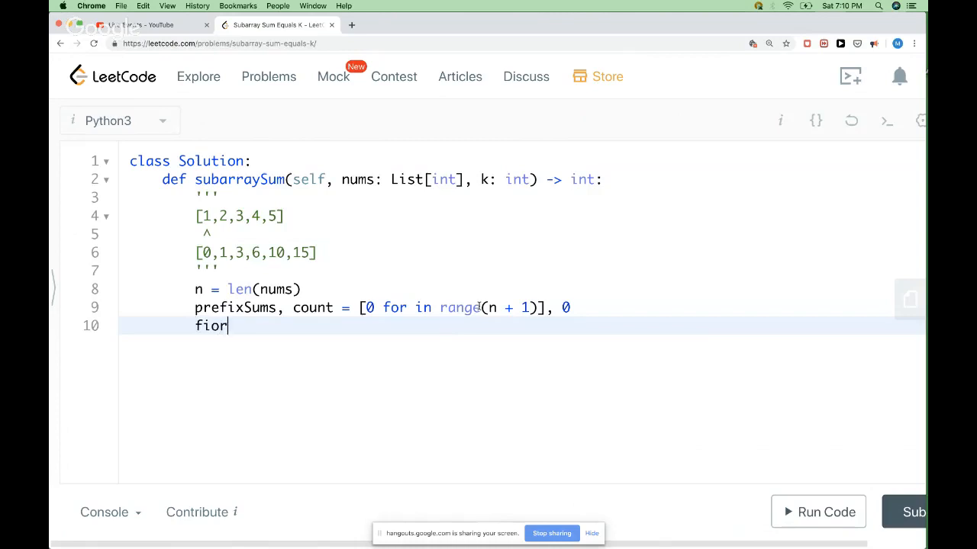
pyautogui.press('Backspace')
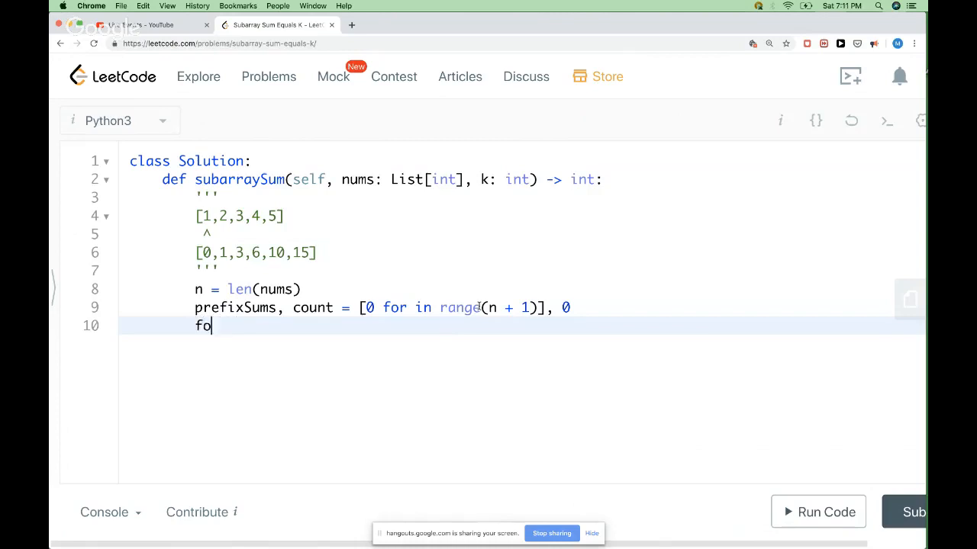
pyautogui.write('r i .')
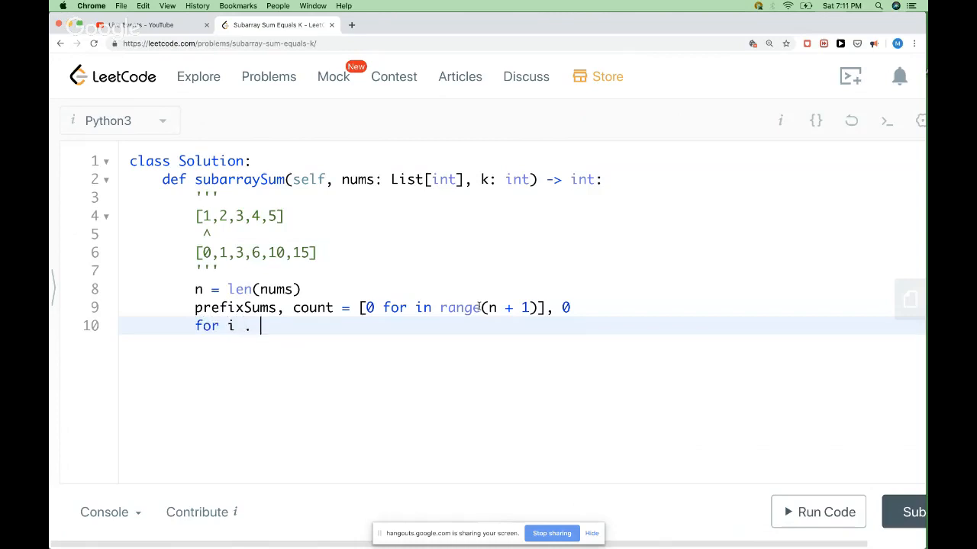
pyautogui.write('i')
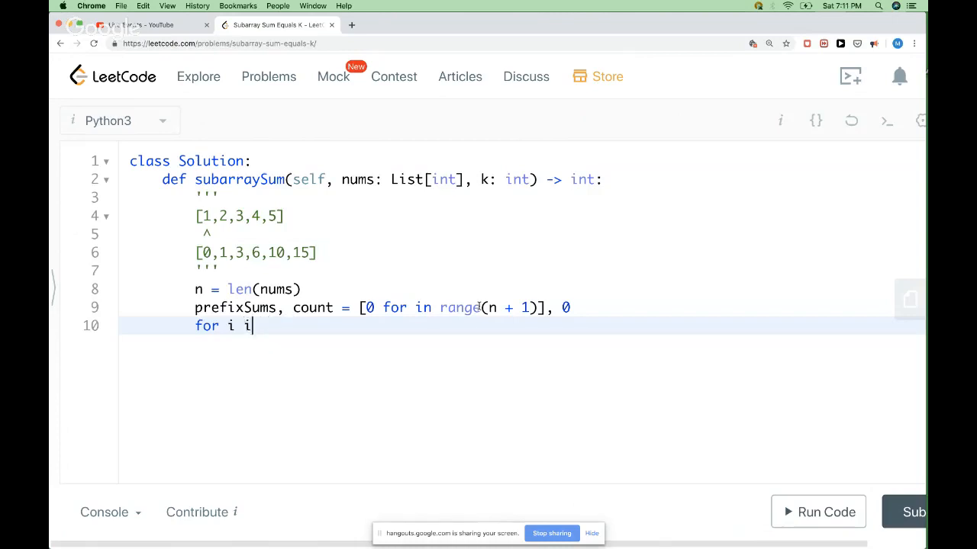
pyautogui.write('n ran')
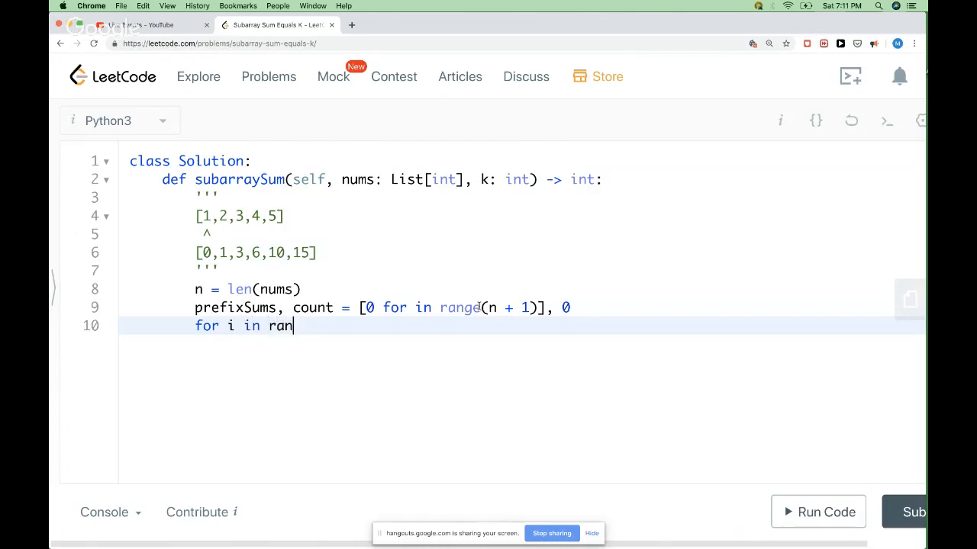
pyautogui.write('ge(')
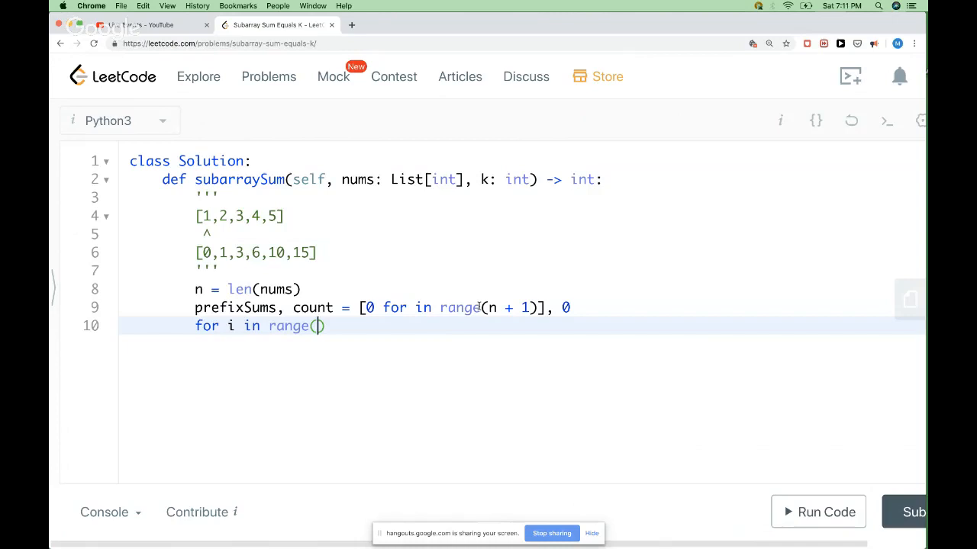
pyautogui.write('1')
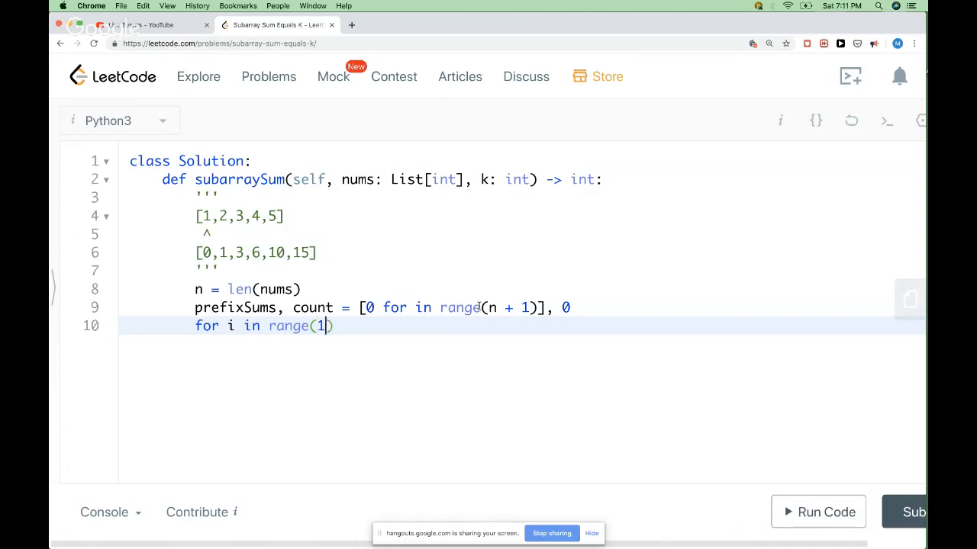
pyautogui.write(', n + 1')
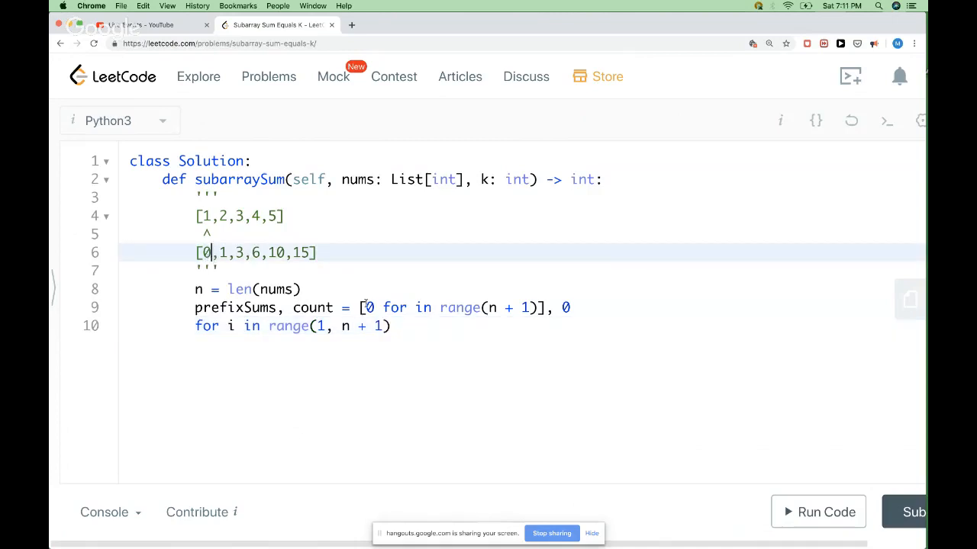
pyautogui.write(':')
pyautogui.press('Return')
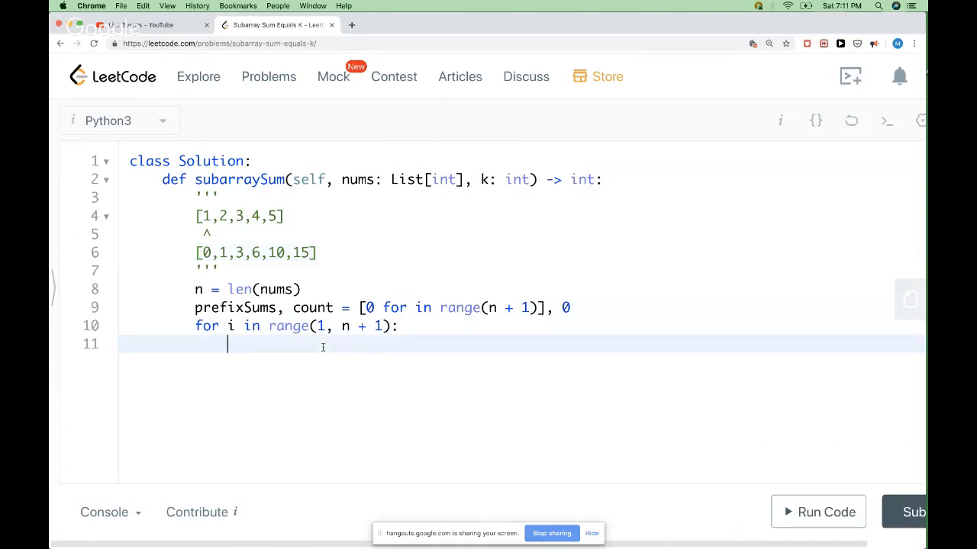
# Write the body 'prefixSums[i] = prefixSums[i - 1] + nums[i - 1]' and fix the nums typo.
pyautogui.write('[r')
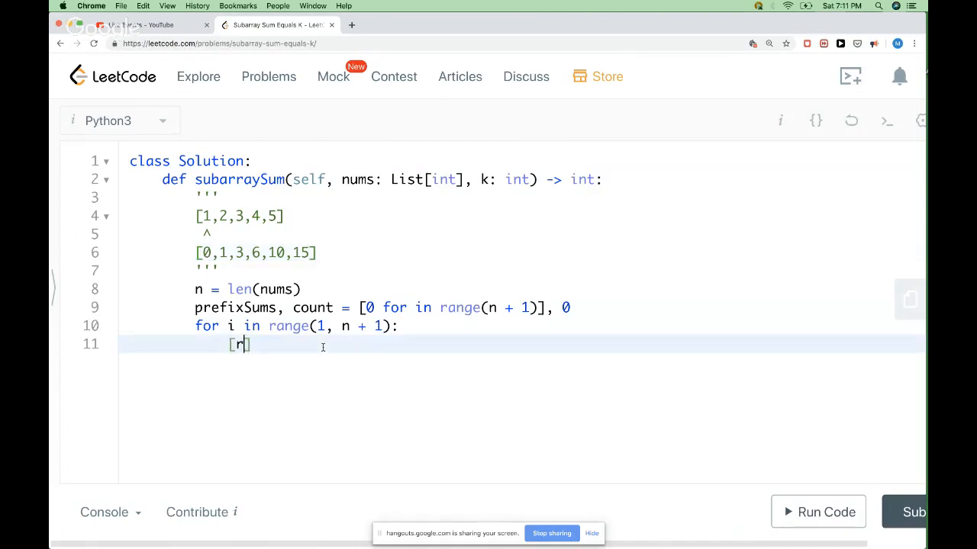
pyautogui.write('prefixSU')
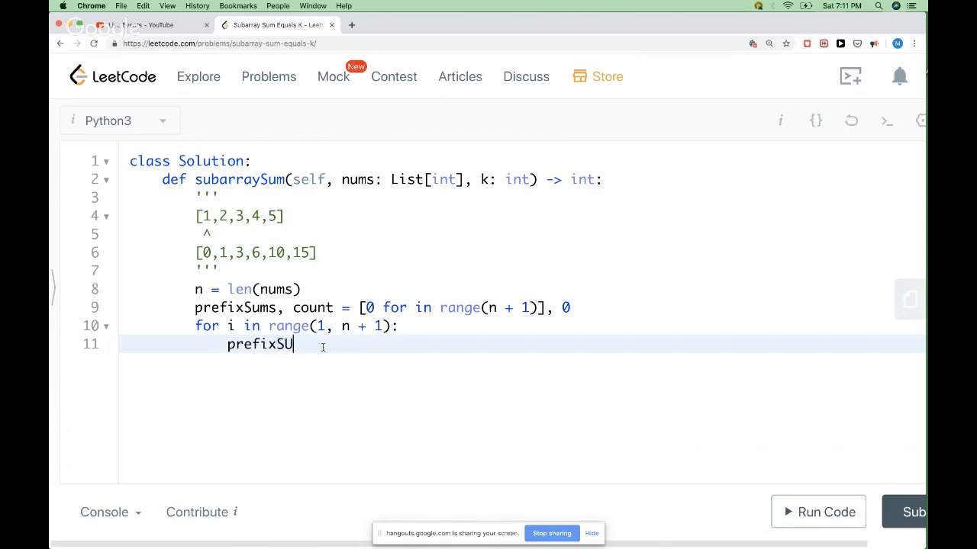
pyautogui.write('ms[i')
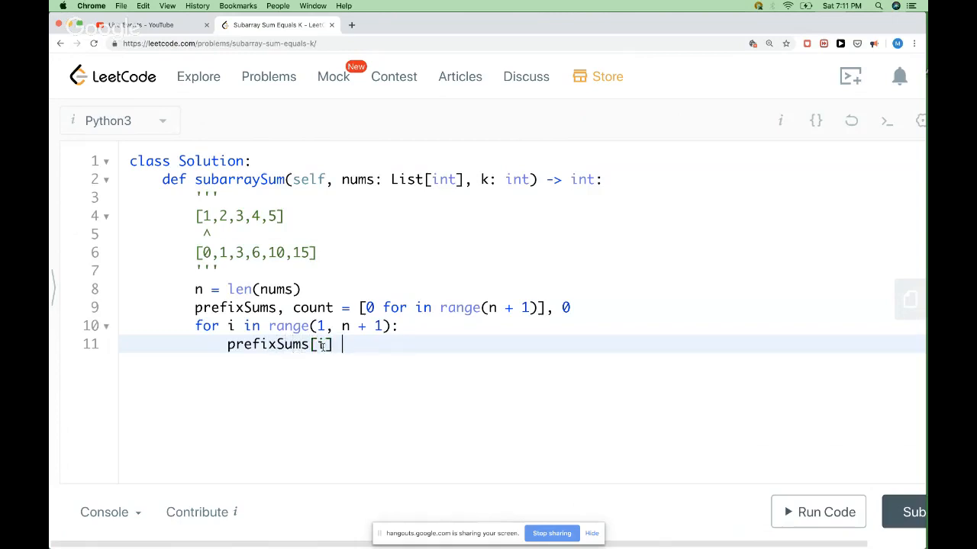
pyautogui.write('= sum')
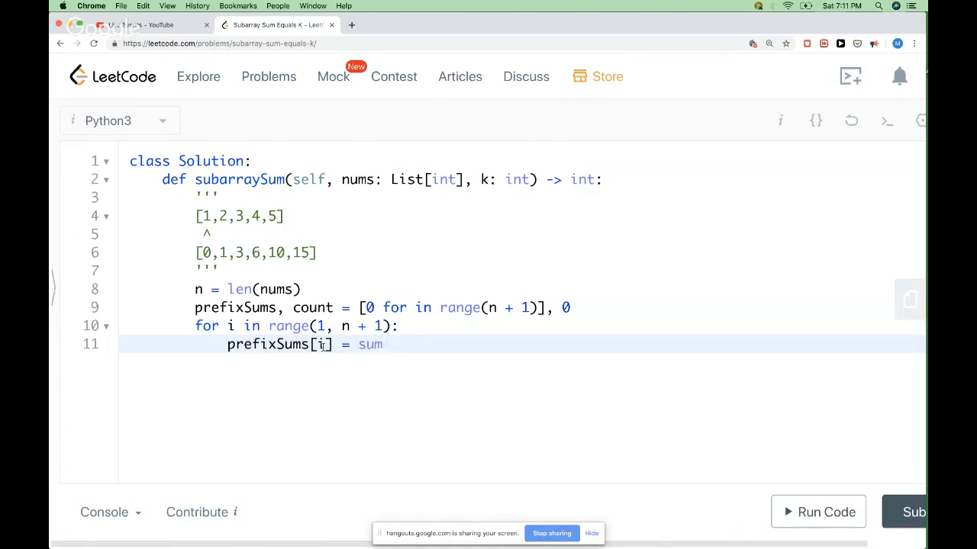
pyautogui.write('prefix')
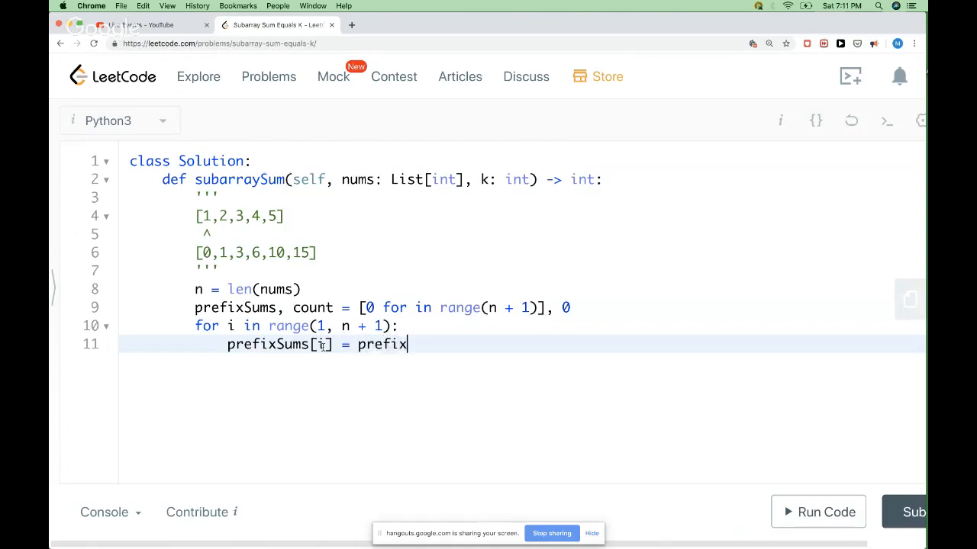
pyautogui.write('Sums[i]')
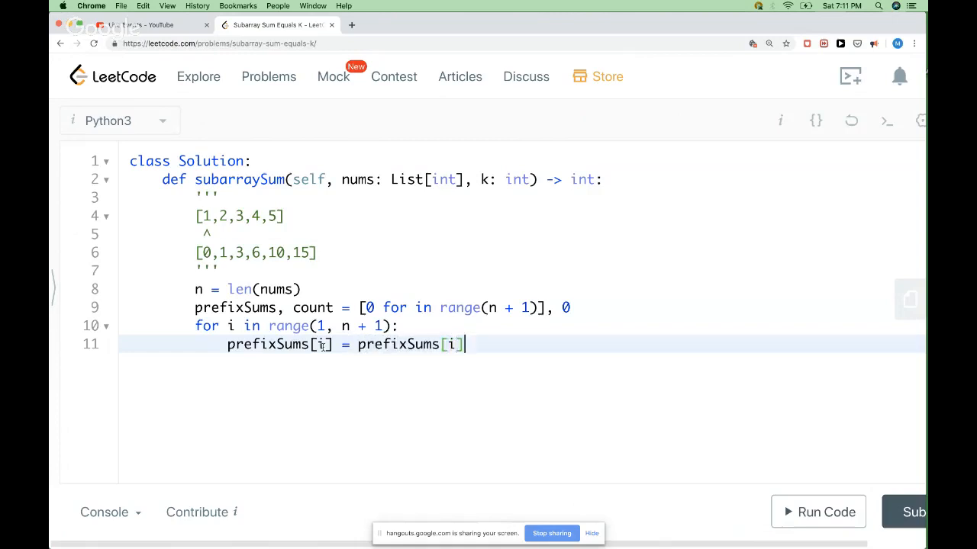
pyautogui.write('+ nums')
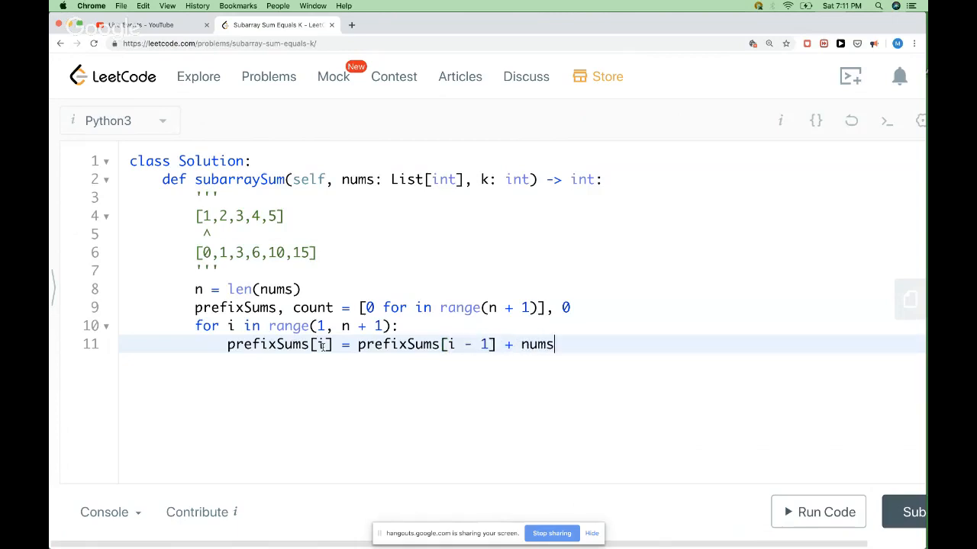
pyautogui.write('p[i-1]')
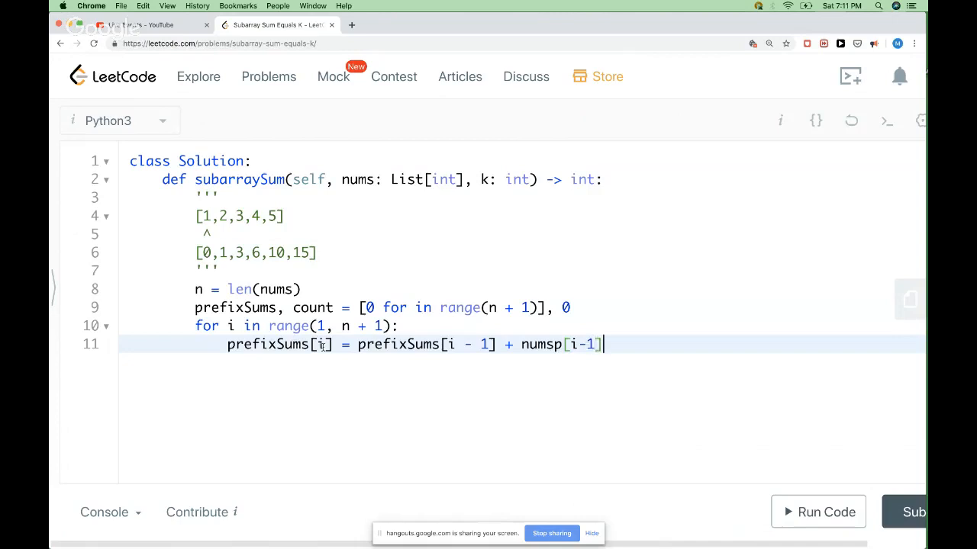
pyautogui.doubleClick(583, 345)
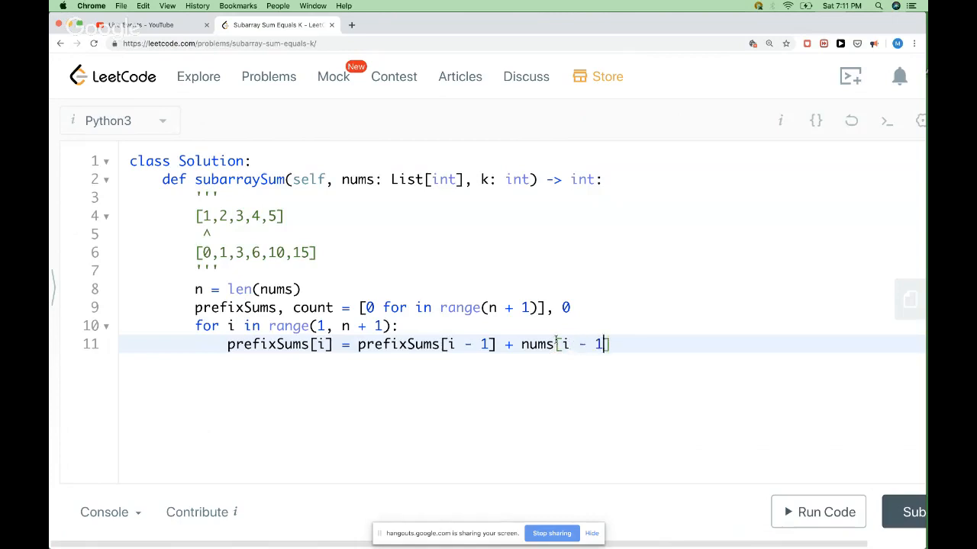
pyautogui.press('Return')
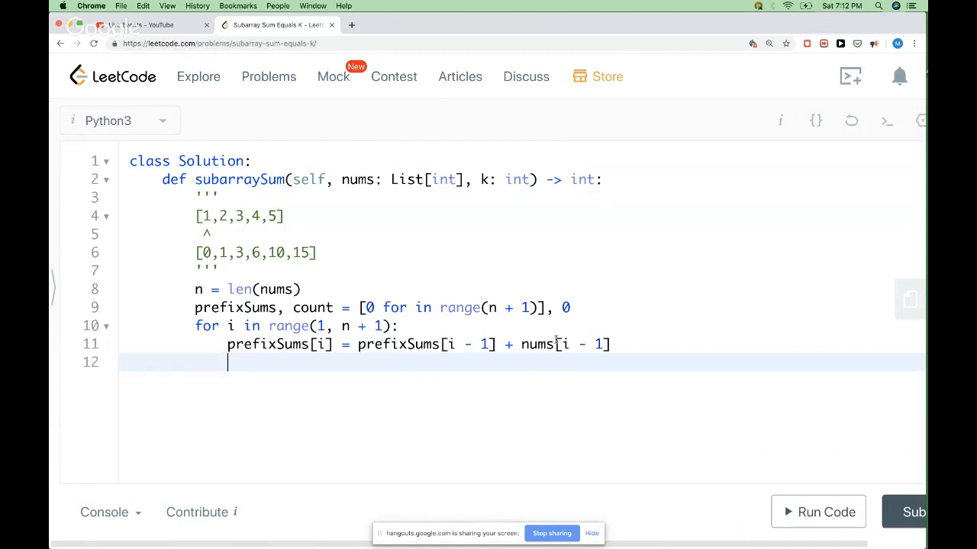
# Write the outer loop 'for start in range(n):'.
pyautogui.write('for')
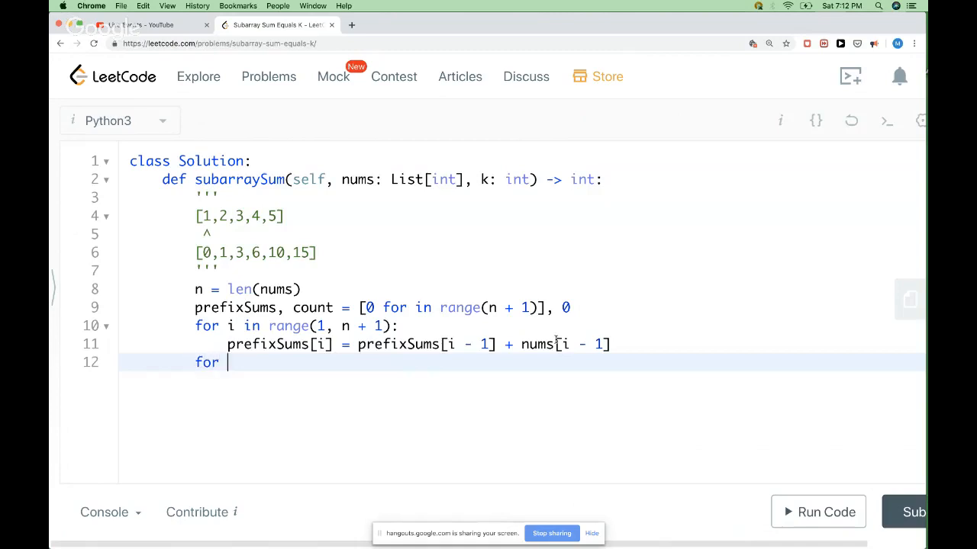
pyautogui.write('start in ra')
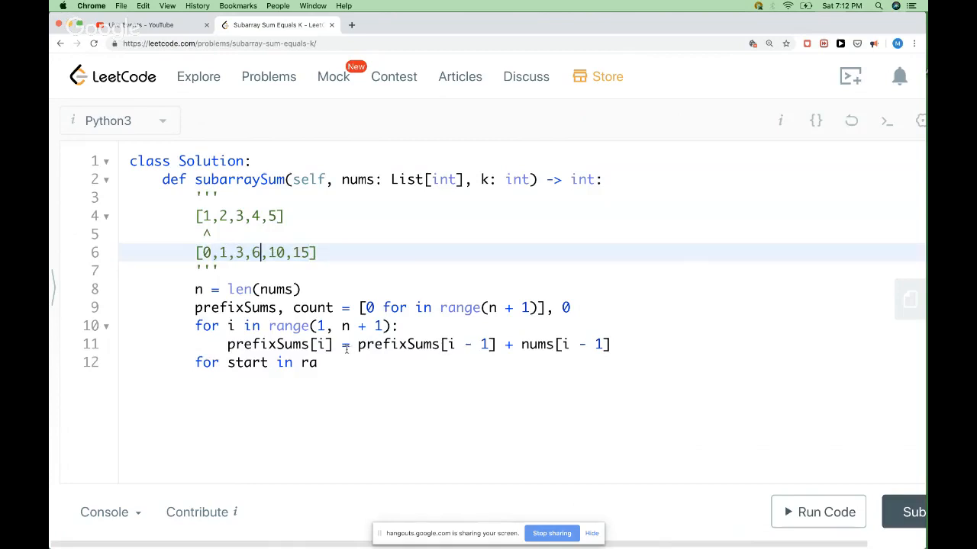
pyautogui.write('nge')
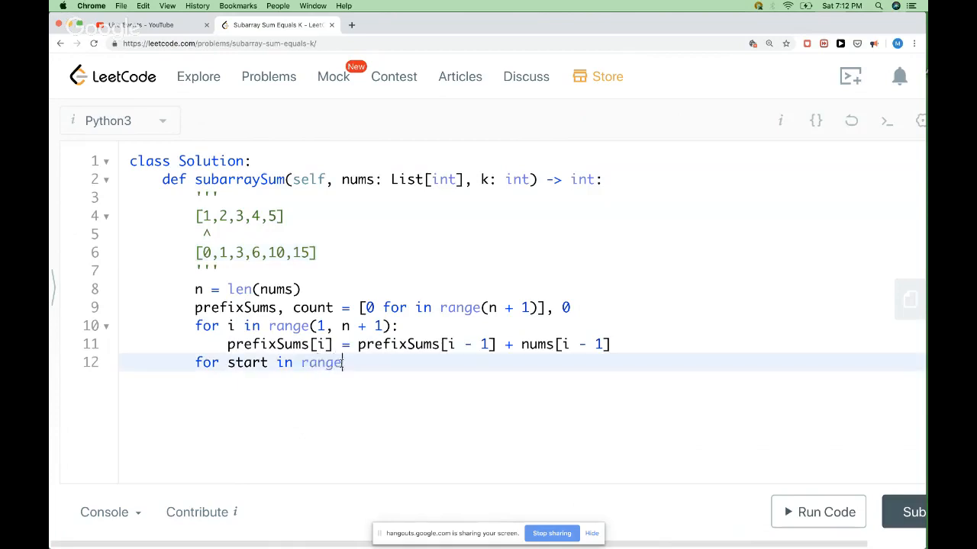
pyautogui.write('(n)')
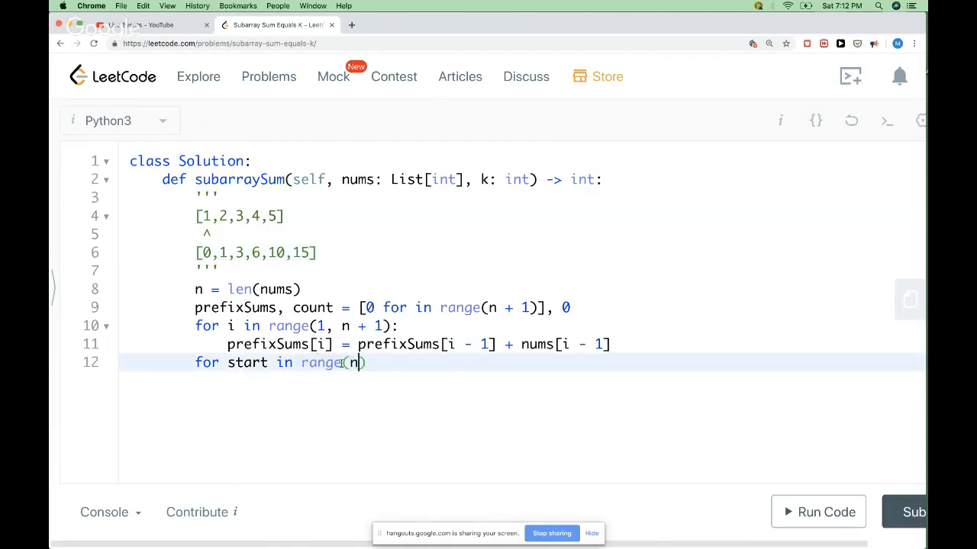
pyautogui.write('):')
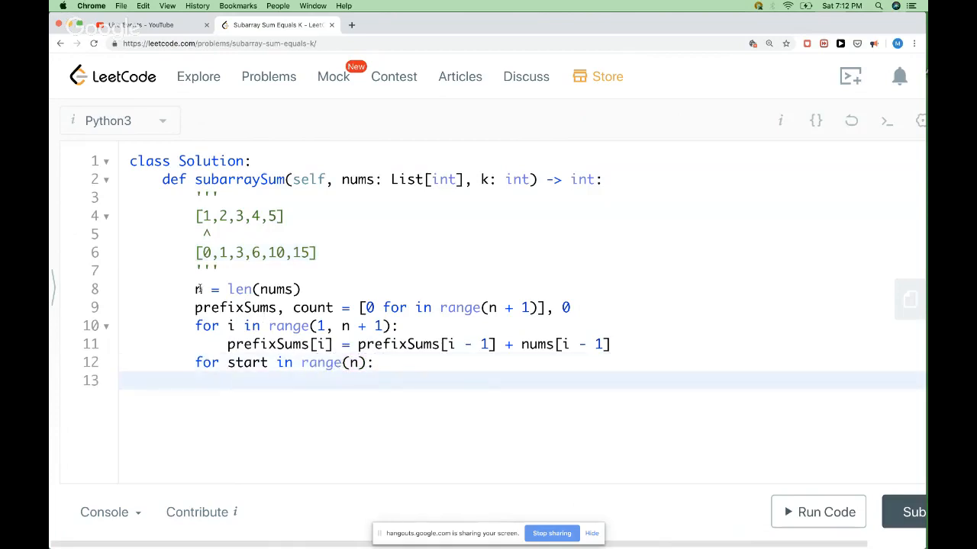
# Begin the inner loop 'for end in range(start + 1'.
pyautogui.click(221, 253)
pyautogui.write('for end in r')
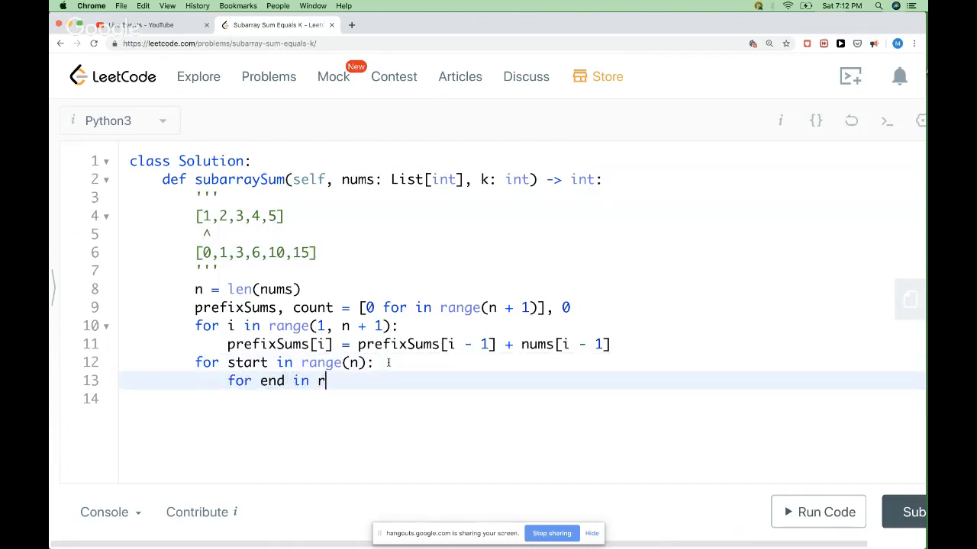
pyautogui.write('ange()')
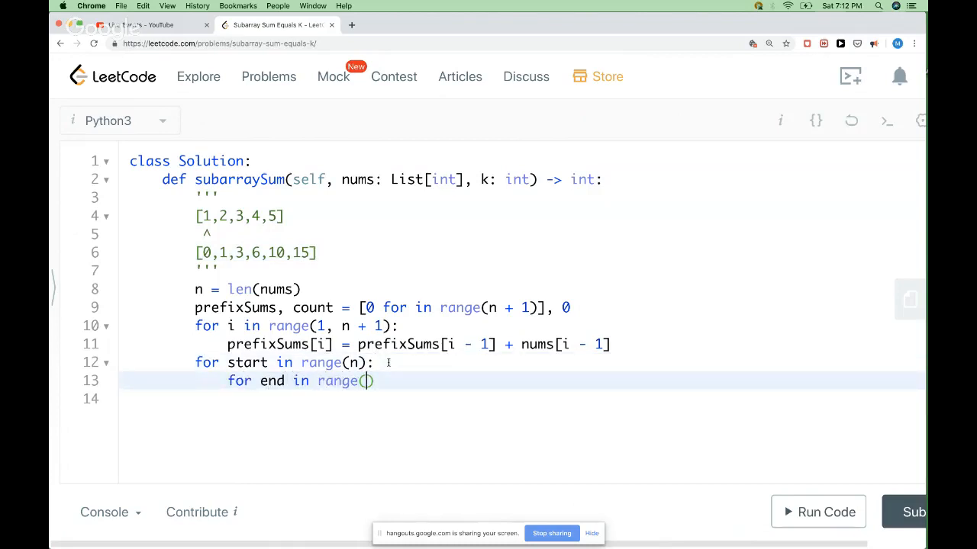
pyautogui.write('start + 1')
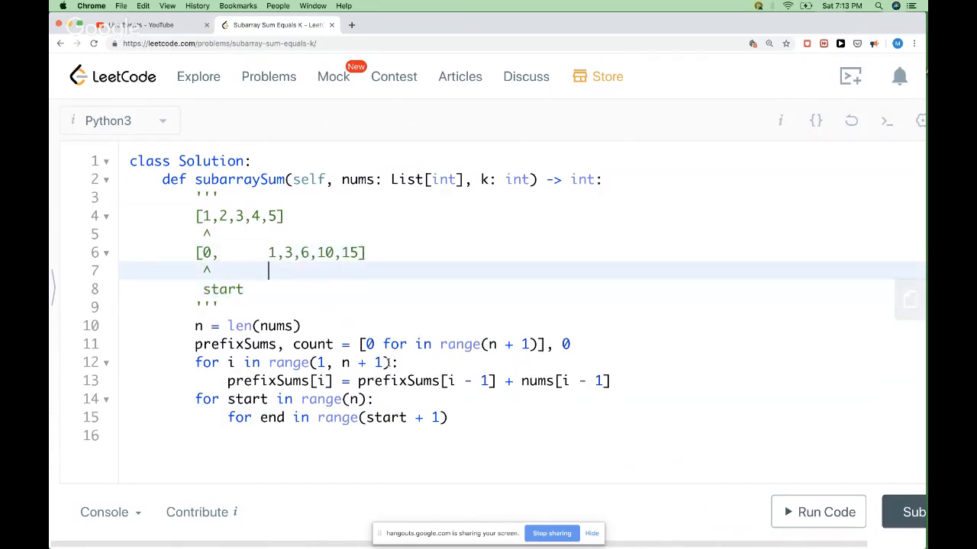
# Mark start/end with a caret in the docstring and finish 'for end in range(start + 1, n + 1):'.
pyautogui.write('^')
pyautogui.click(522, 289)
pyautogui.write('   end')
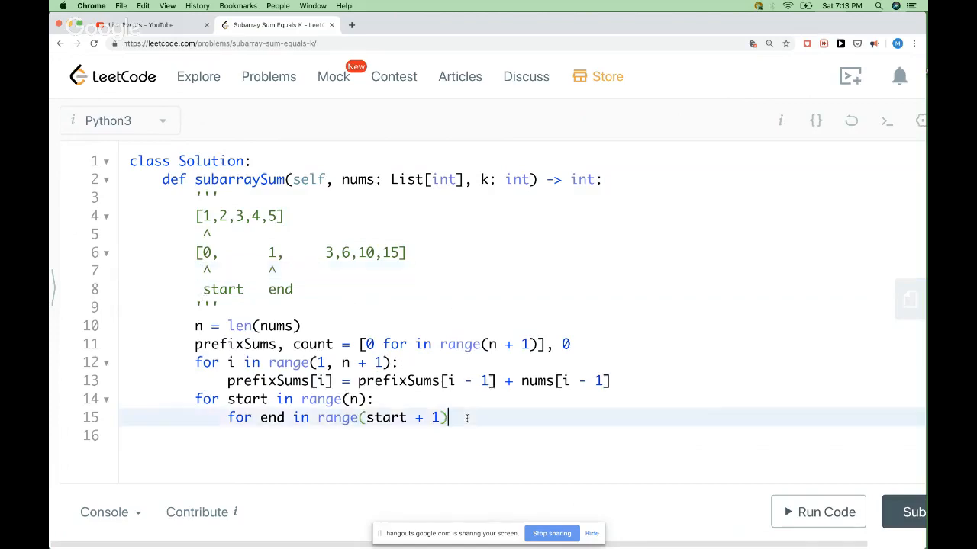
pyautogui.write(':')
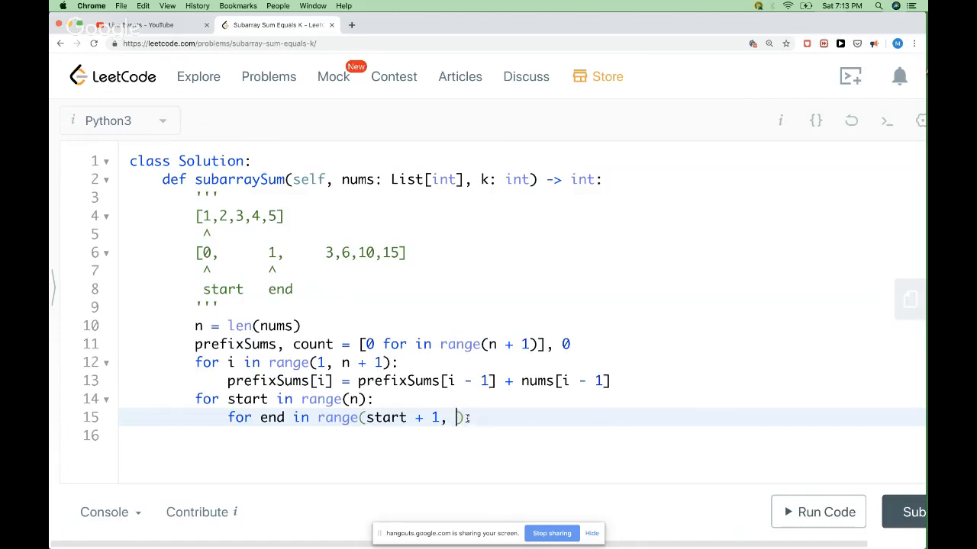
pyautogui.write('n + 1')
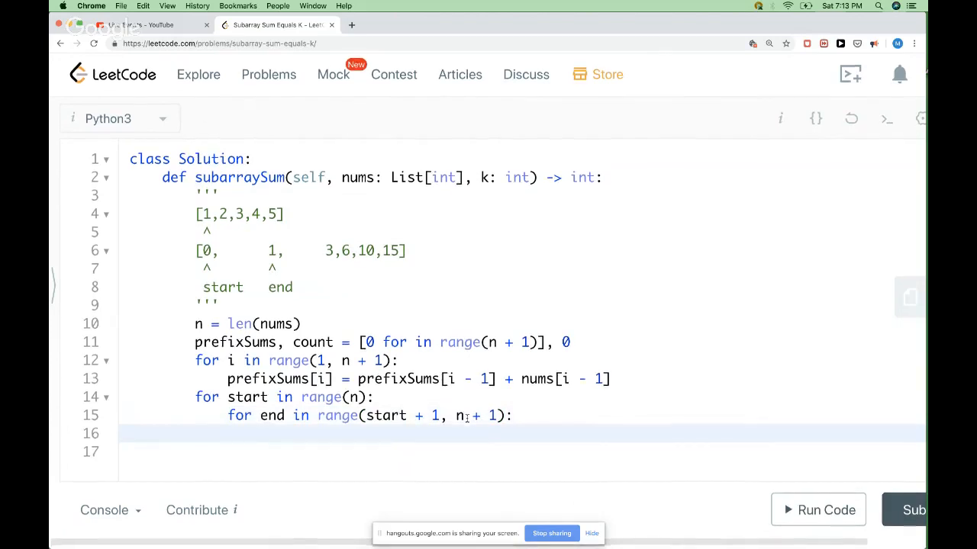
# Write 'if prefixSums[end] - prefixSums[start] == k: count += 1'.
pyautogui.write('if prefix')
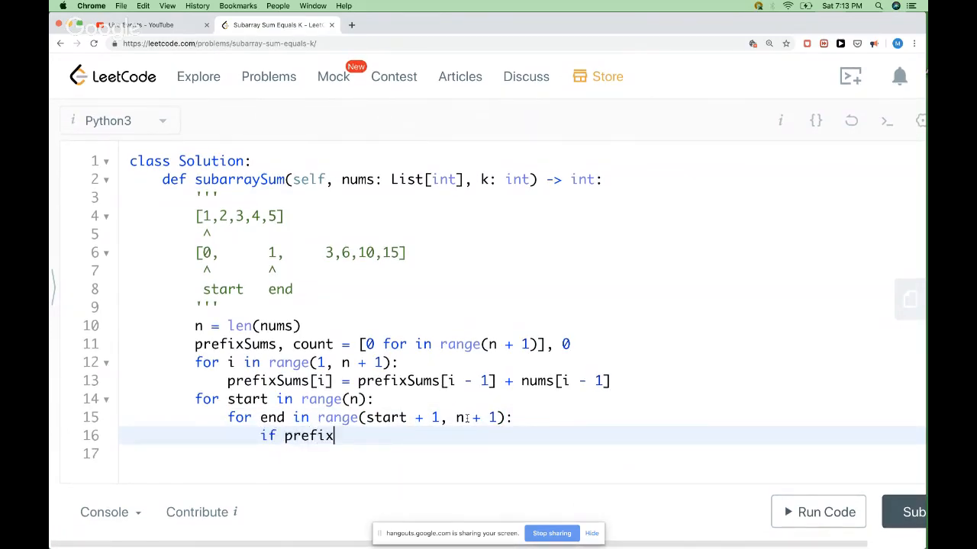
pyautogui.write('[end] -')
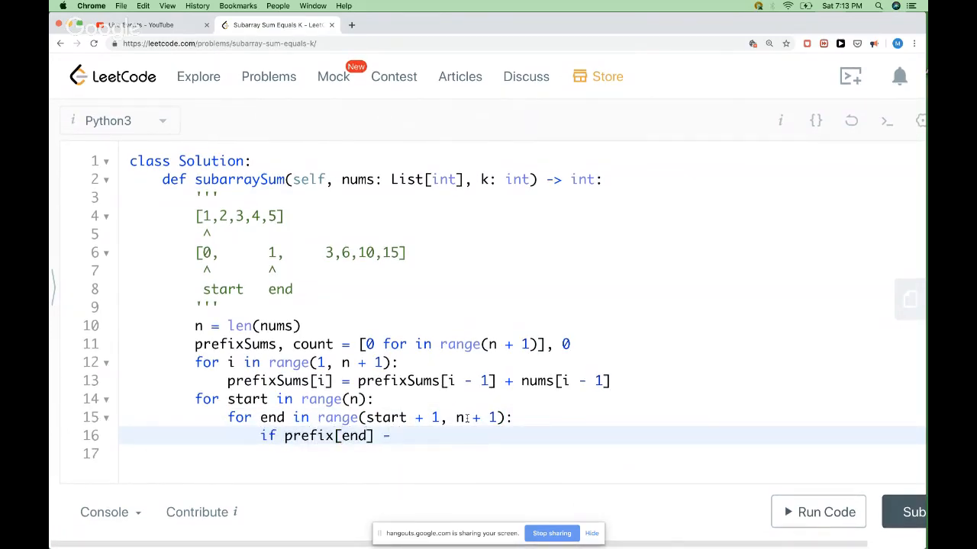
pyautogui.write('prefixSums')
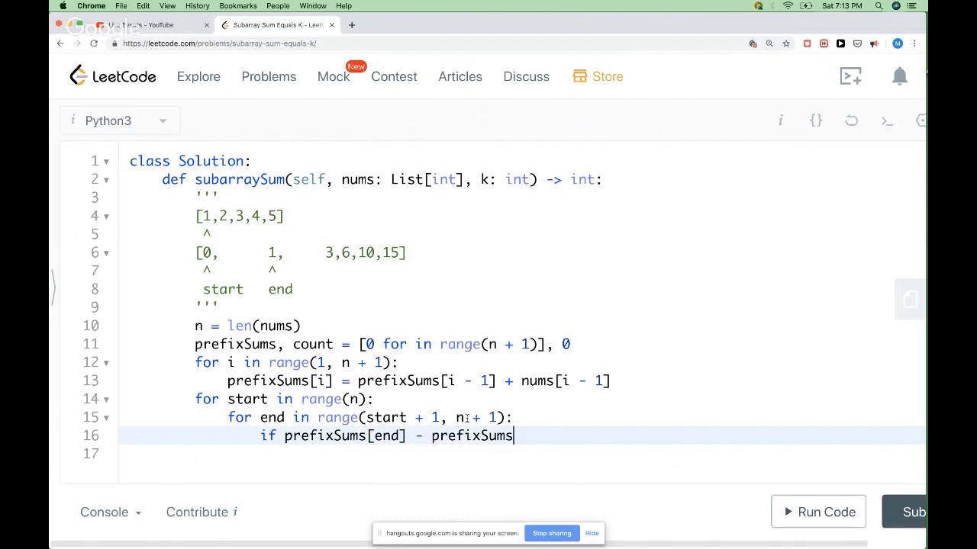
pyautogui.write('[start]')
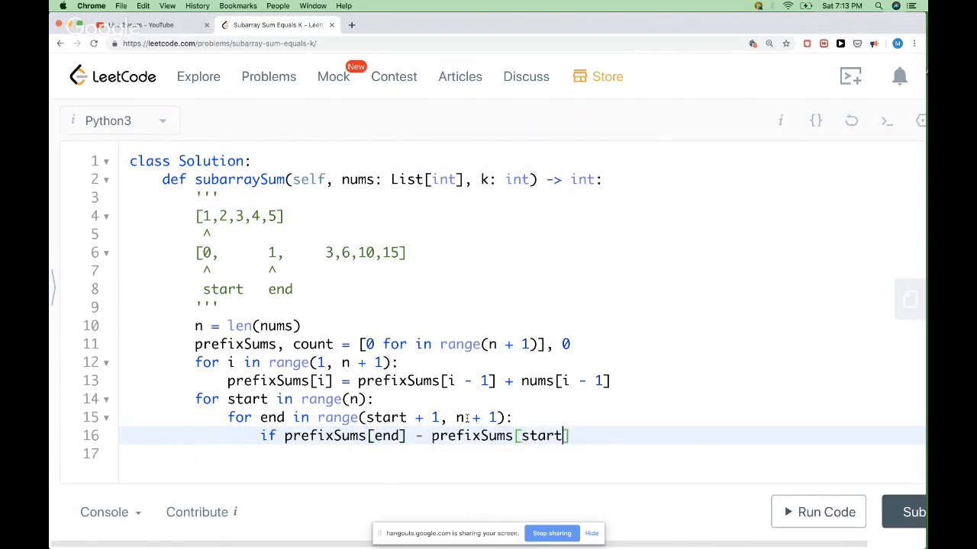
pyautogui.write('== k:')
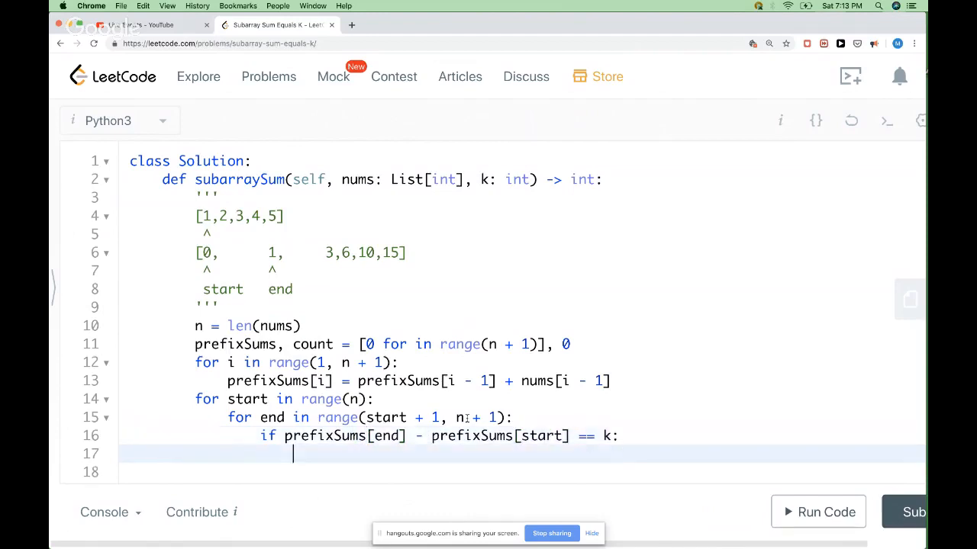
pyautogui.write('count')
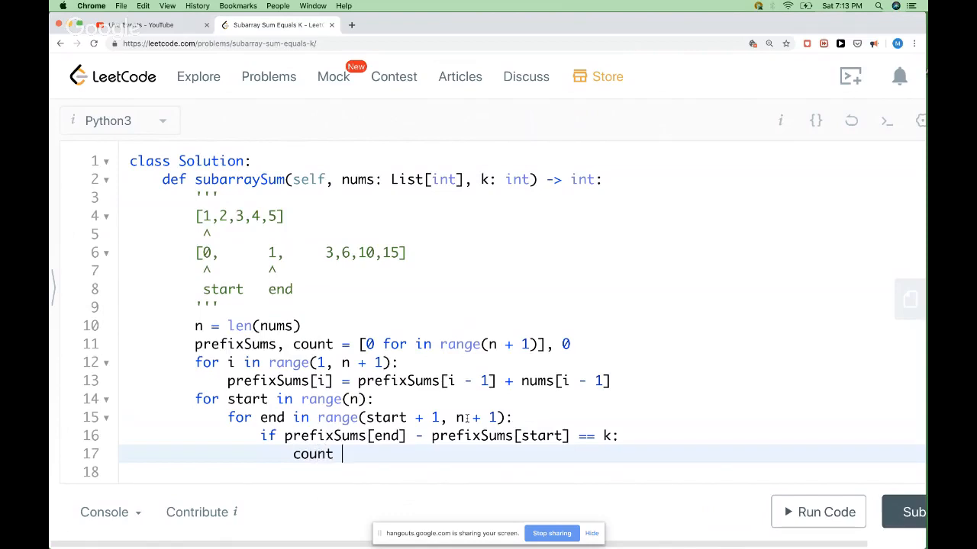
pyautogui.write('+= 1')
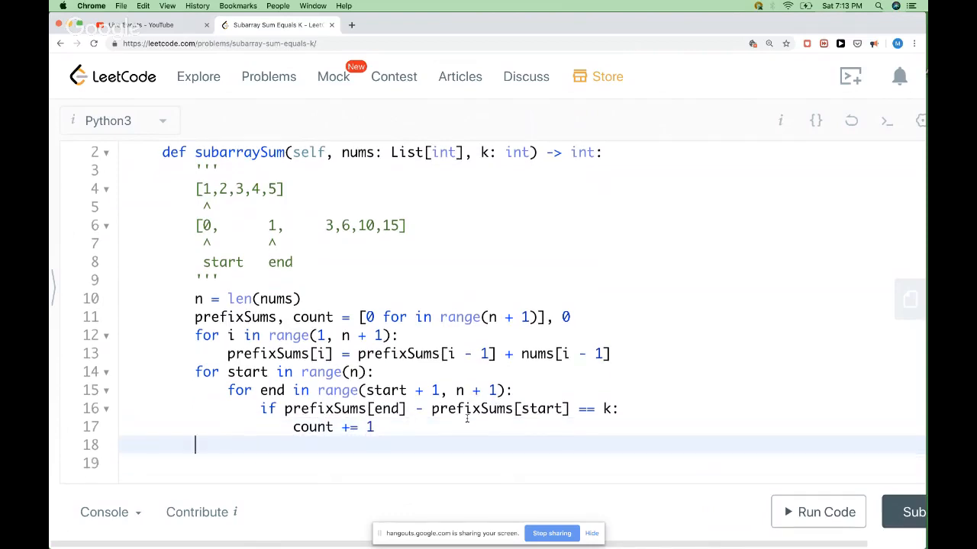
# End the function with 'return count' and highlight the uses of end.
pyautogui.write('return co')
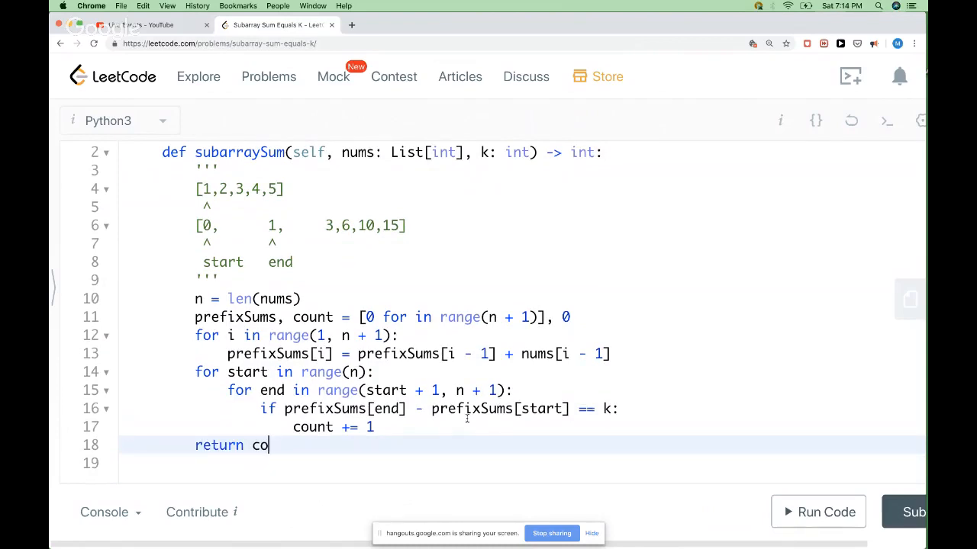
pyautogui.write('unt')
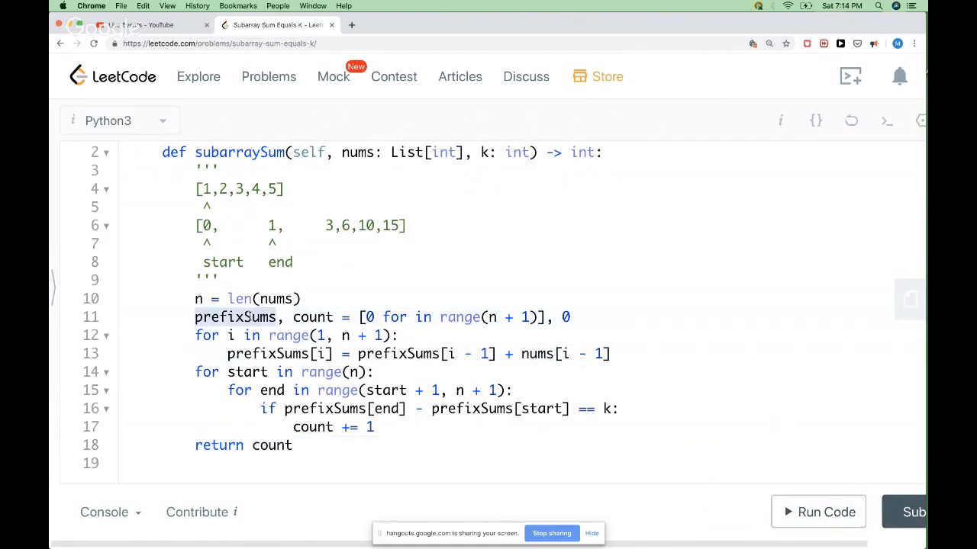
pyautogui.doubleClick(235, 316)
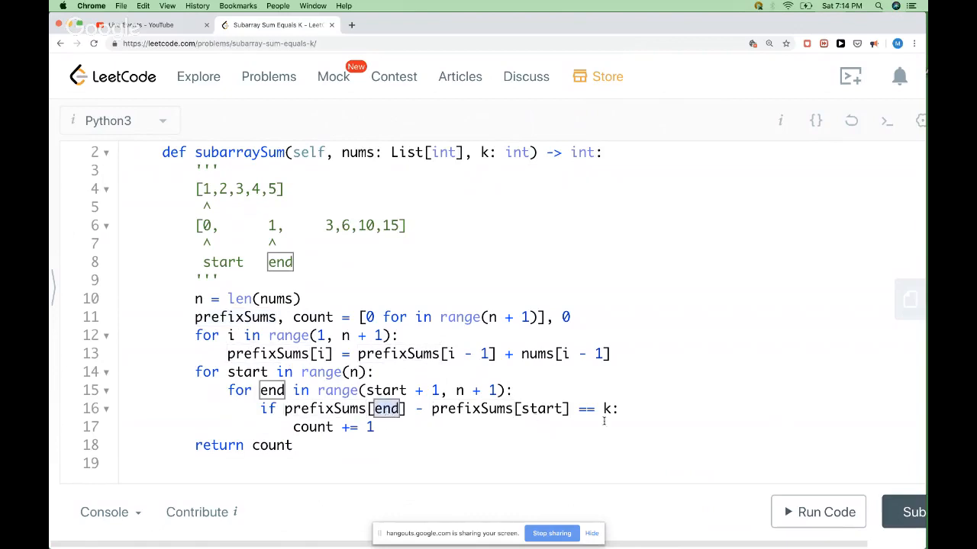
# Run the code, fix the line 11 error, rerun to get output 2 on [1,1,1], k=2, and submit.
pyautogui.click(818, 513)
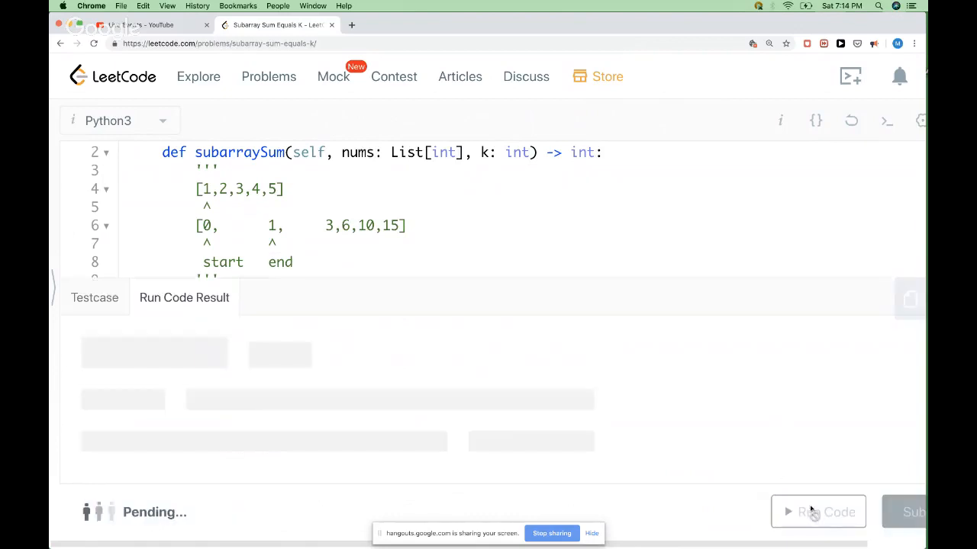
pyautogui.moveTo(754, 445)
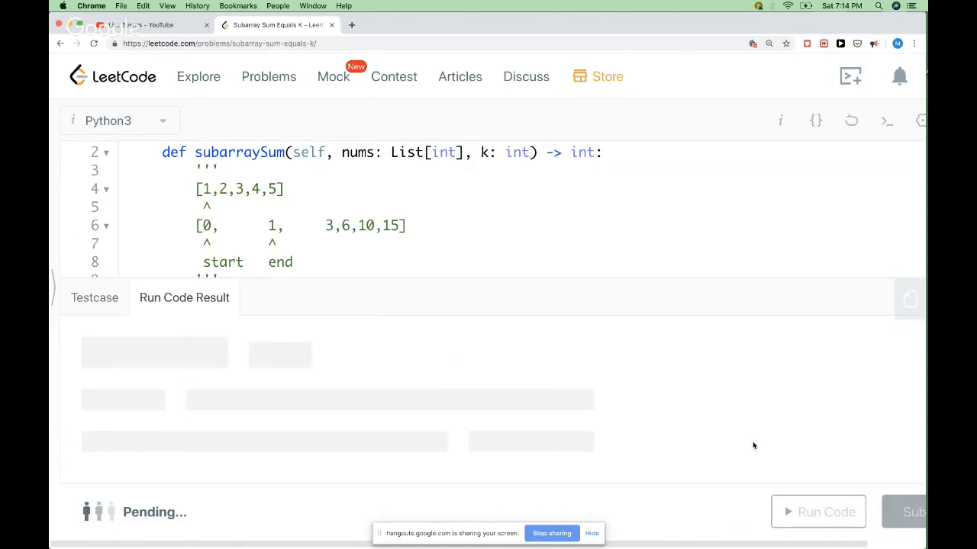
pyautogui.click(827, 513)
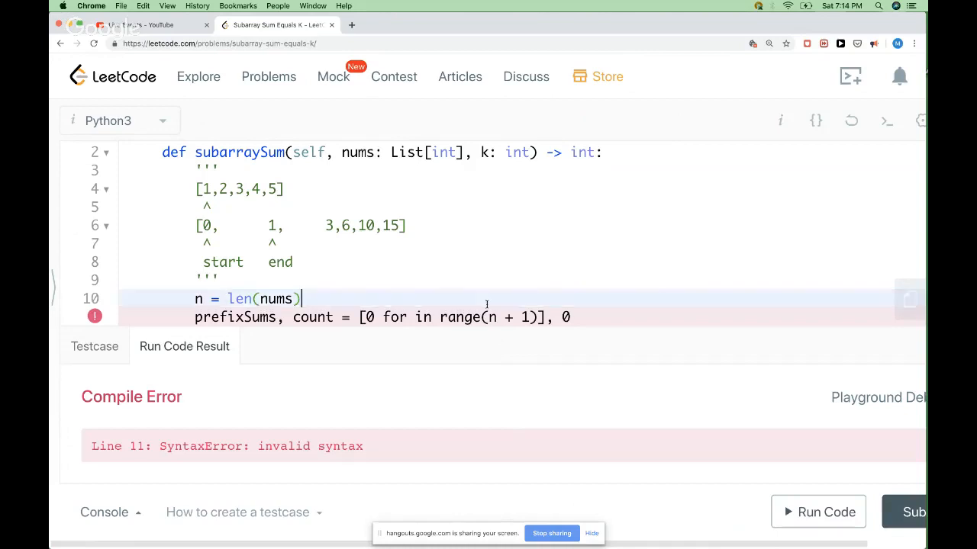
pyautogui.scroll(-3)
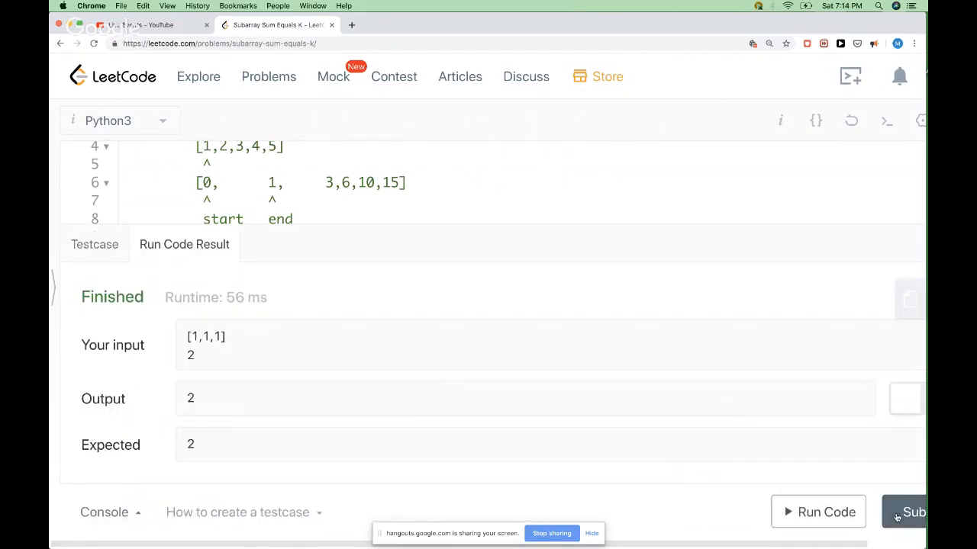
pyautogui.click(912, 513)
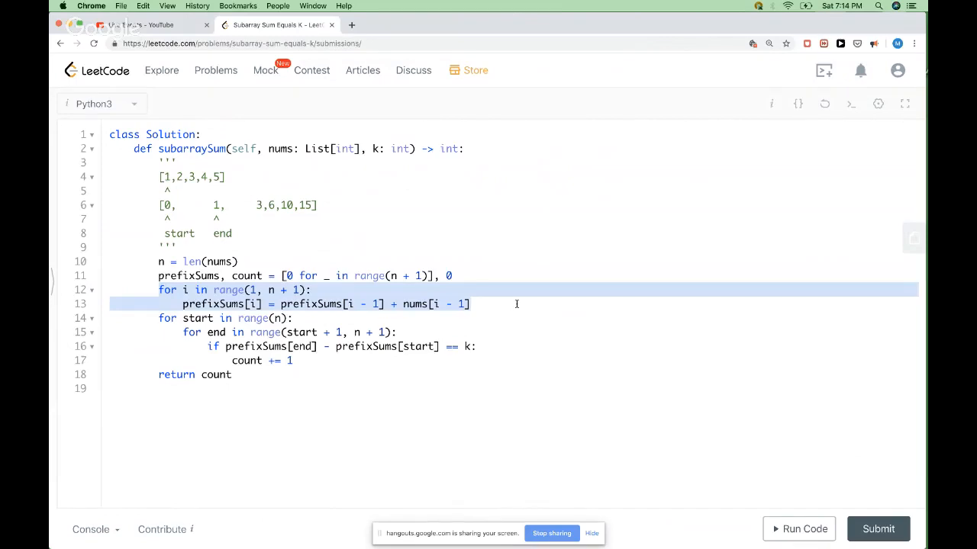
# Drop the prefix-sum build loop and start a running sum s = 0 instead.
pyautogui.press('Backspace')
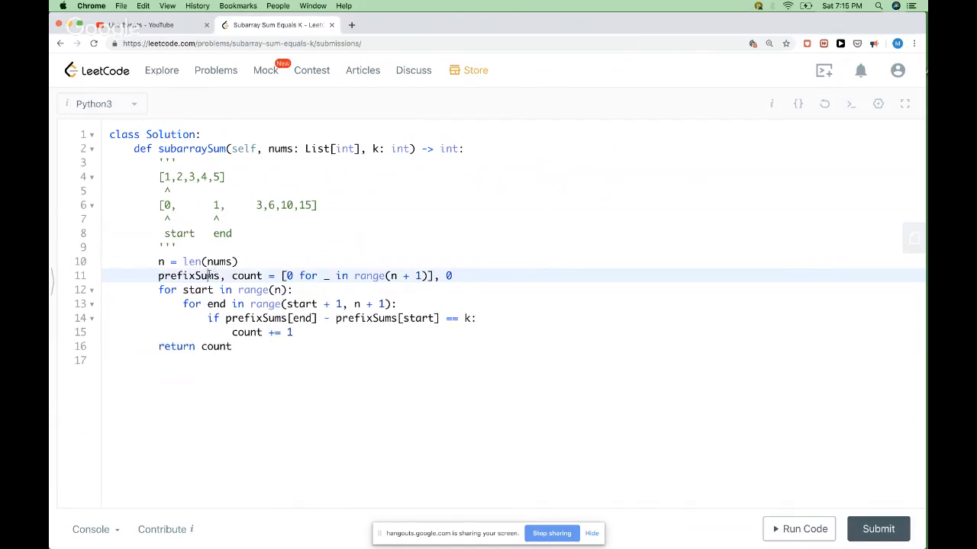
pyautogui.doubleClick(190, 275)
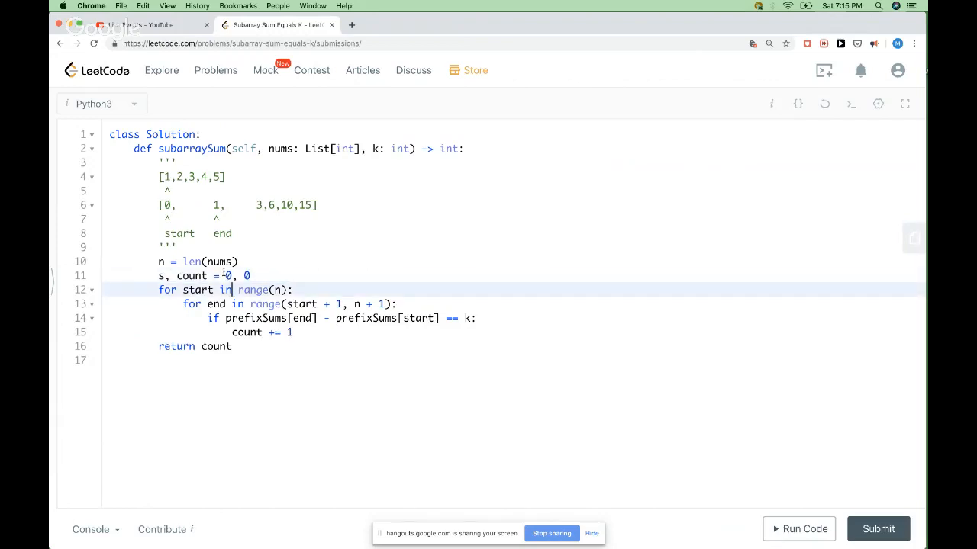
pyautogui.write('s =')
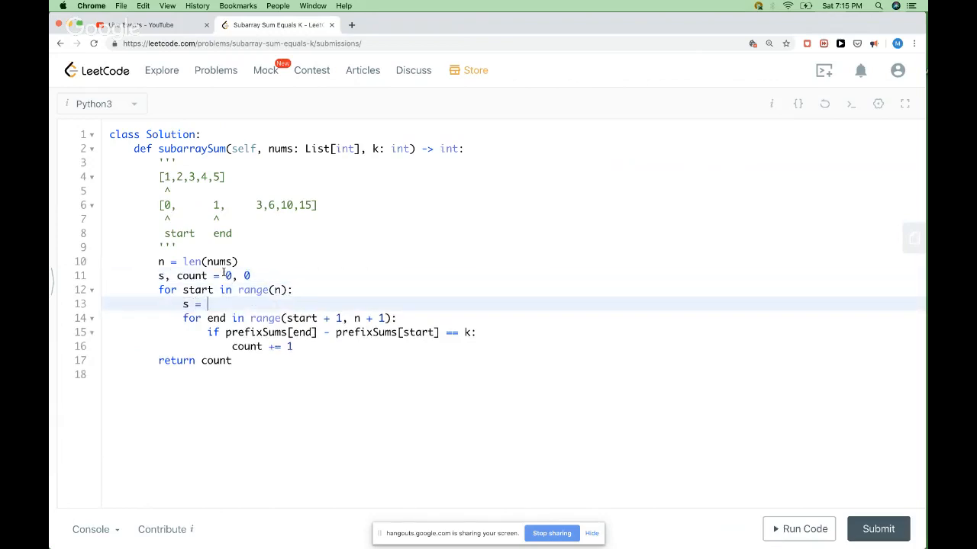
pyautogui.write('0')
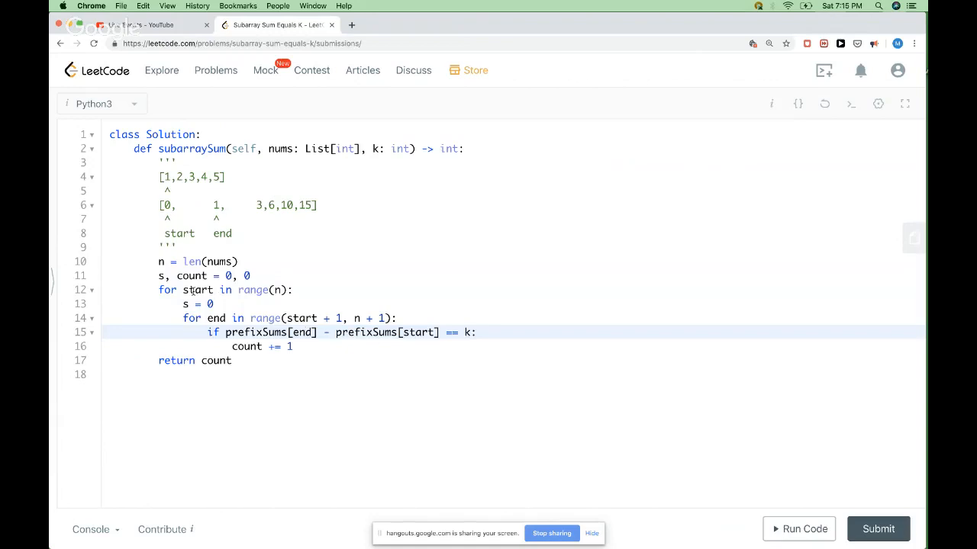
# Accumulate s += nums[end] in the inner loop, test s == k, and run the sample.
pyautogui.doubleClick(197, 290)
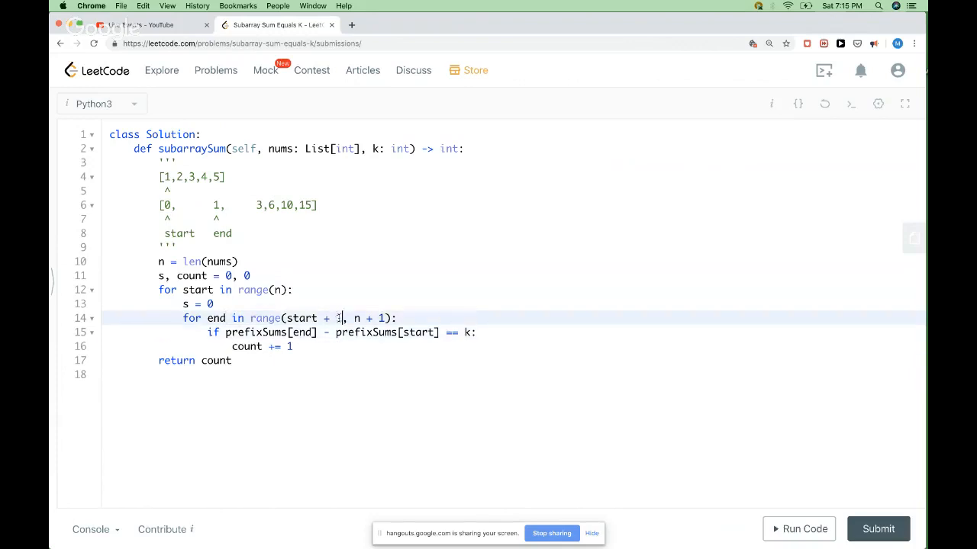
pyautogui.press('backspace')
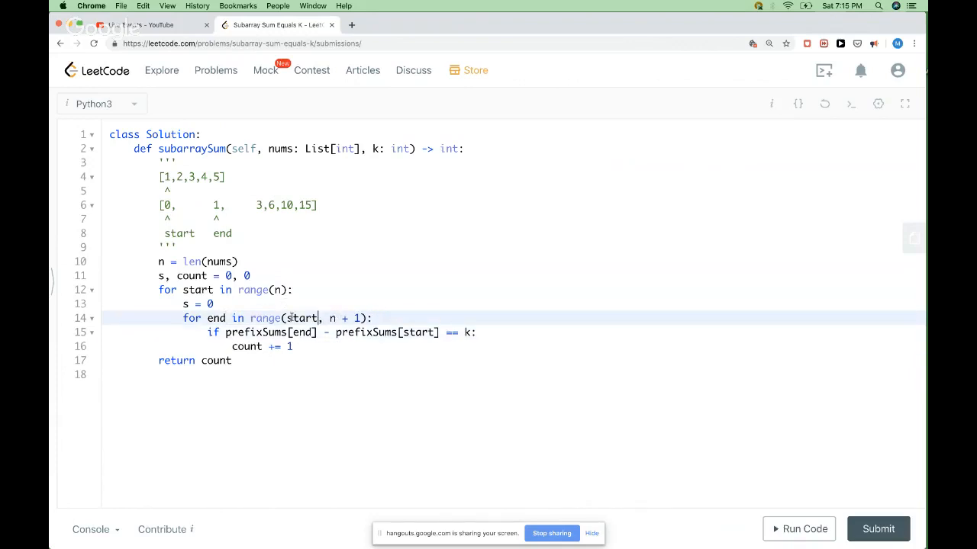
pyautogui.write('s +=')
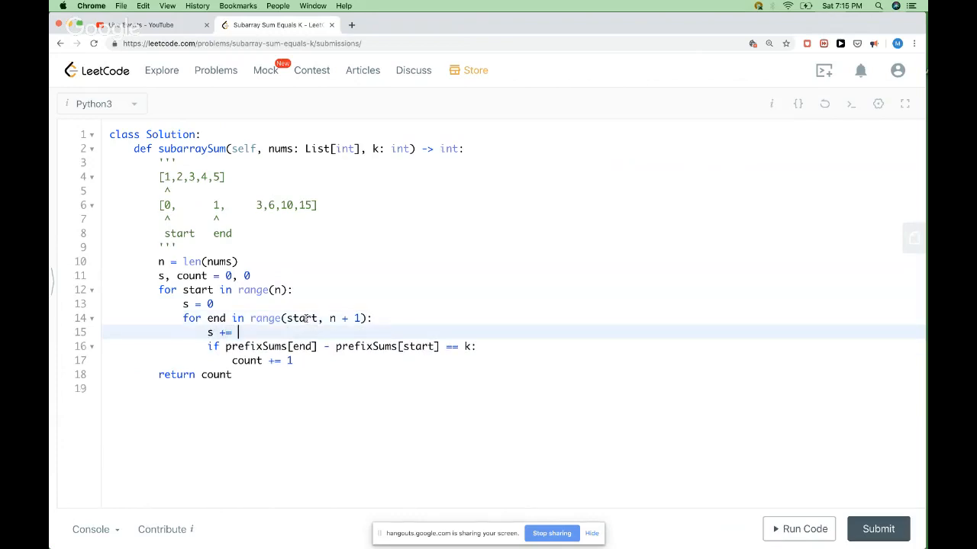
pyautogui.write('nums[]')
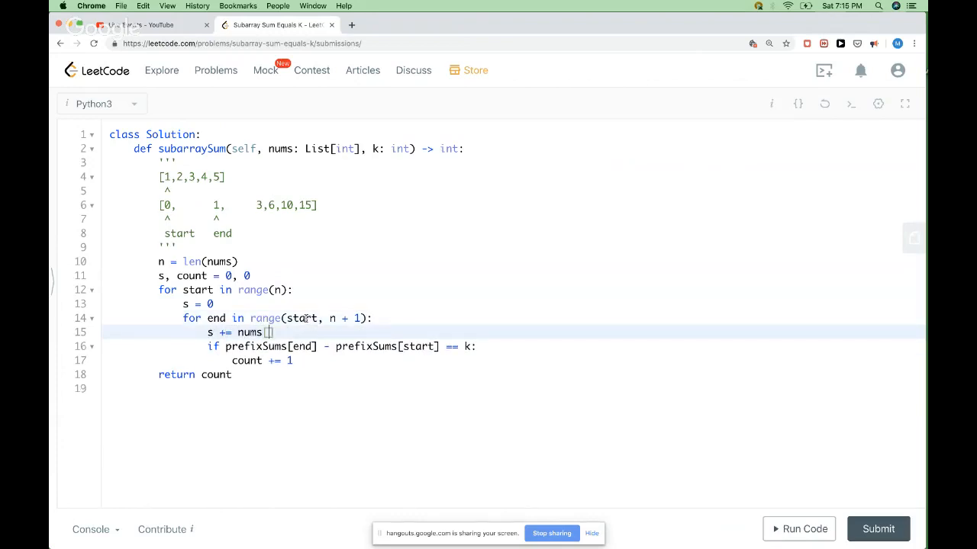
pyautogui.write('end')
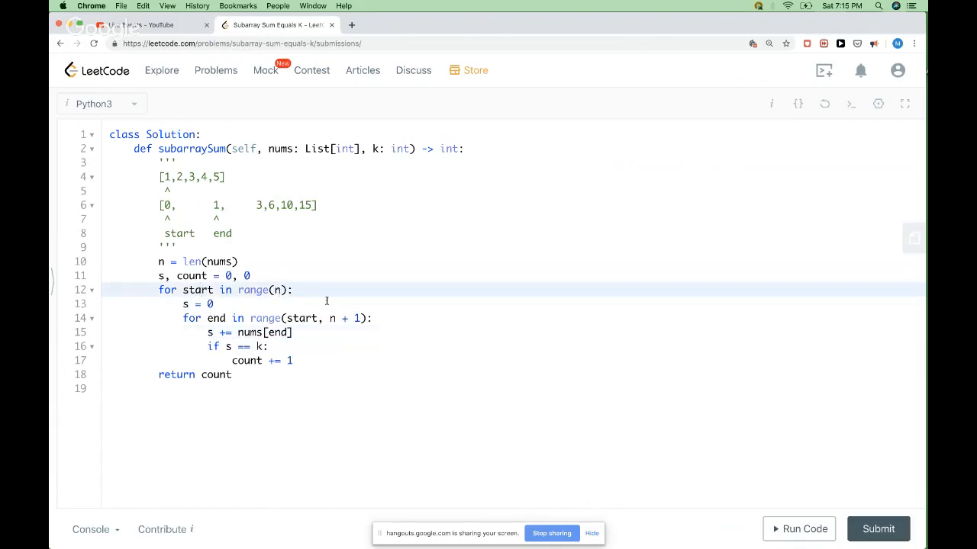
pyautogui.click(287, 360)
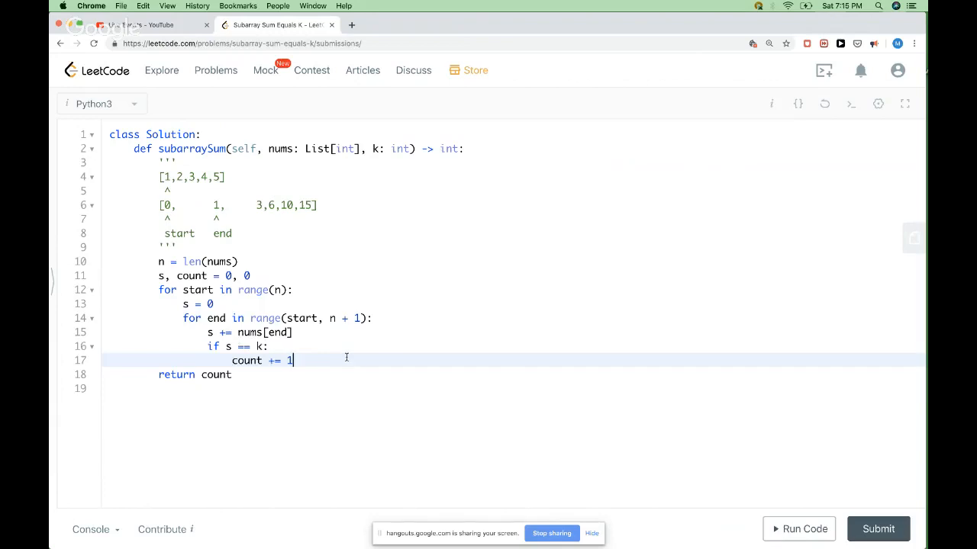
pyautogui.click(799, 528)
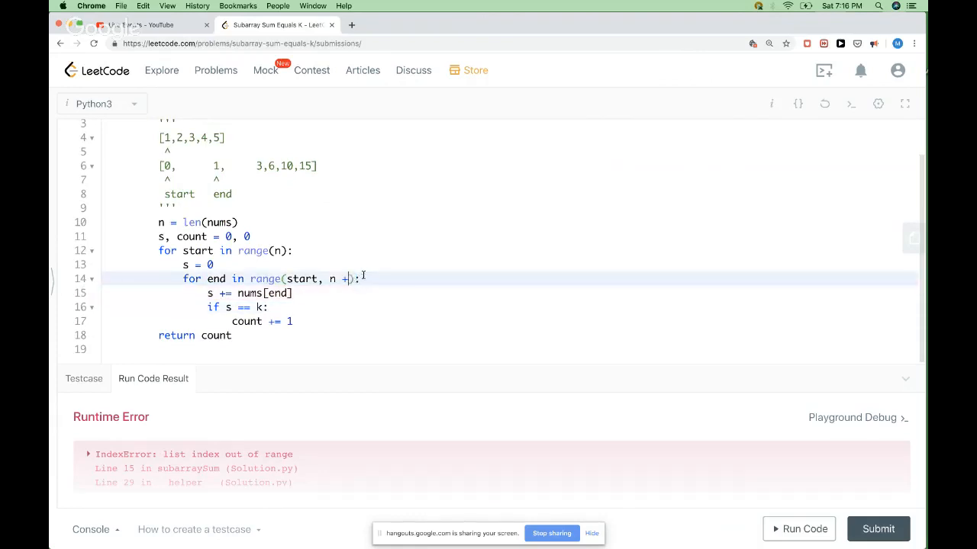
# Change the inner bound to range(start, n), submit, and view the Time Limit Exceeded result.
pyautogui.press('Backspace')
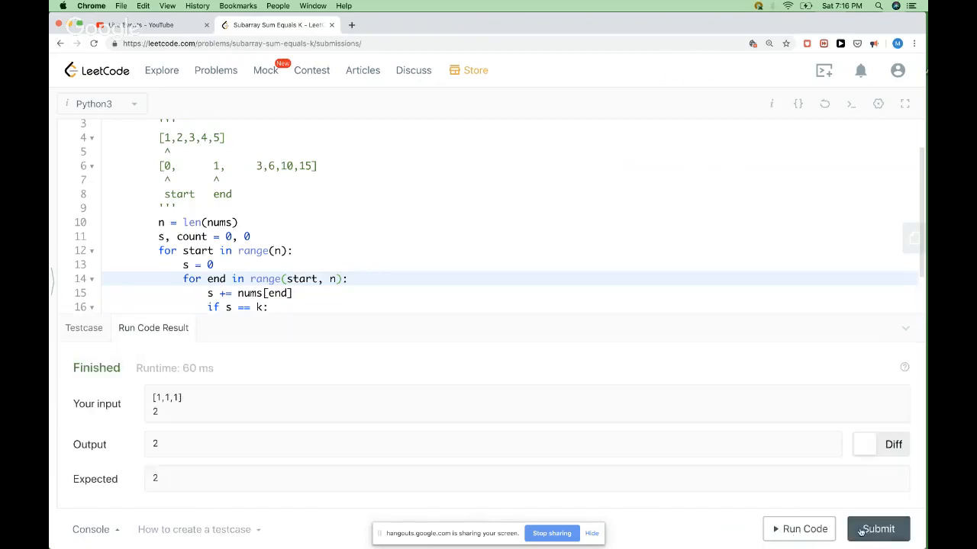
pyautogui.click(878, 528)
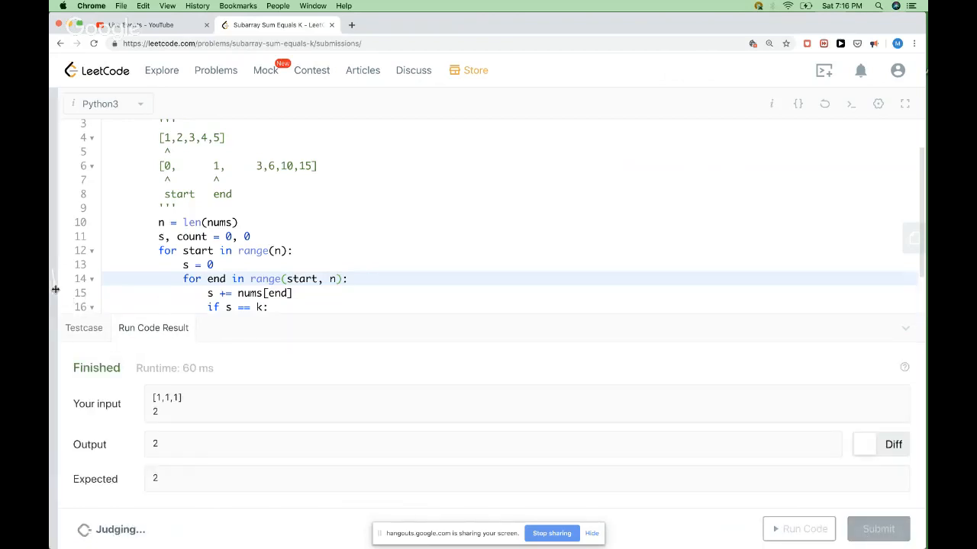
pyautogui.click(205, 104)
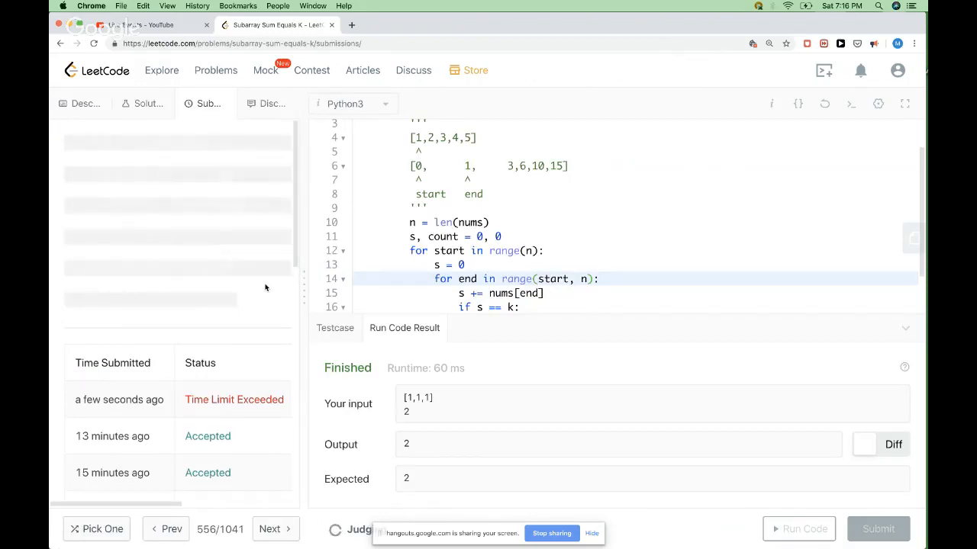
pyautogui.click(878, 528)
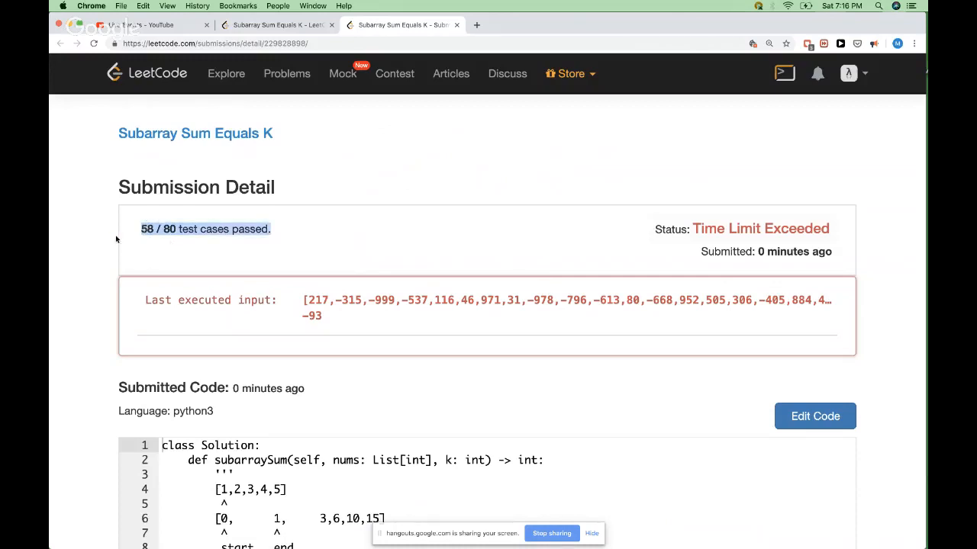
pyautogui.moveTo(212, 242)
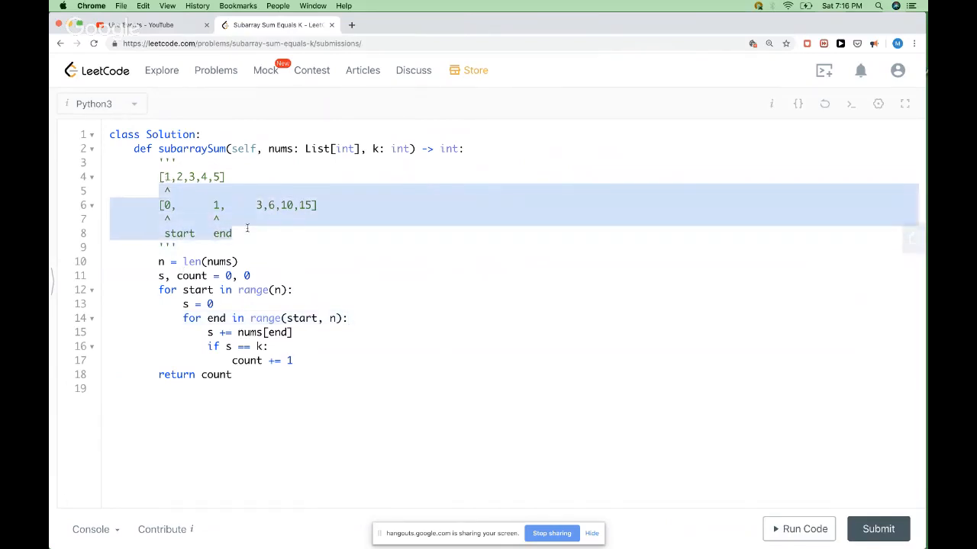
# Note in the docstring: find range between i and j that sums k.
pyautogui.write('find n')
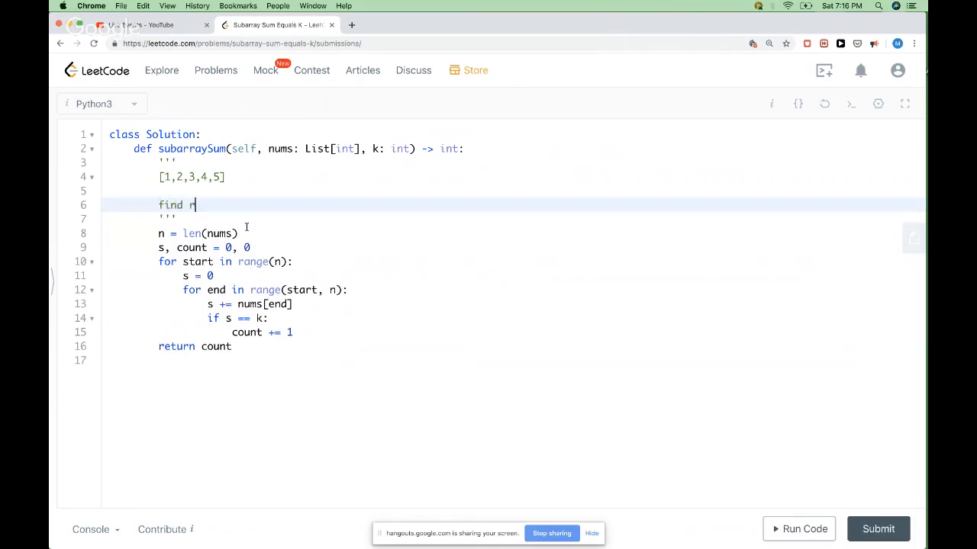
pyautogui.write('ange betw')
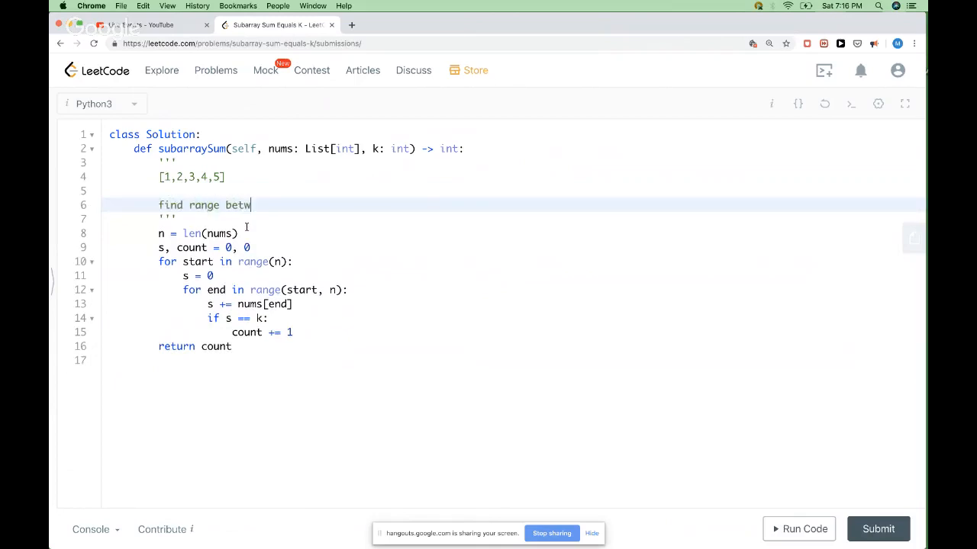
pyautogui.write('een i a')
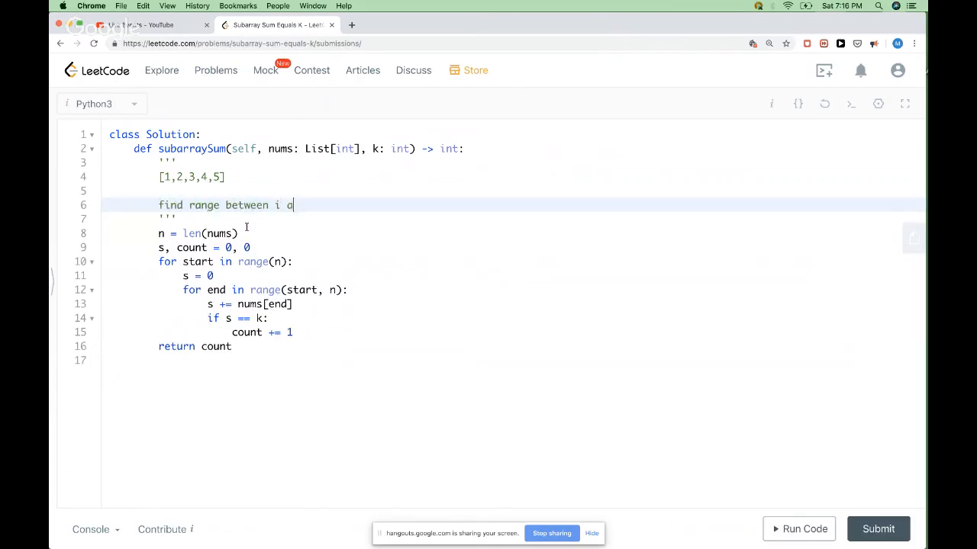
pyautogui.write('nd j th')
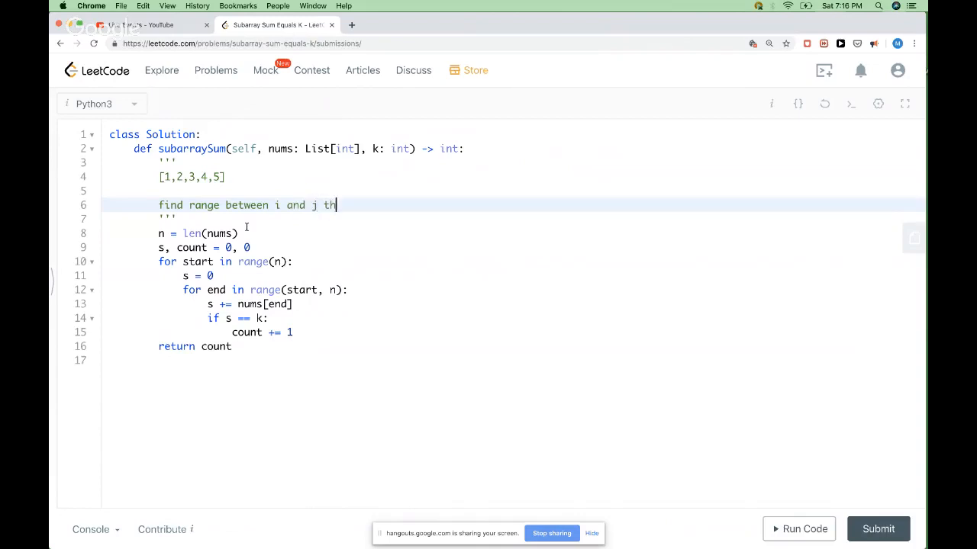
pyautogui.write('at sums k')
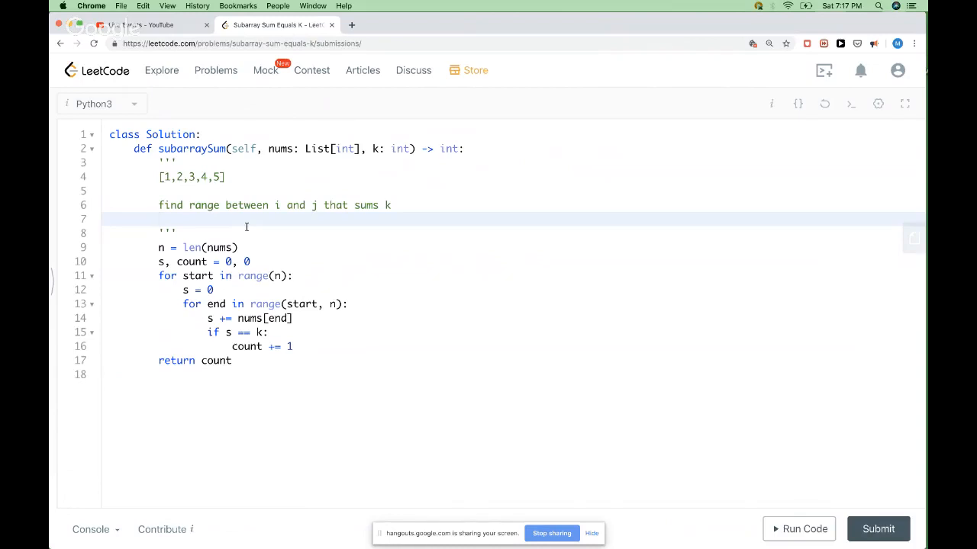
pyautogui.press('Return')
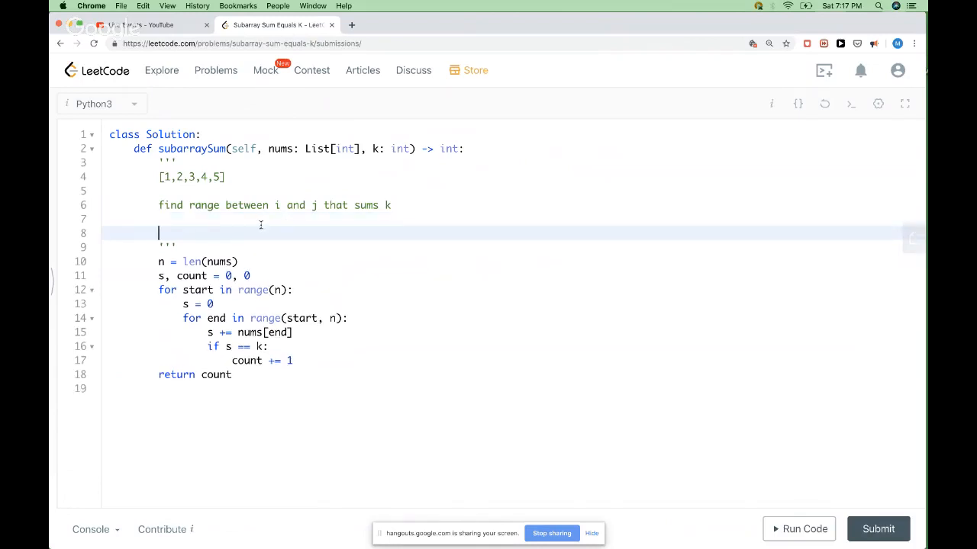
# Derive sum[j] - sum[i] = k -> sum[i] = sum[j] - k in the notes.
pyautogui.write('sump[]')
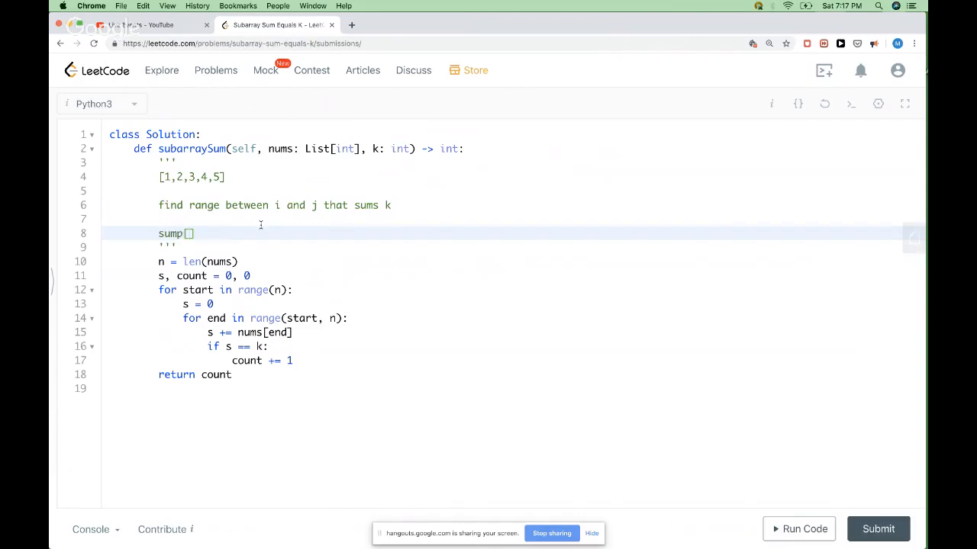
pyautogui.write('j] - sum')
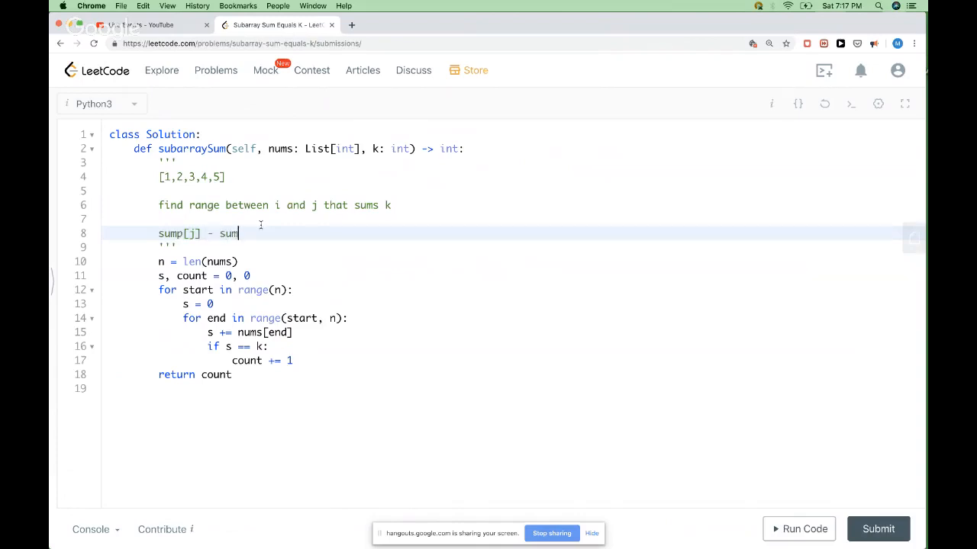
pyautogui.write('[i] = k')
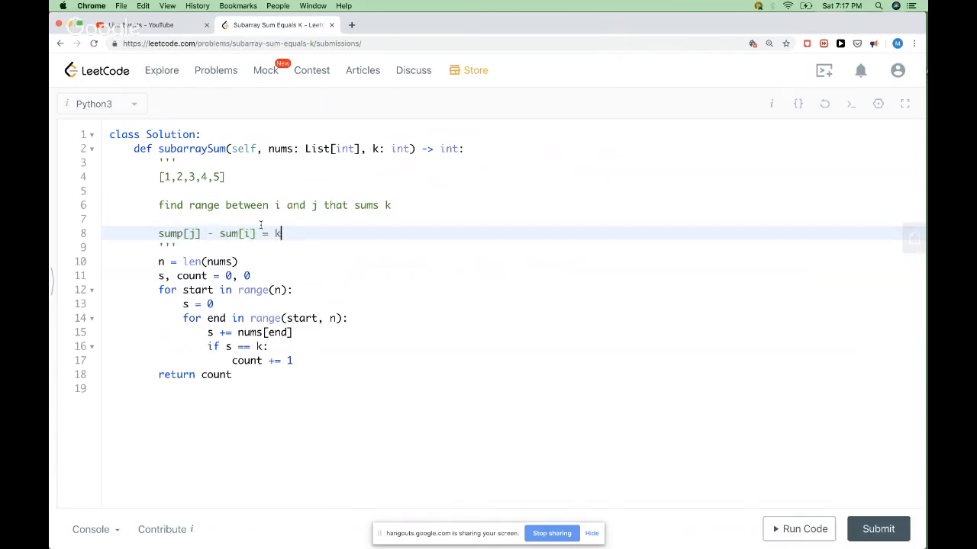
pyautogui.write('-')
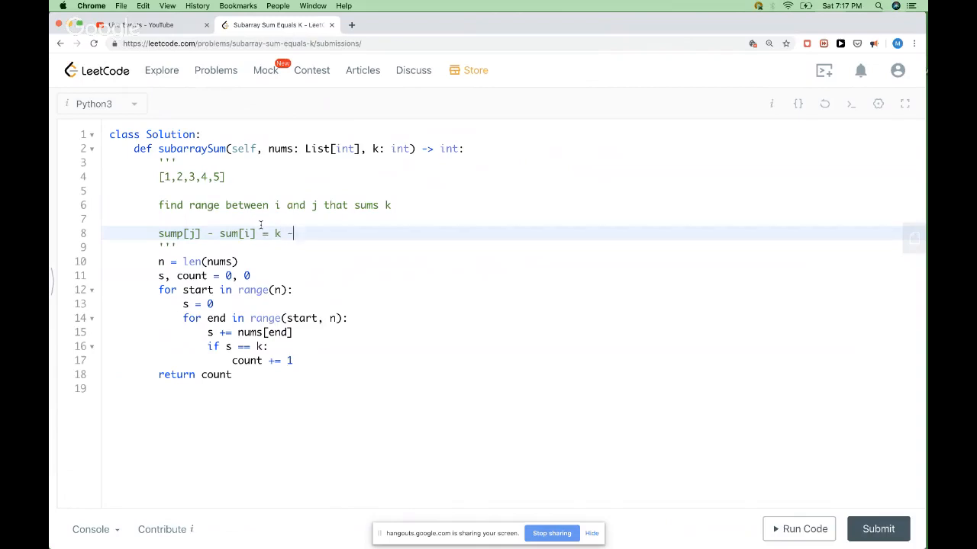
pyautogui.write('>')
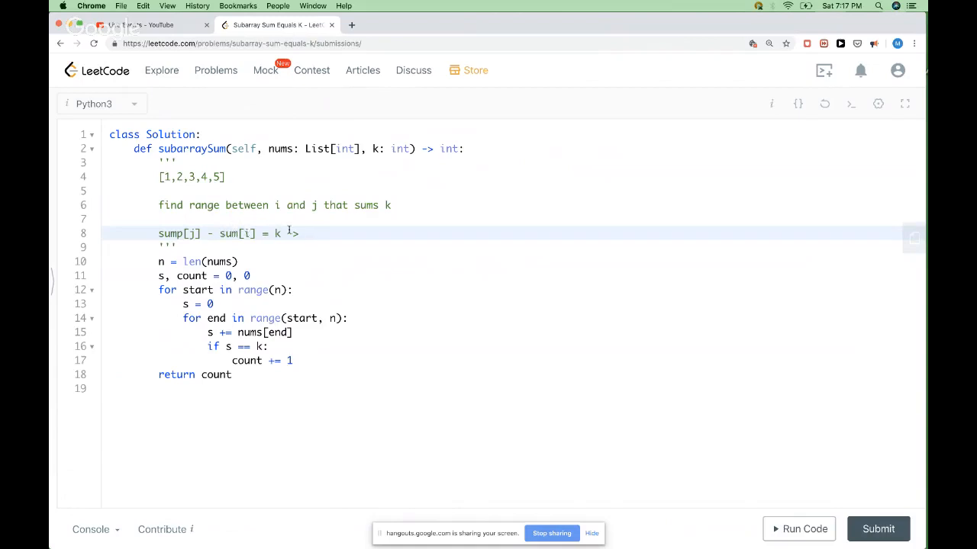
pyautogui.write('-> sum')
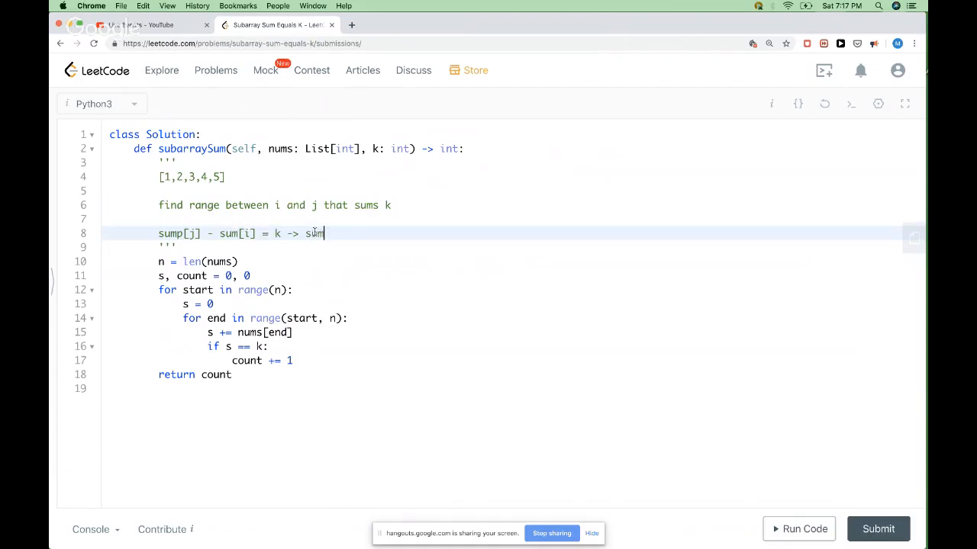
pyautogui.write('[i] = s')
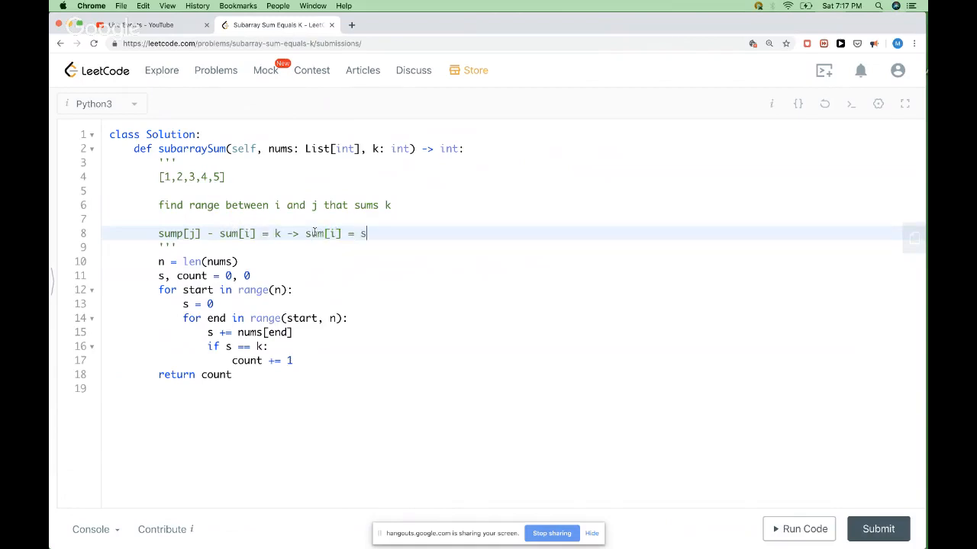
pyautogui.write('um[j] -')
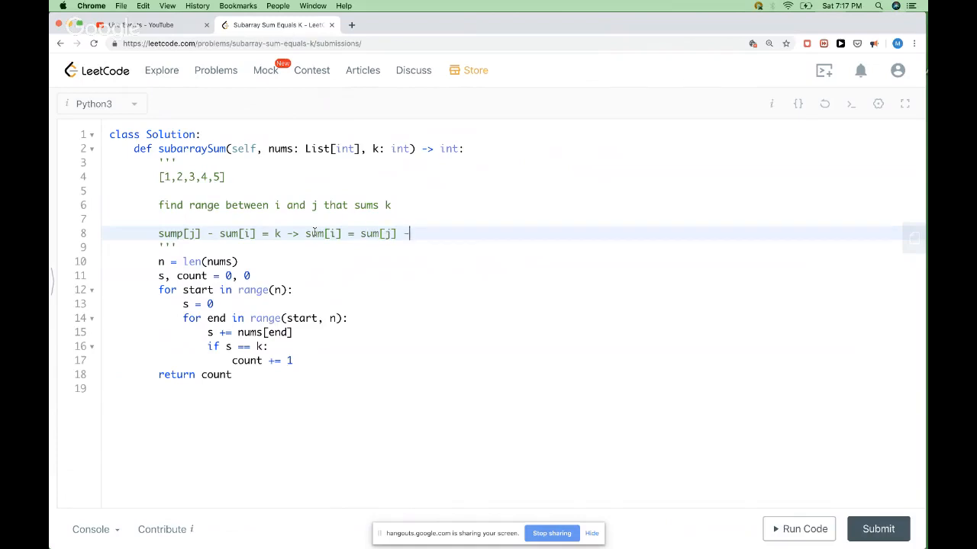
pyautogui.write('k')
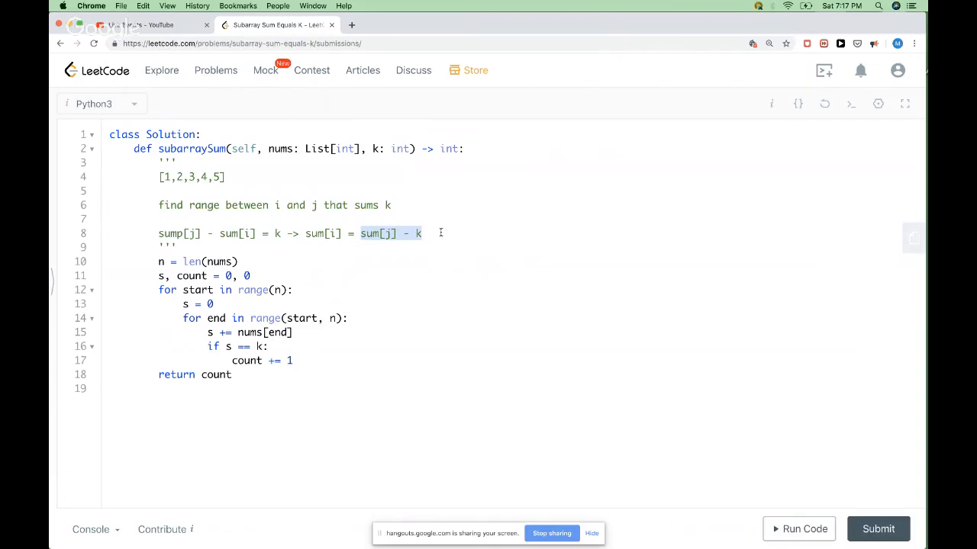
pyautogui.click(276, 234)
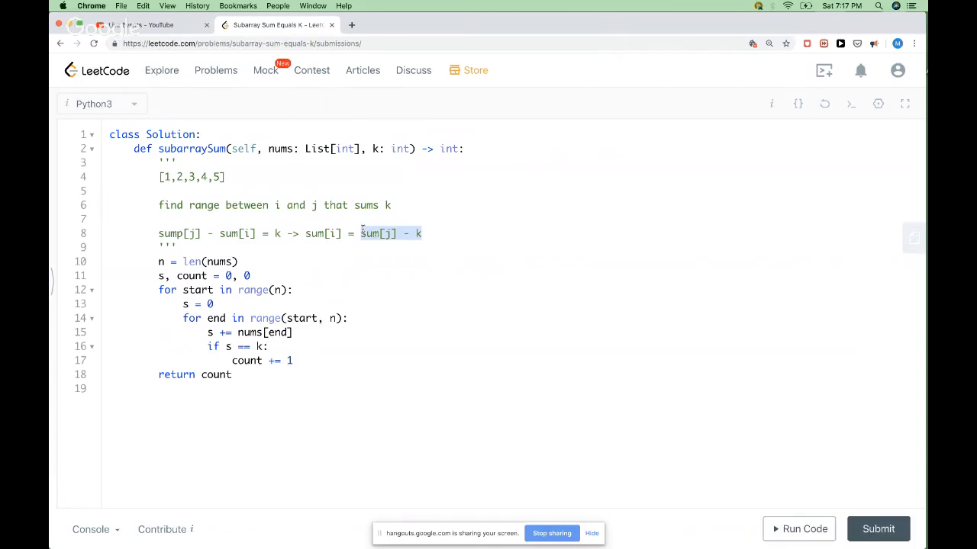
pyautogui.moveTo(354, 229)
pyautogui.write('sumsMap, ')
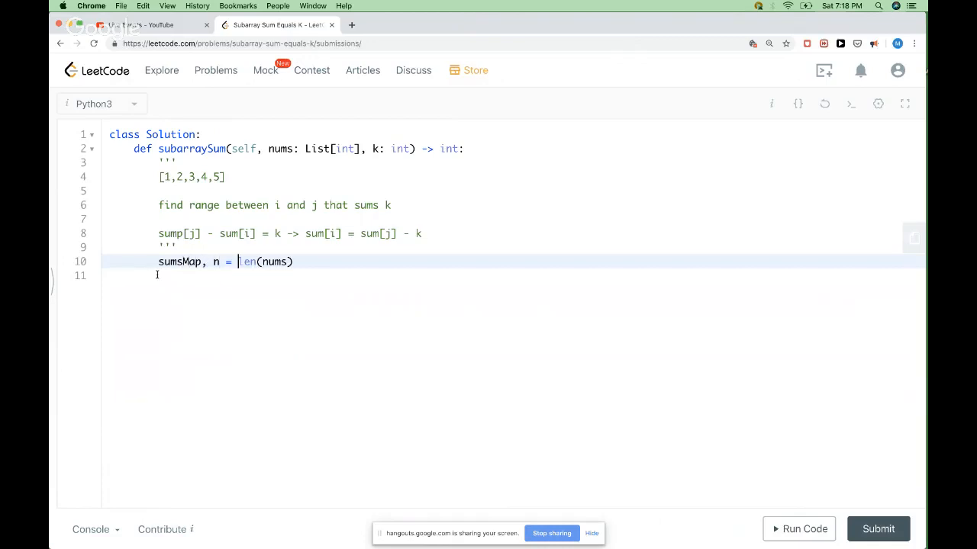
# Initialise sumsMap = {} and count = 0, and loop over nums adding s += num.
pyautogui.write('{},')
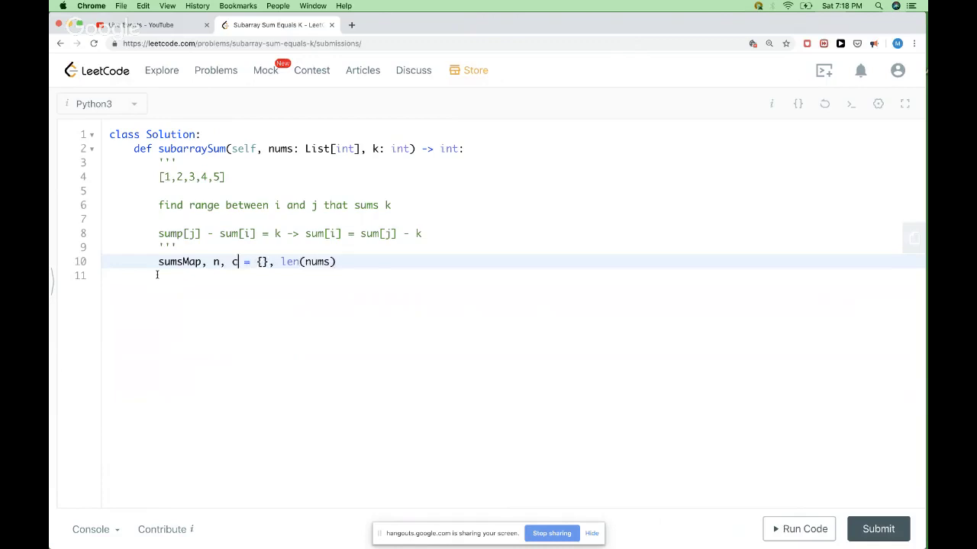
pyautogui.write('ount')
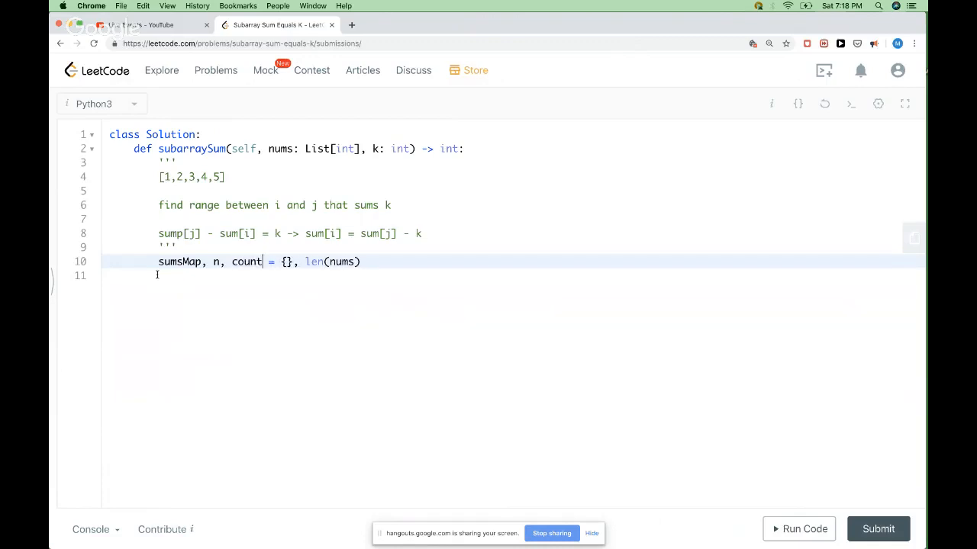
pyautogui.write(', 0')
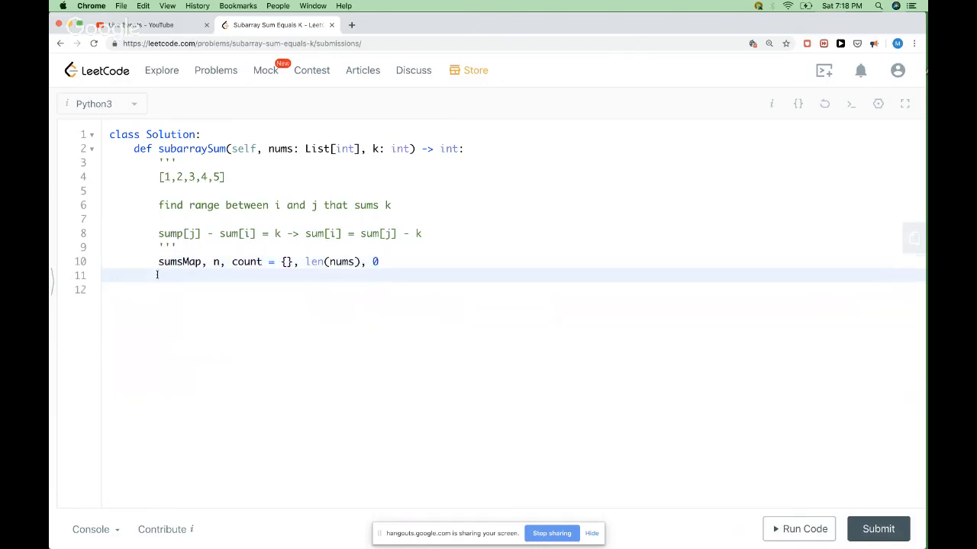
pyautogui.write('for num')
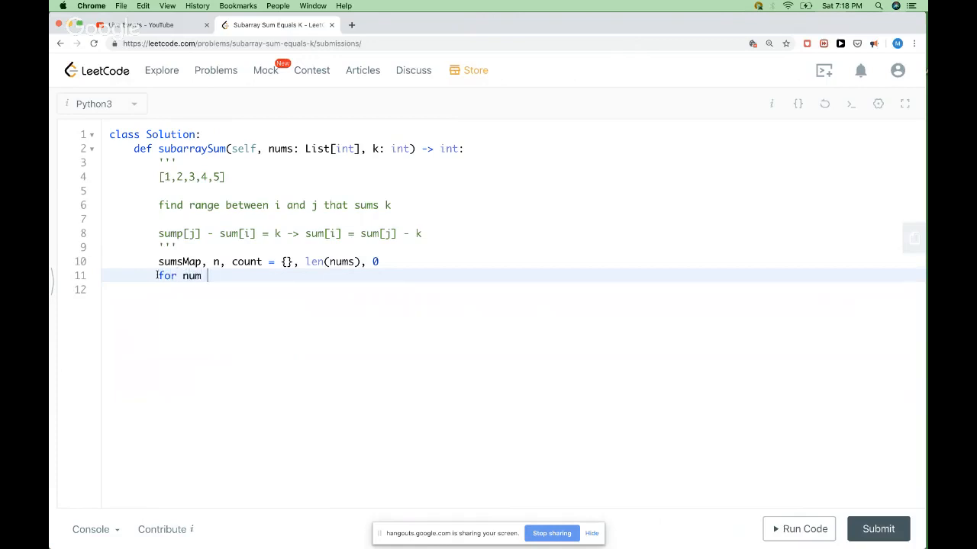
pyautogui.write('in nums:')
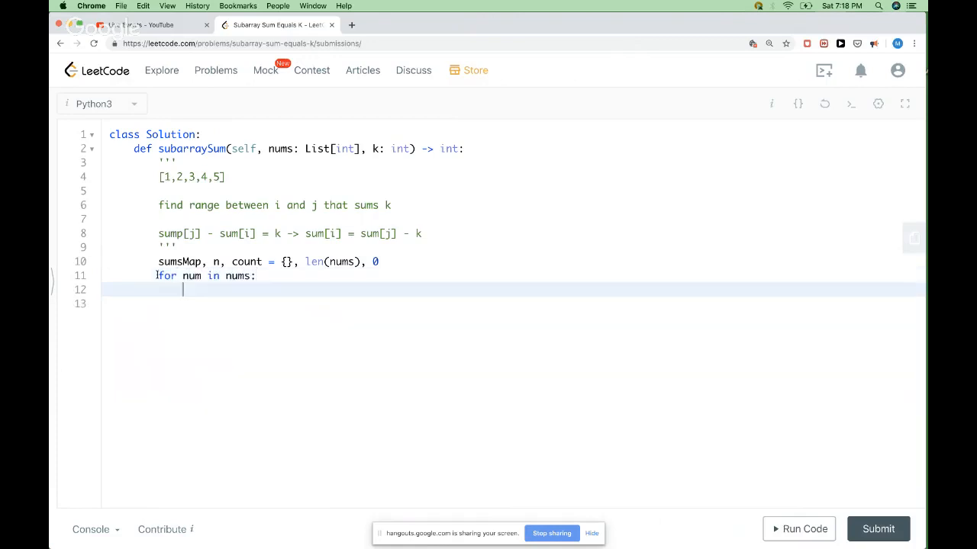
pyautogui.write('s +=')
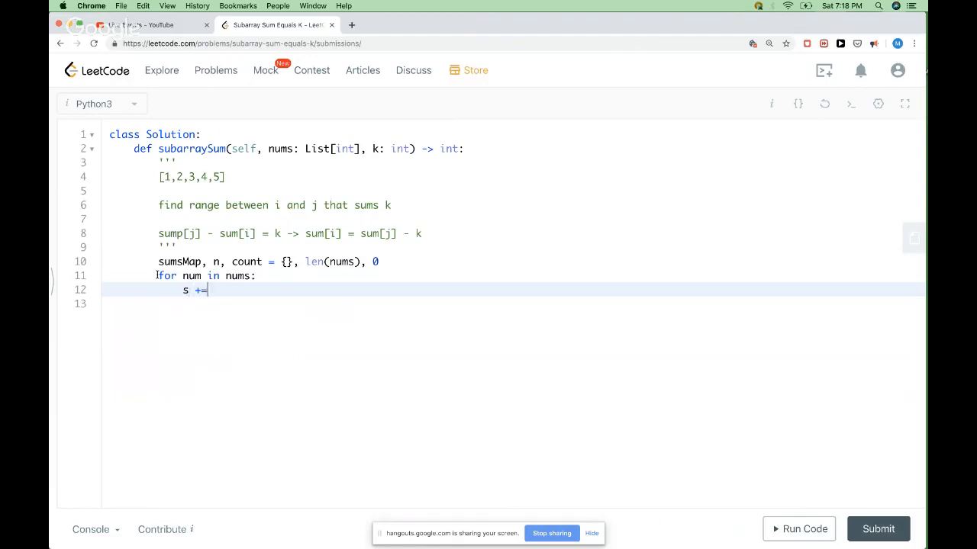
pyautogui.write('num')
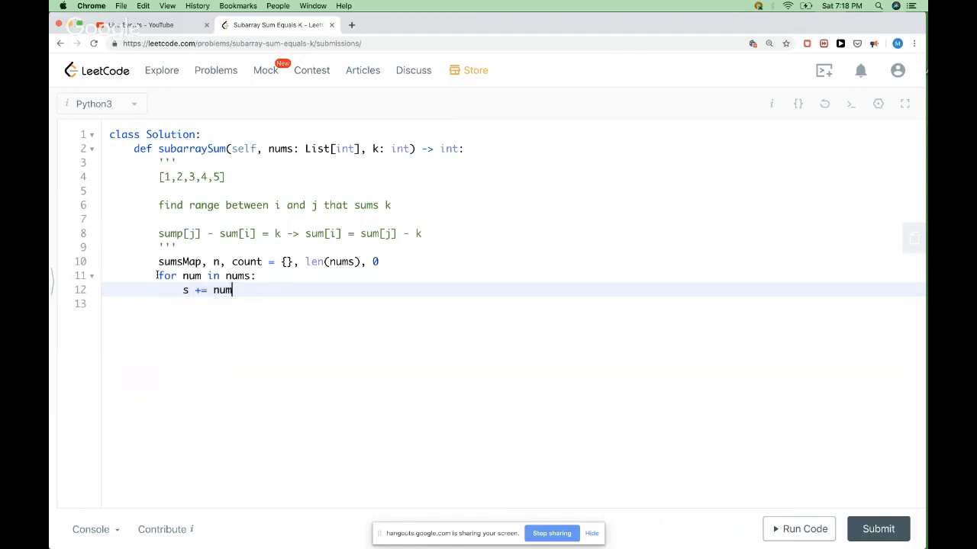
pyautogui.press('Return')
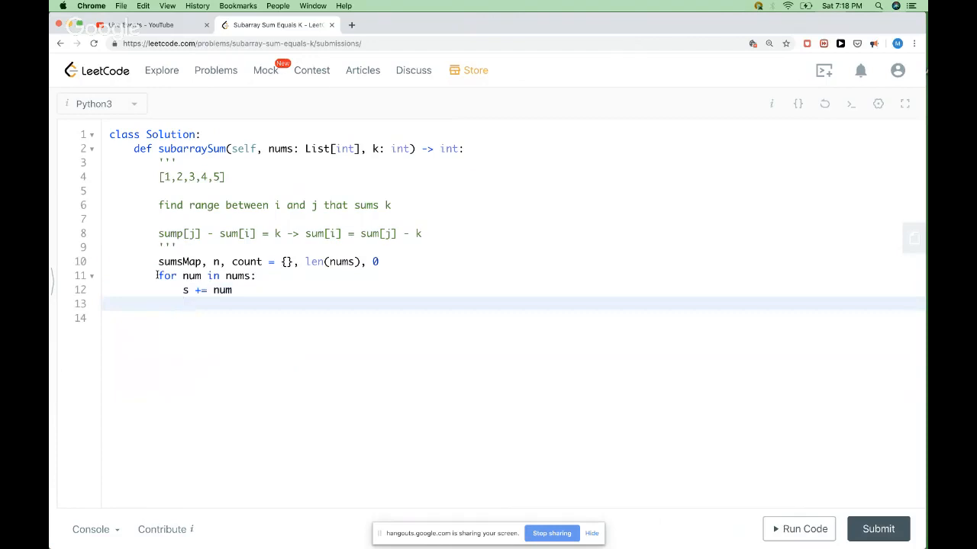
# Add count += sumsMap[s - k] when s - k is already in sumsMap.
pyautogui.write('if')
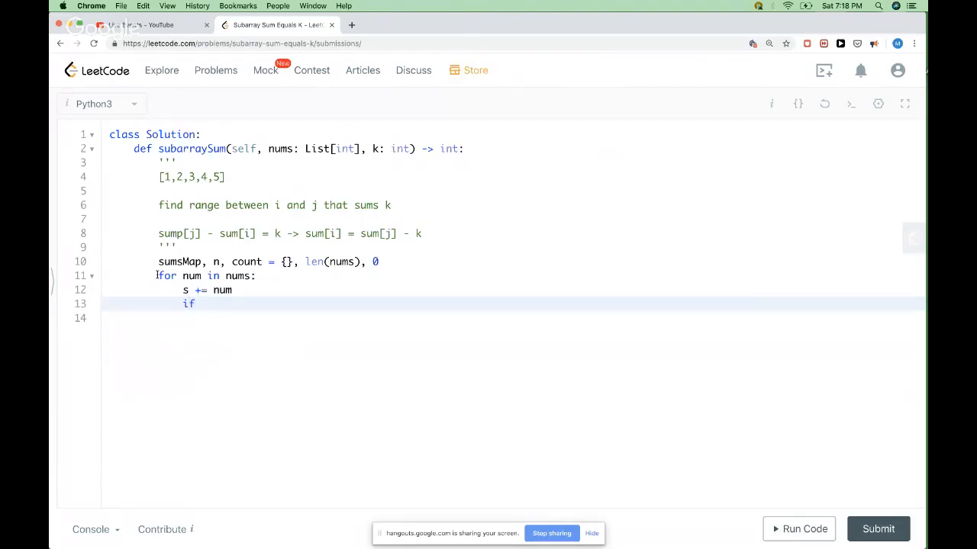
pyautogui.write('s 0')
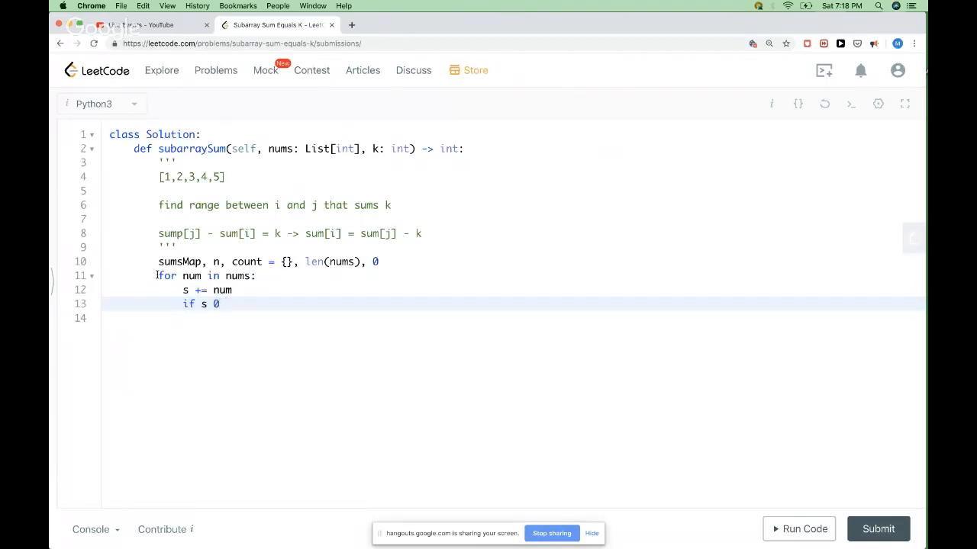
pyautogui.write('- k in')
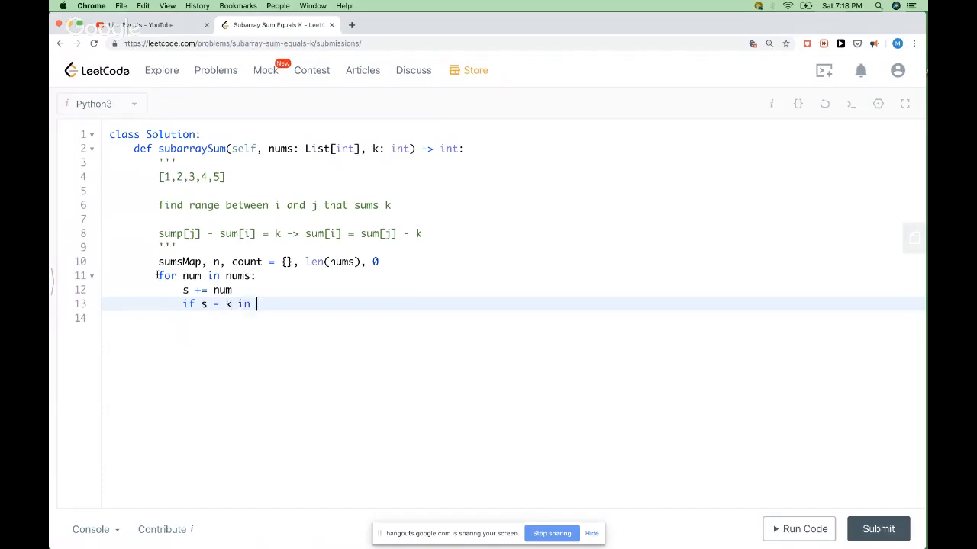
pyautogui.write('sumsMap')
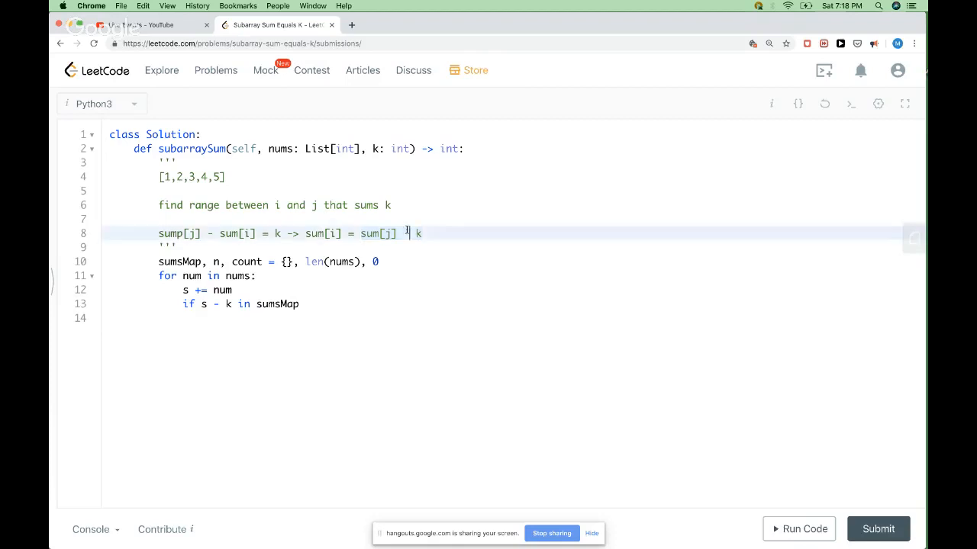
pyautogui.write('-')
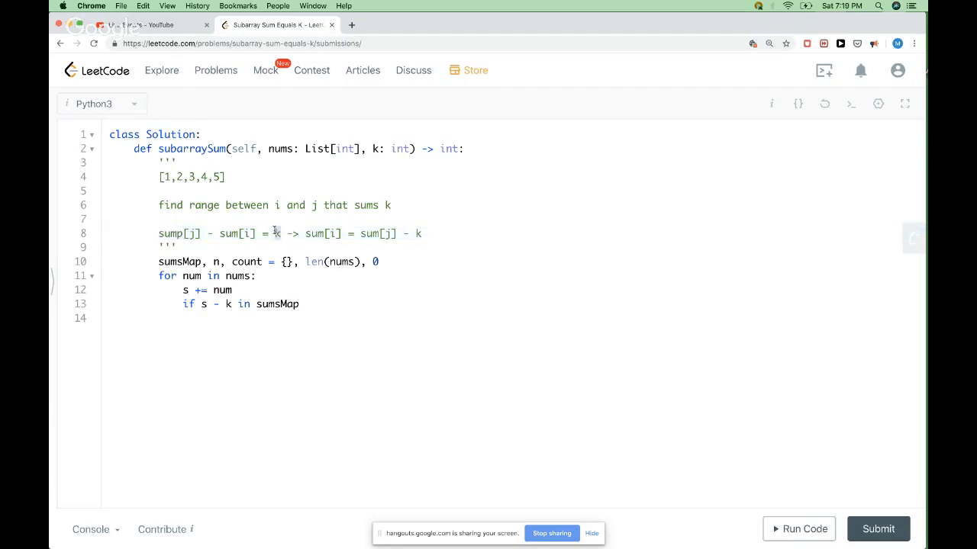
pyautogui.click(305, 303)
pyautogui.write('ciy')
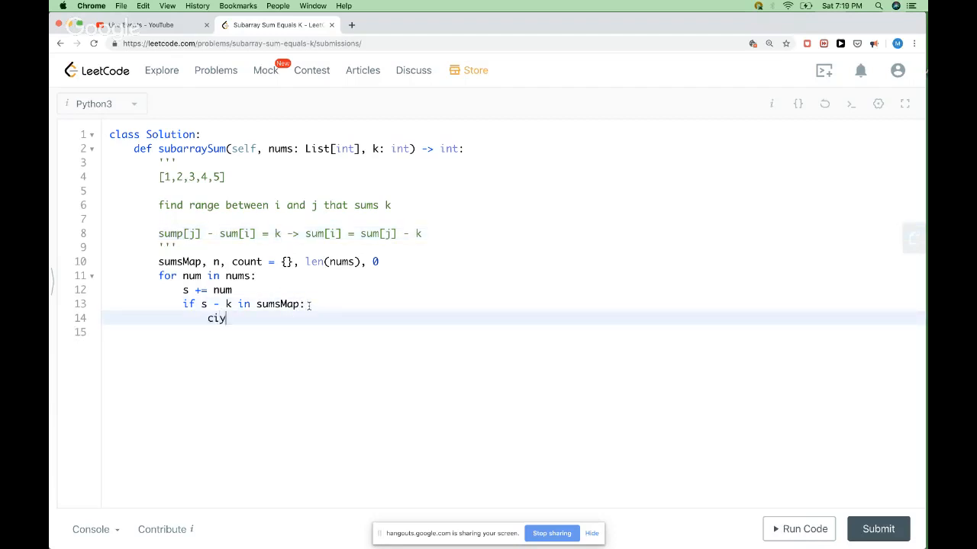
pyautogui.write('count')
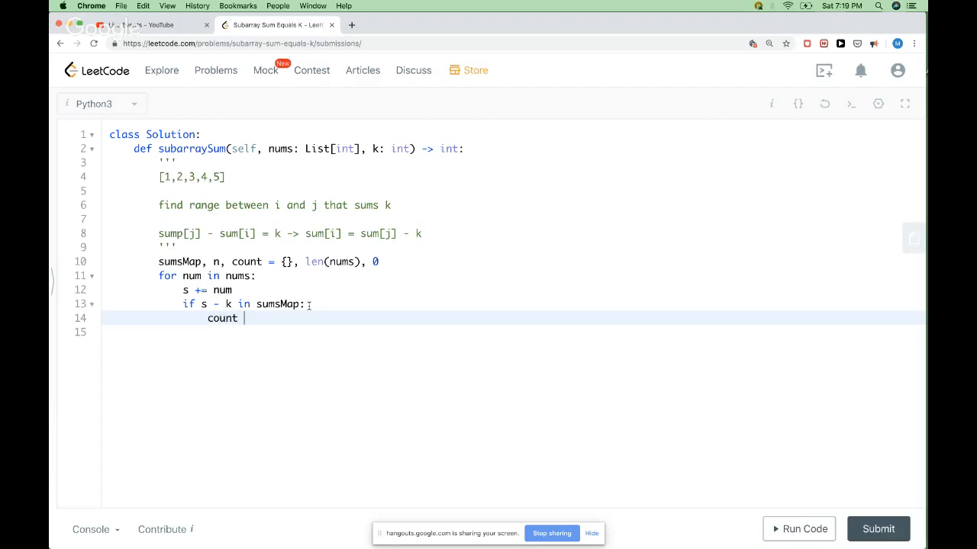
pyautogui.write('+= sumsMap[s - k')
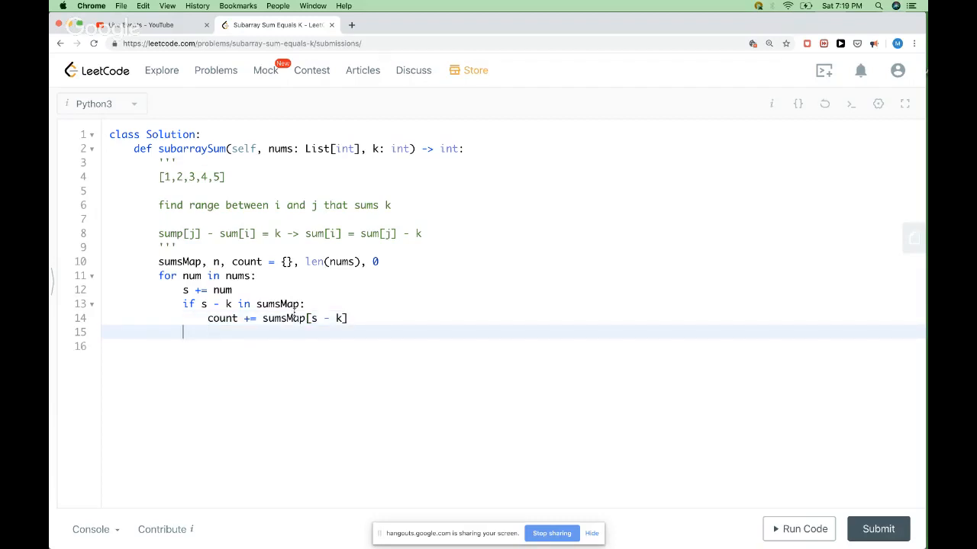
# Record each sum's frequency with sumsMap[s] = sumsMap.get(s, 0) + 1.
pyautogui.write('sumsMap[]')
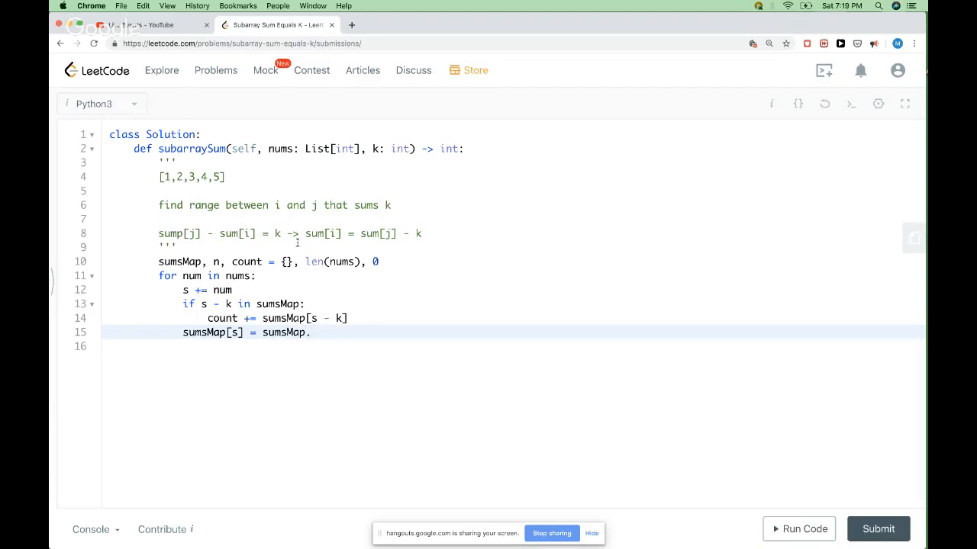
pyautogui.moveTo(159, 396)
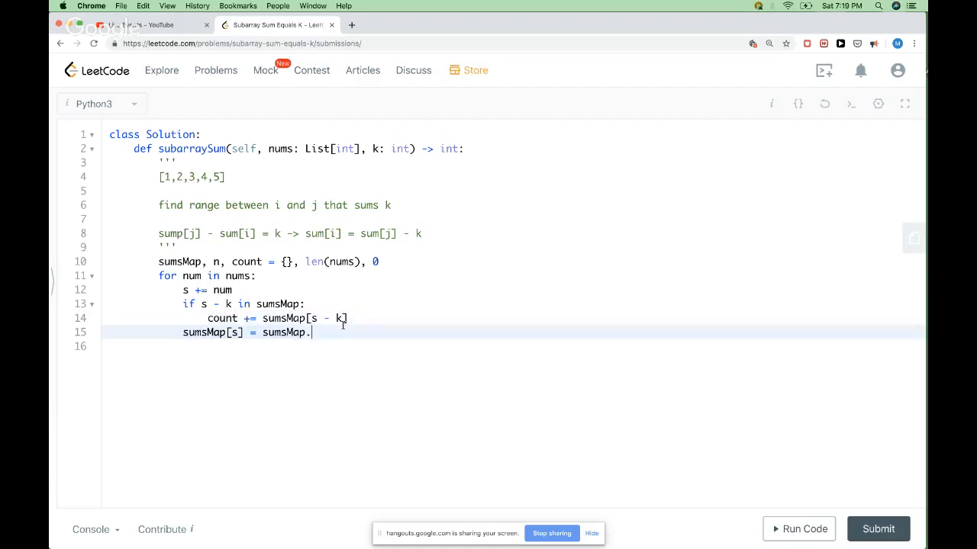
pyautogui.write('get(s, 0)')
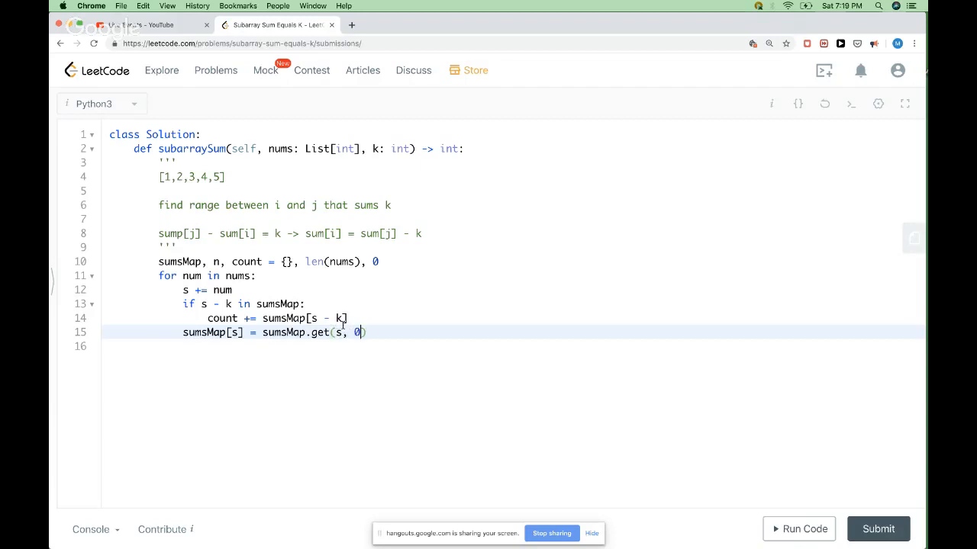
pyautogui.write('+ 1')
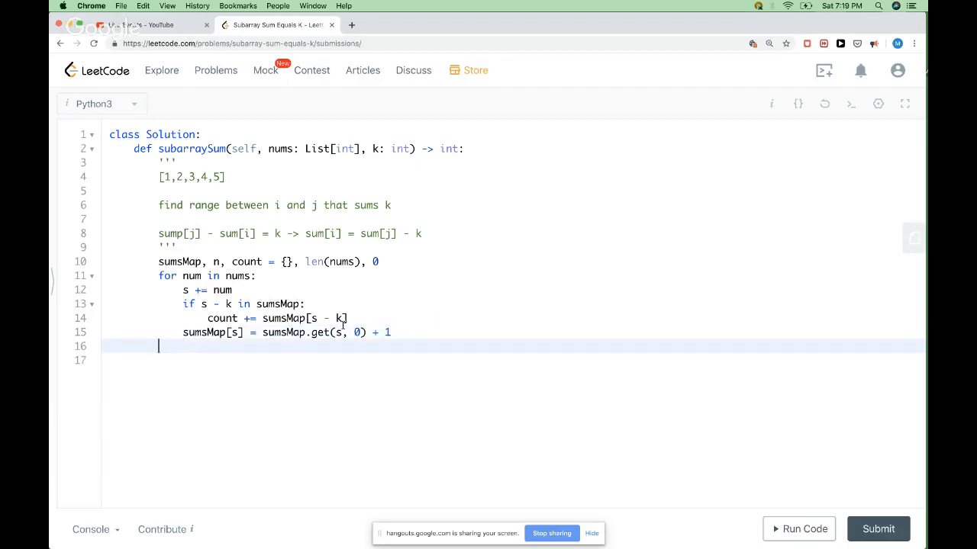
# Return count, run, then initialise s = 0 after the UnboundLocalError and rerun (output 1, expected 2).
pyautogui.write('return cou')
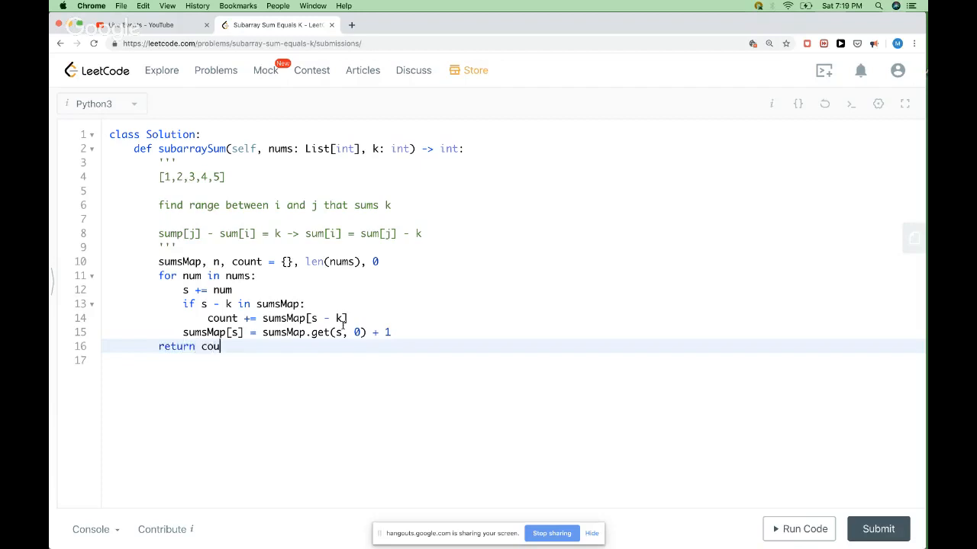
pyautogui.click(800, 528)
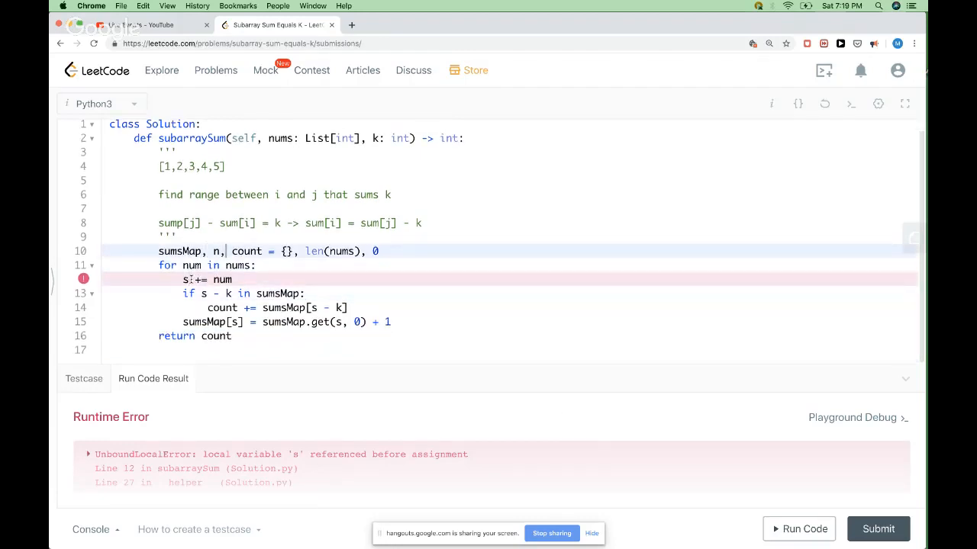
pyautogui.write('s')
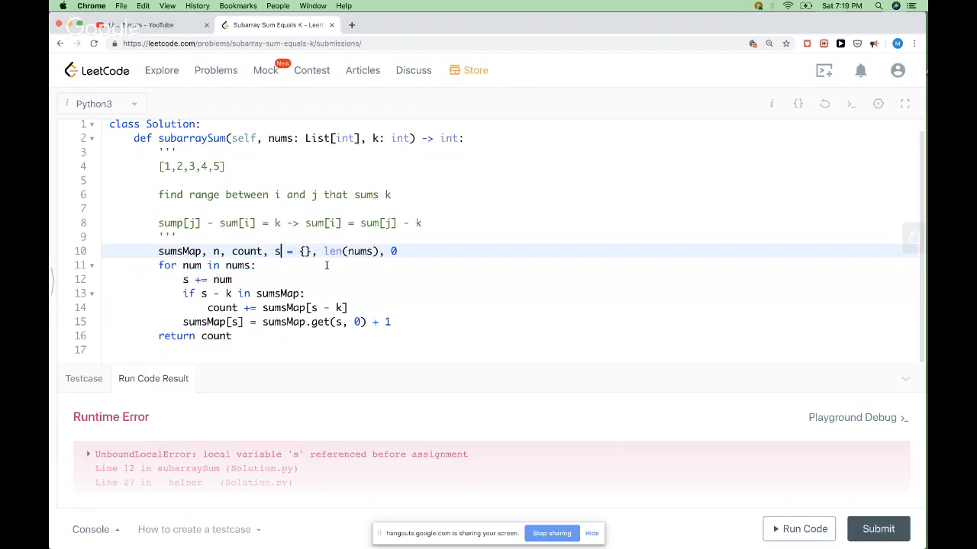
pyautogui.write(', 0')
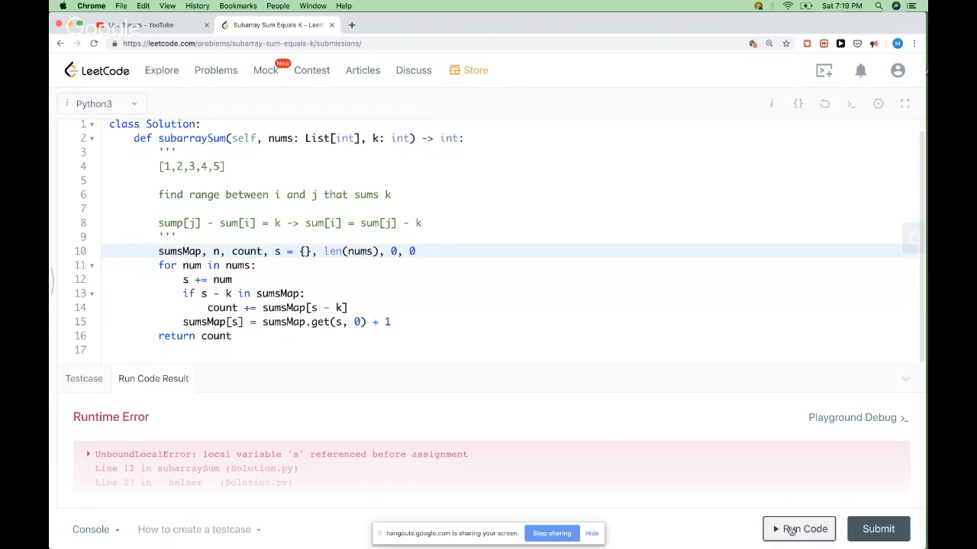
pyautogui.click(800, 528)
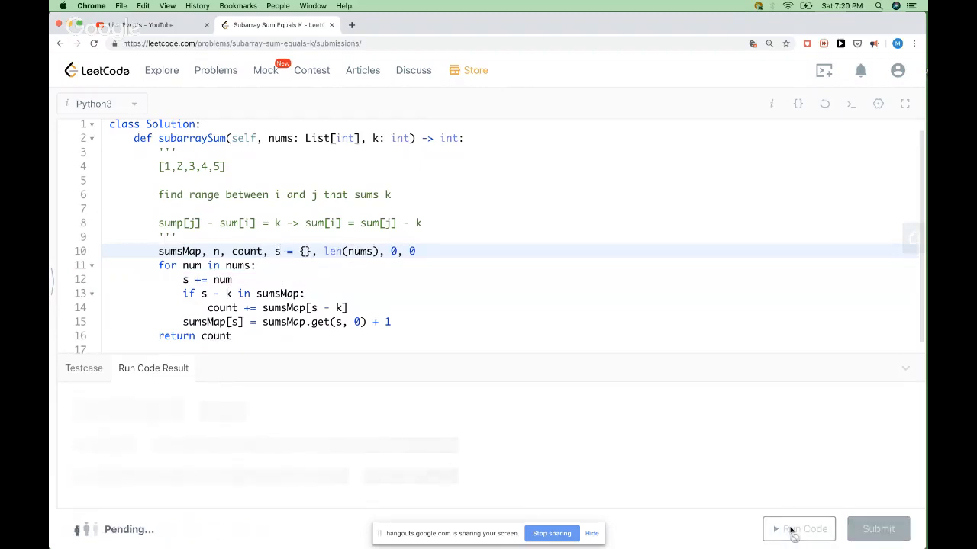
pyautogui.click(798, 528)
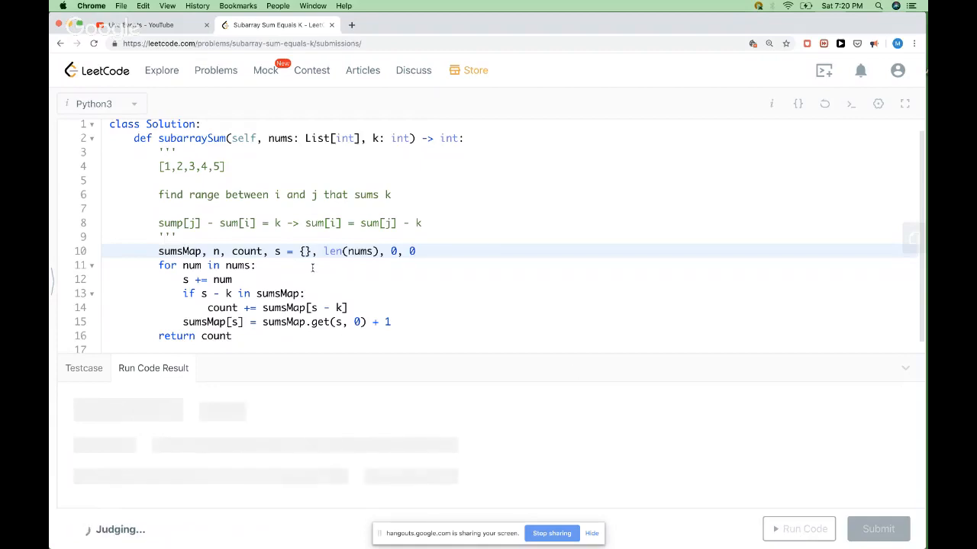
pyautogui.scroll(3)
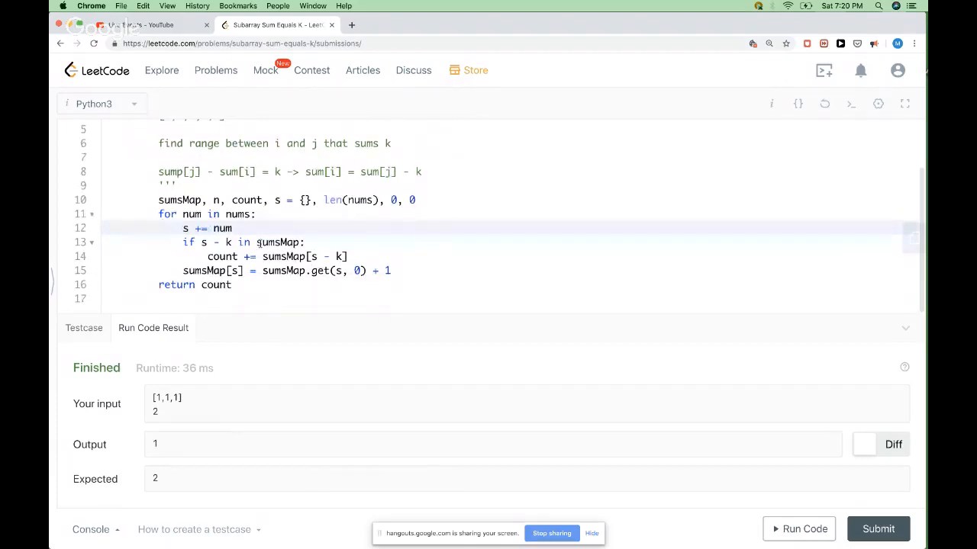
pyautogui.scroll(3)
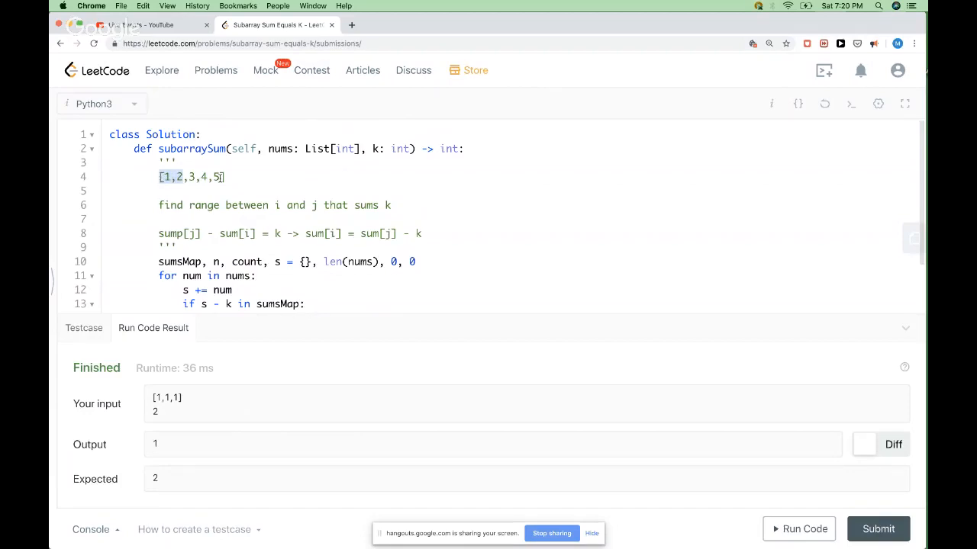
# Add k = 3 and the worked line 3 - 3 = 0 to the docstring example.
pyautogui.write(', k =')
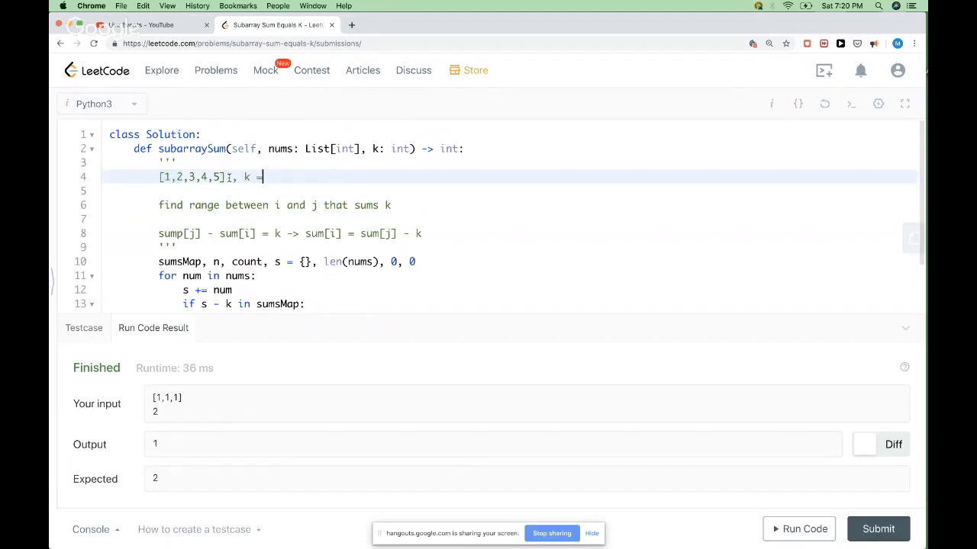
pyautogui.write('3')
pyautogui.write('2')
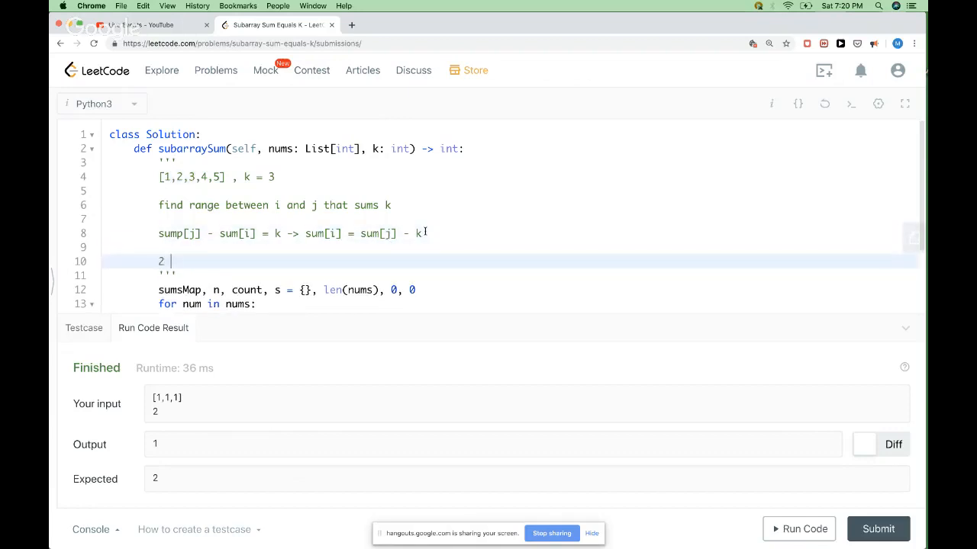
pyautogui.write('3')
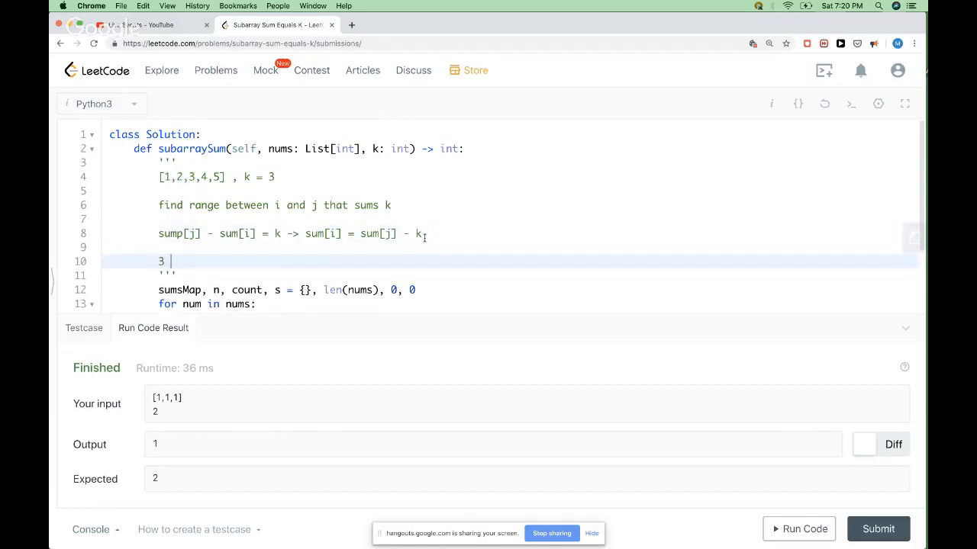
pyautogui.click(195, 191)
pyautogui.write('^')
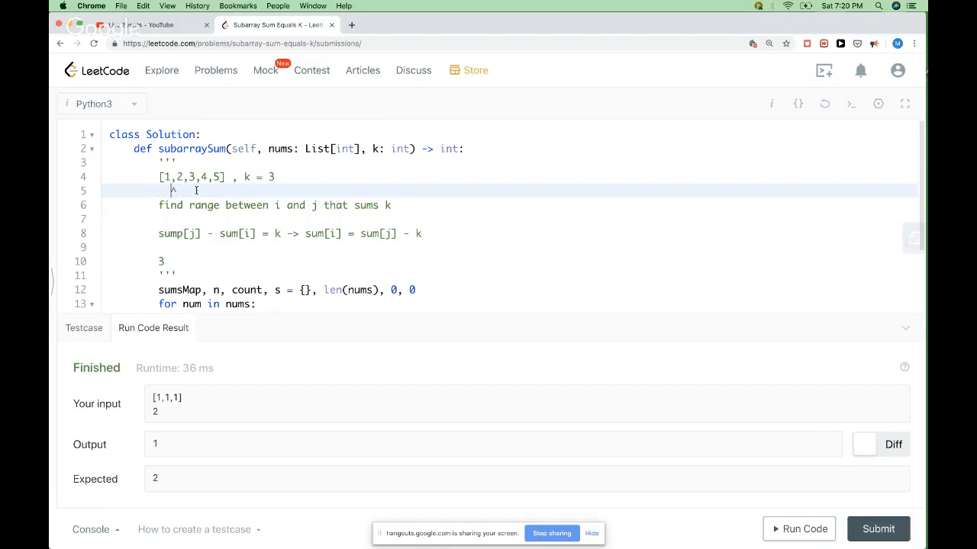
pyautogui.write('-')
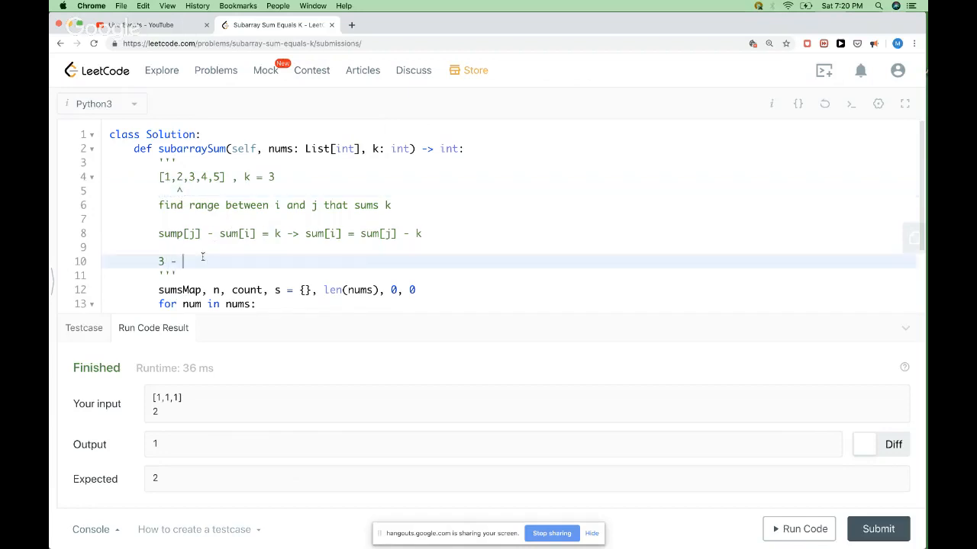
pyautogui.write('3 = 0')
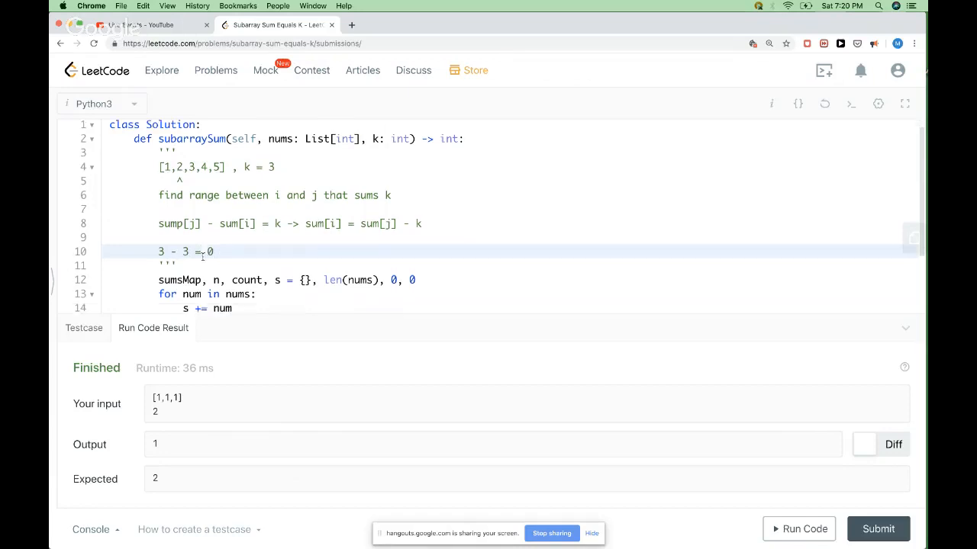
# Seed sumsMap as {0: 1} so the empty prefix is counted.
pyautogui.scroll(-3)
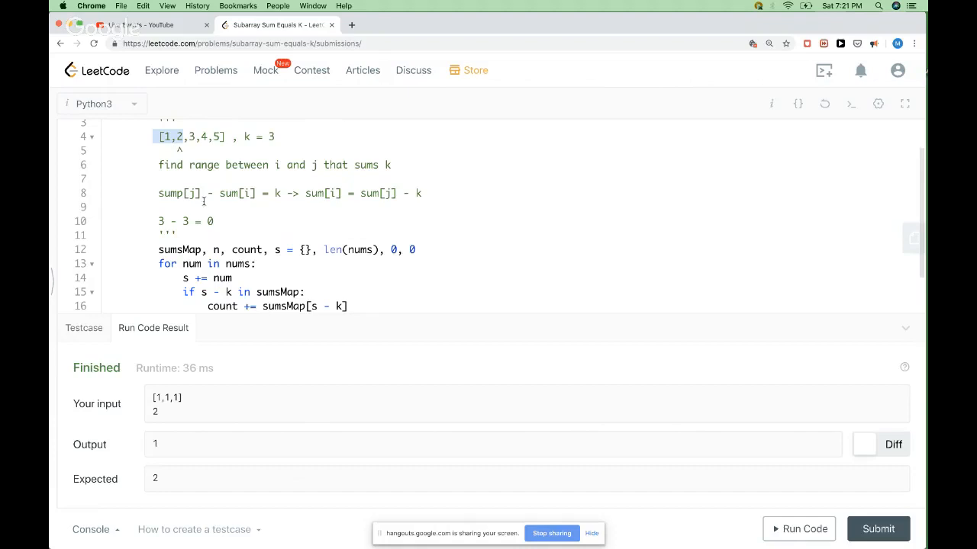
pyautogui.scroll(-3)
pyautogui.write('0:')
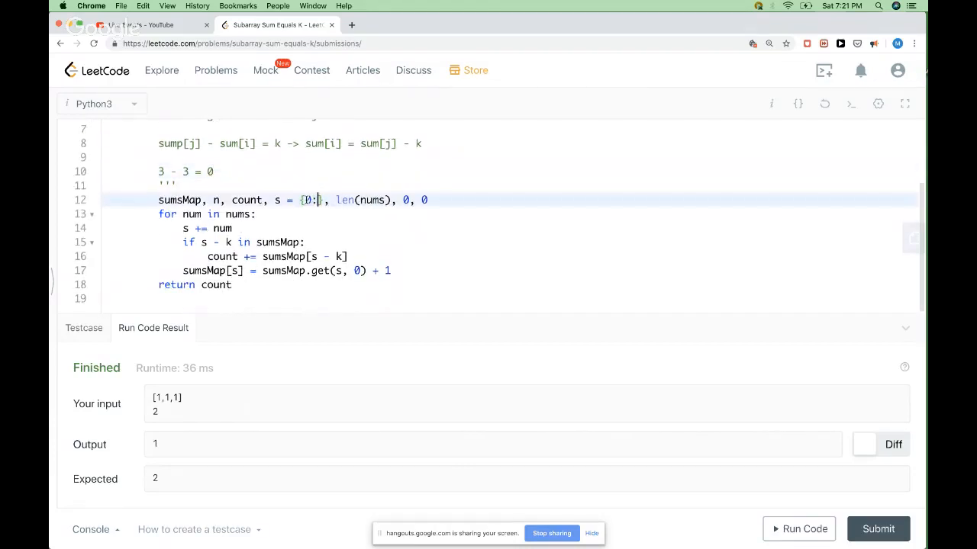
pyautogui.write('1')
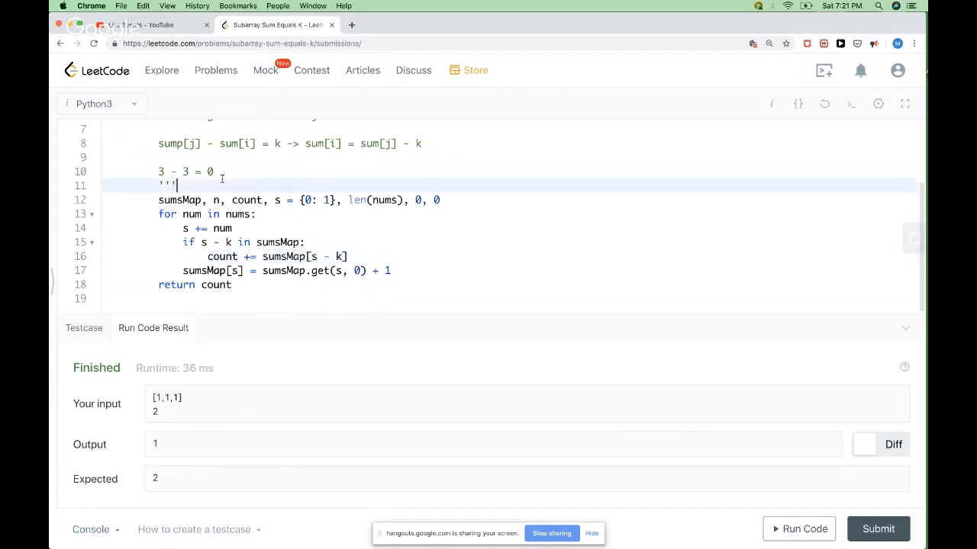
pyautogui.moveTo(302, 382)
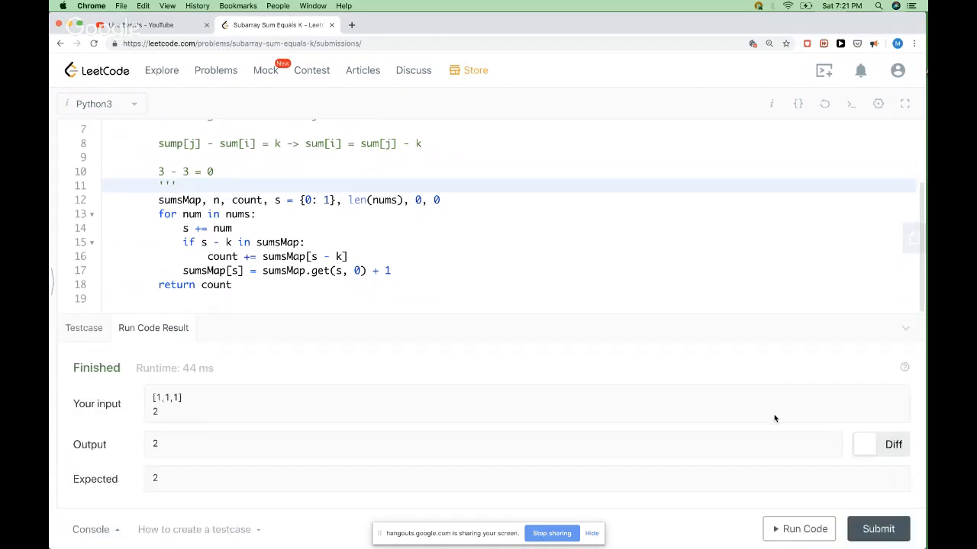
# Submit the seeded-map solution and delete the docstring notes.
pyautogui.click(878, 528)
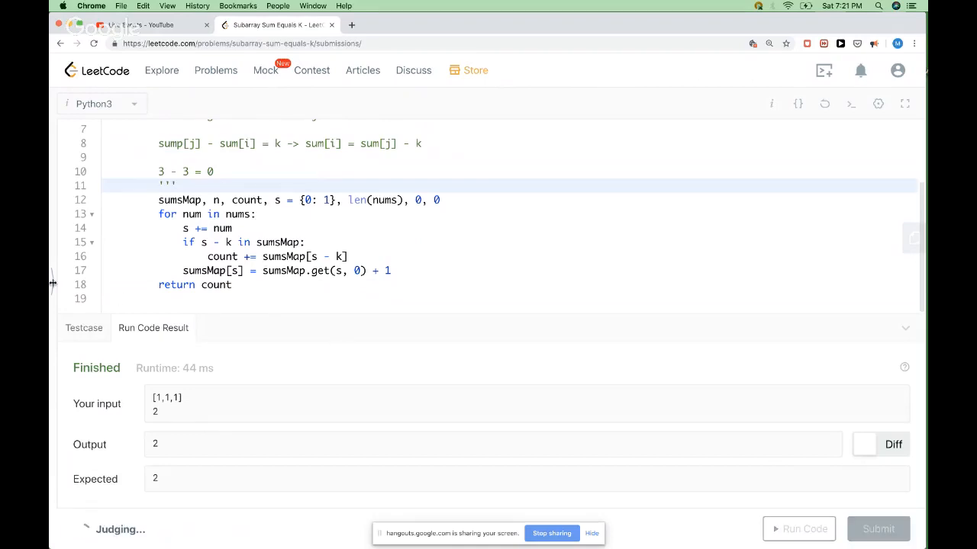
pyautogui.click(879, 528)
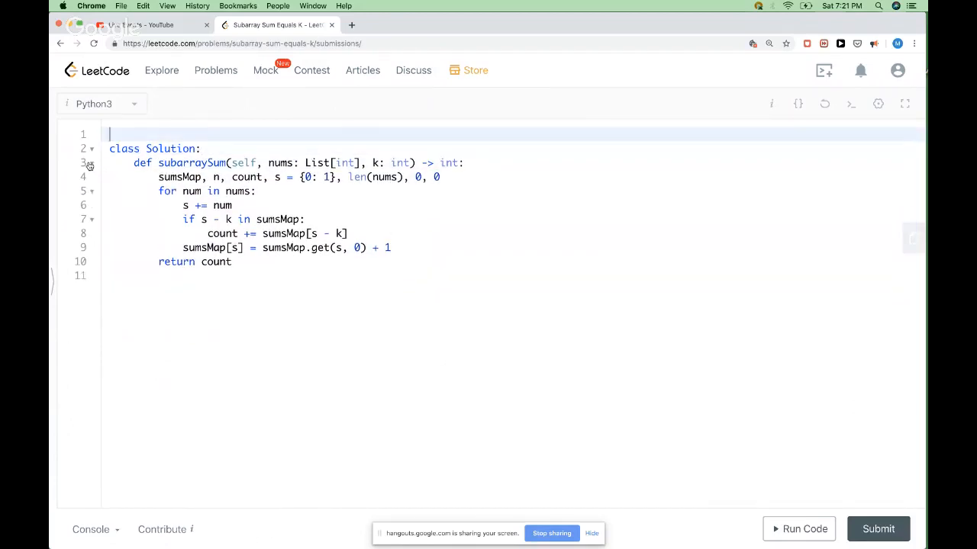
# Import Counter from collections and seed counter[0] = 1.
pyautogui.write('from col')
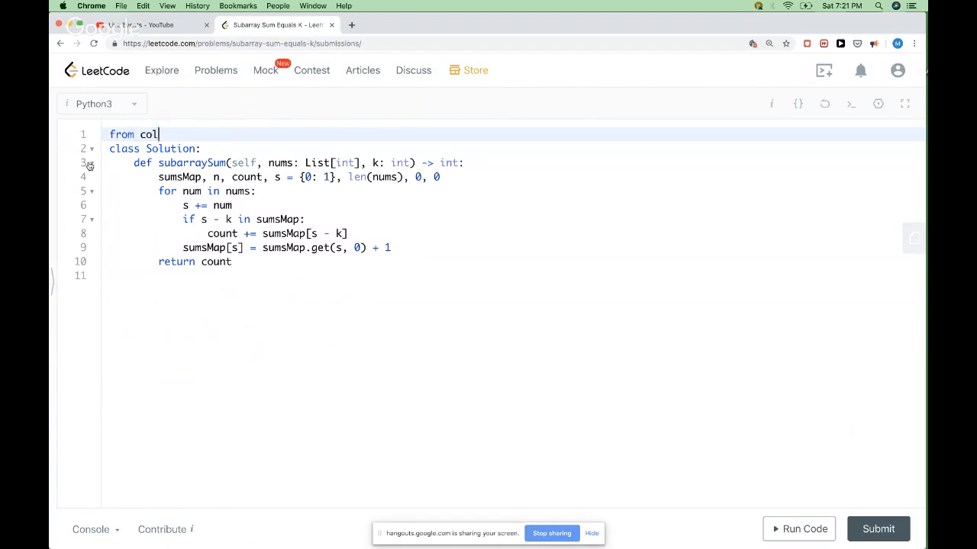
pyautogui.write('lecti')
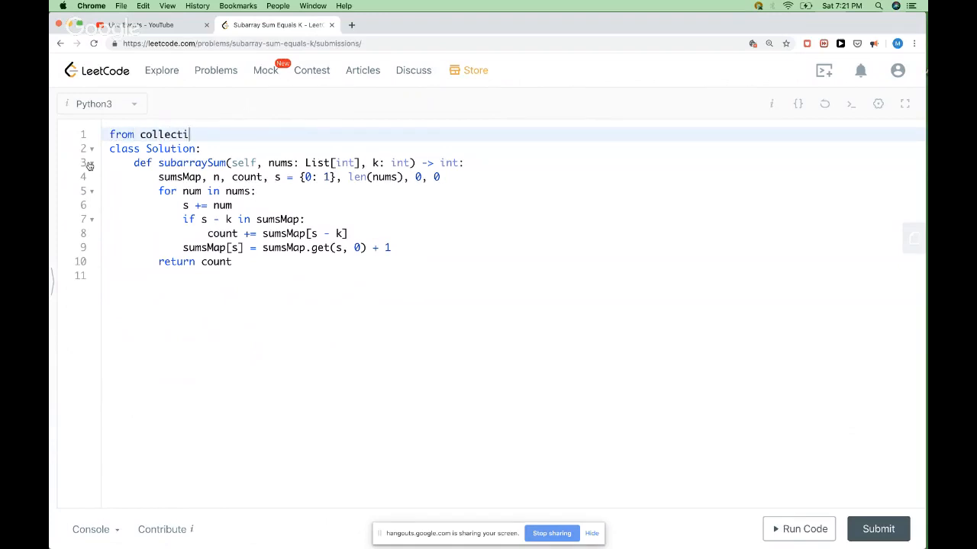
pyautogui.write('ons import')
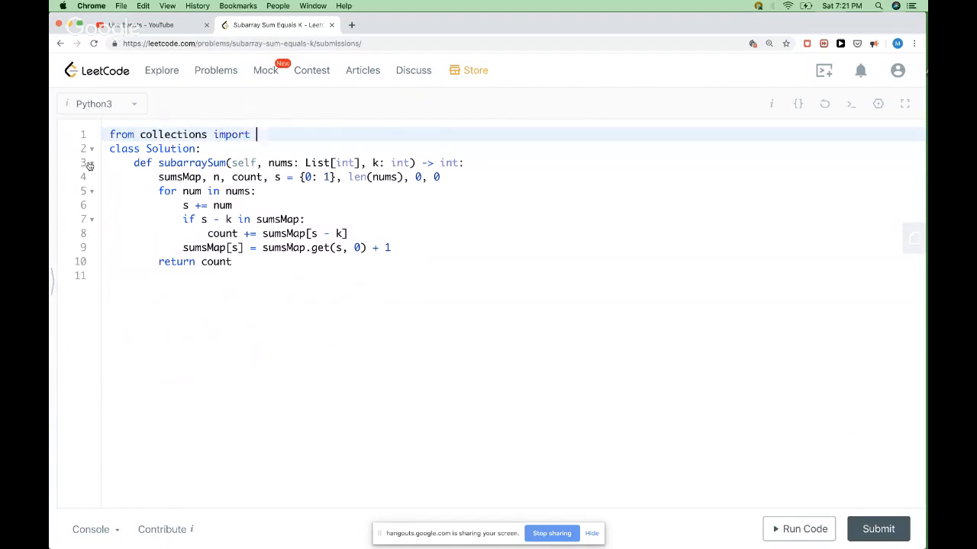
pyautogui.write('Counter')
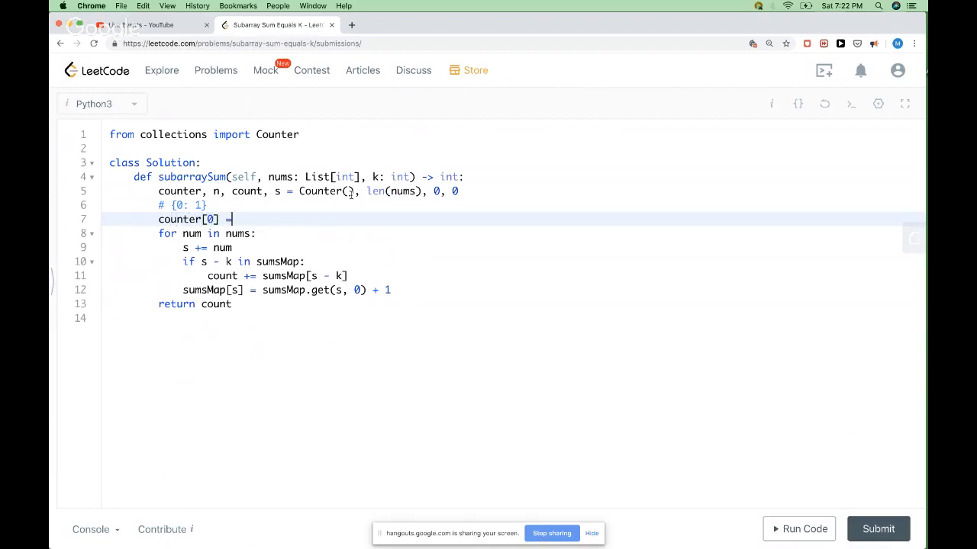
pyautogui.write('1')
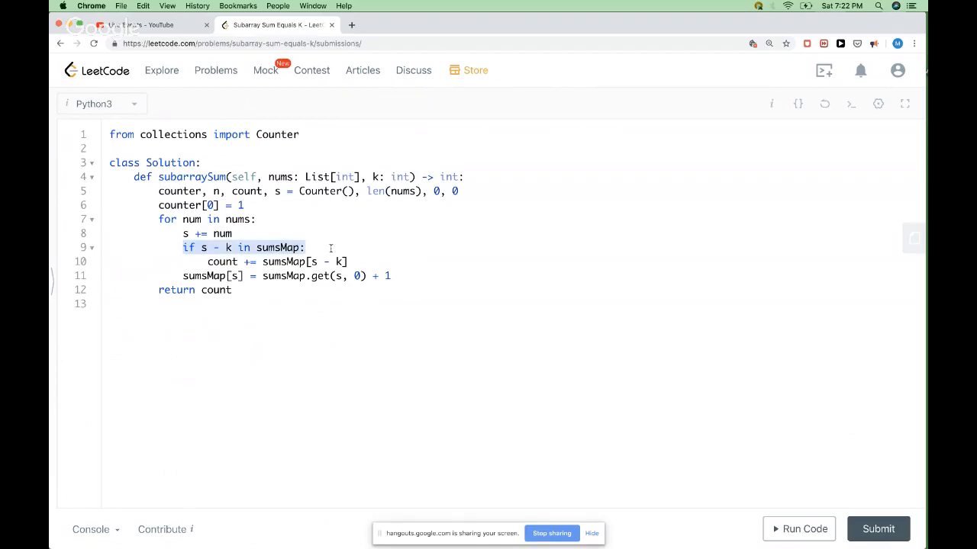
# Use count += counter[s - k] and counter[s] += 1, removing the scratch line.
pyautogui.click(321, 191)
pyautogui.write('count[2')
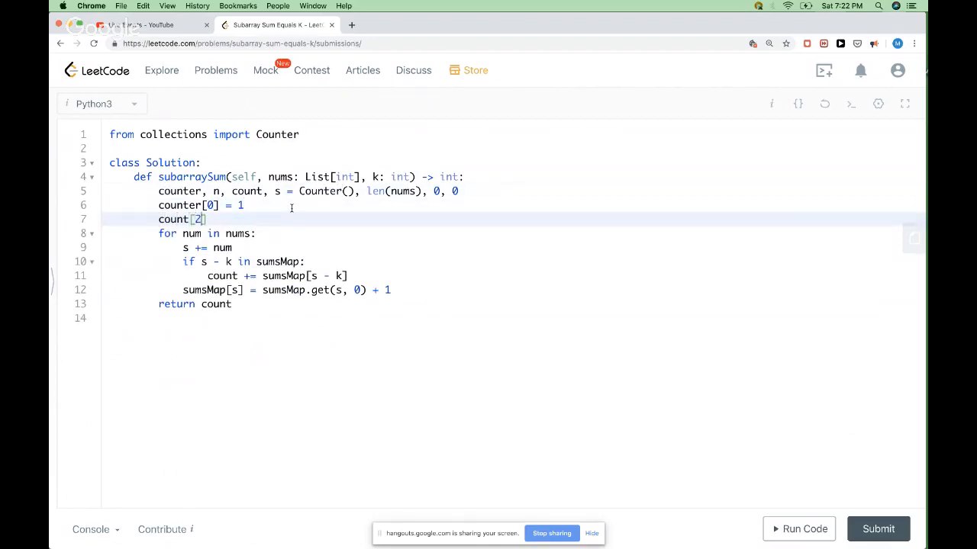
pyautogui.write('=')
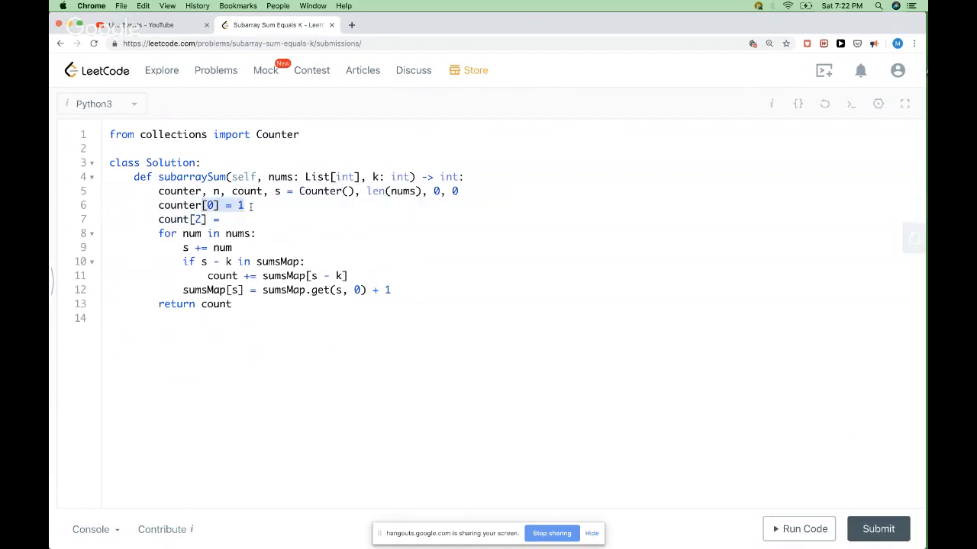
pyautogui.click(226, 220)
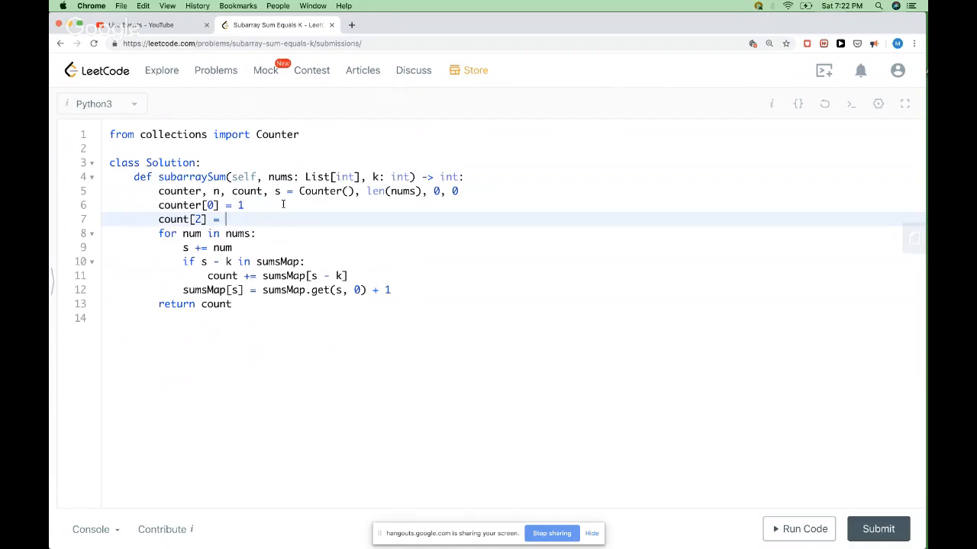
pyautogui.write('0')
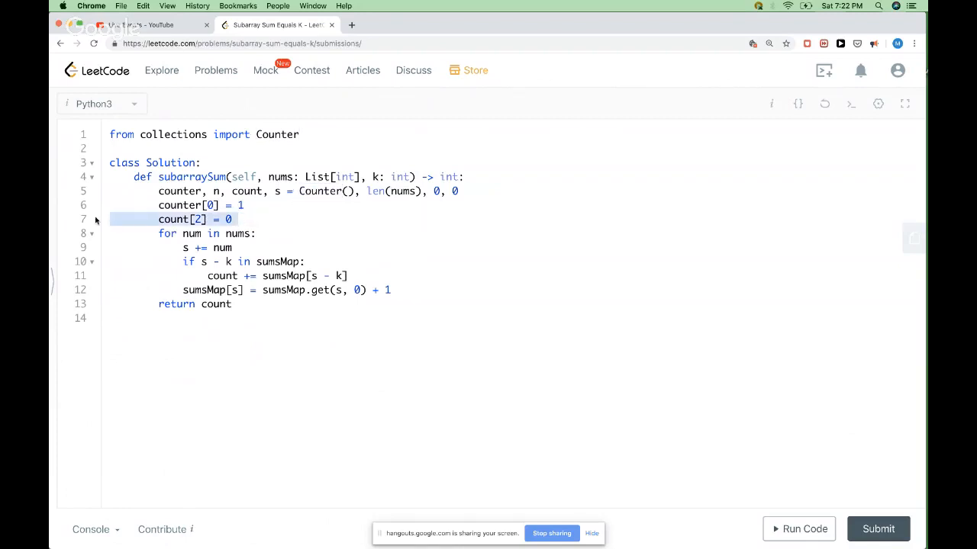
pyautogui.press('Backspace')
pyautogui.write('c')
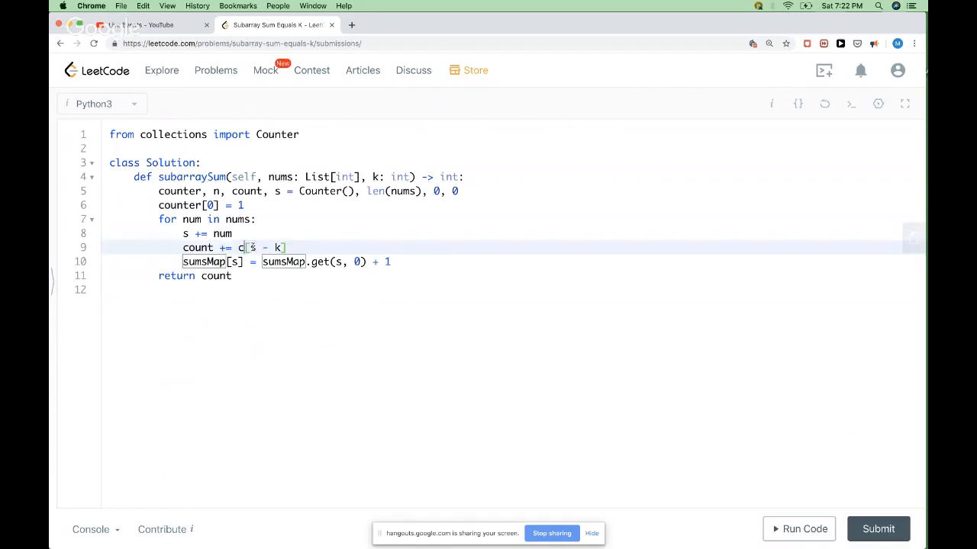
pyautogui.write('ounter')
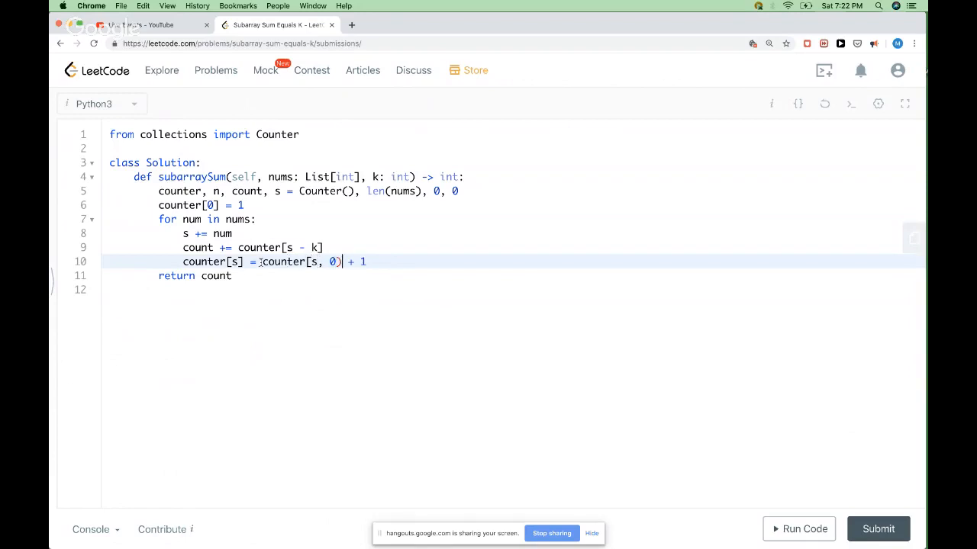
pyautogui.press('Backspace')
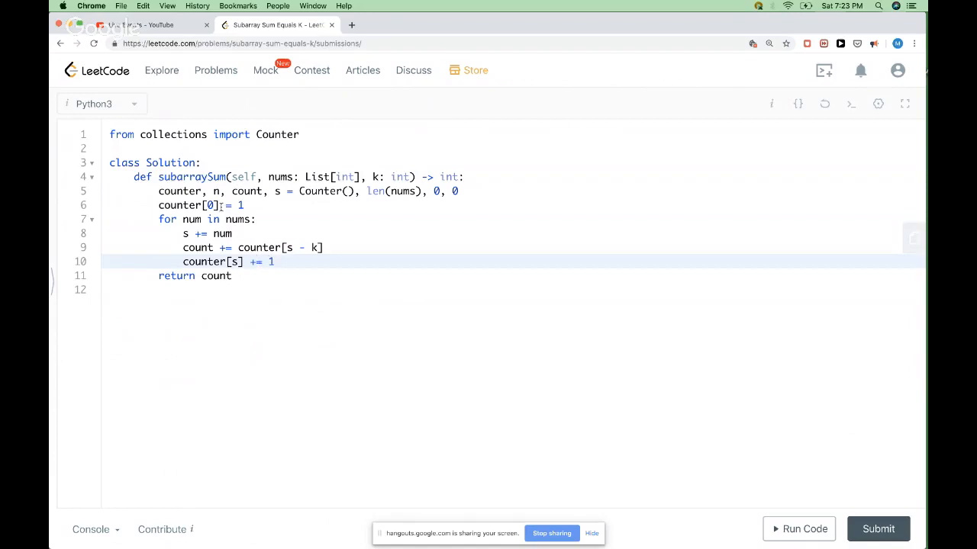
# Run the Counter version on [1,1,1], k=2 and submit it, Accepted at 84 ms.
pyautogui.click(799, 528)
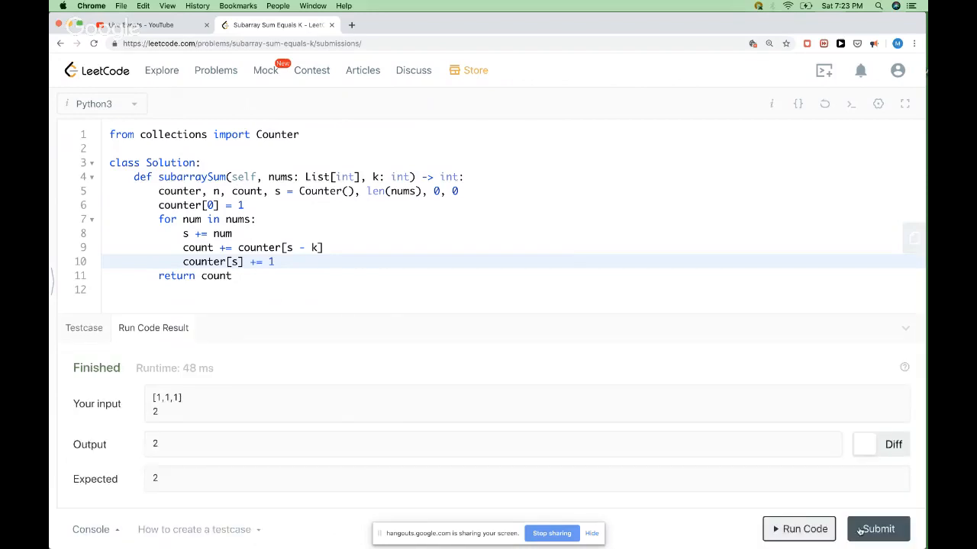
pyautogui.click(878, 528)
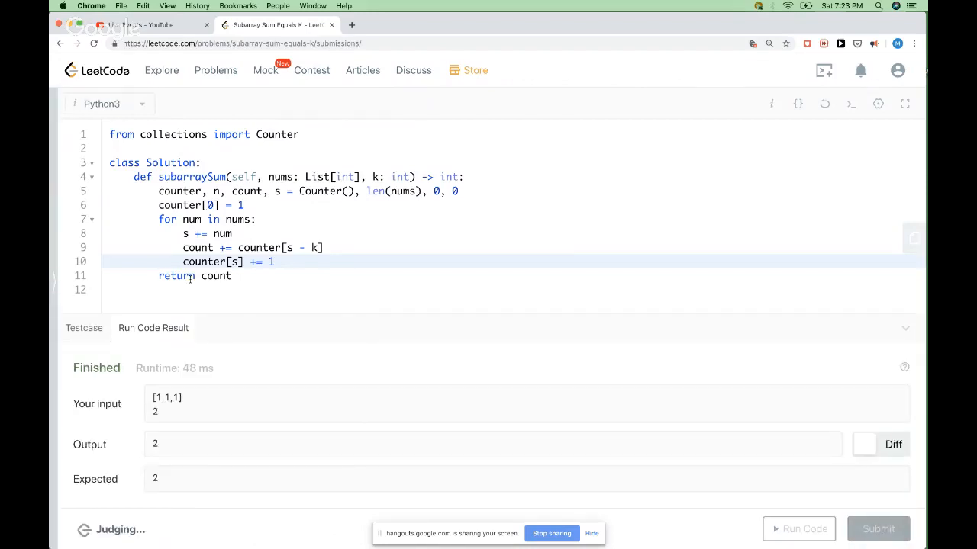
pyautogui.click(878, 528)
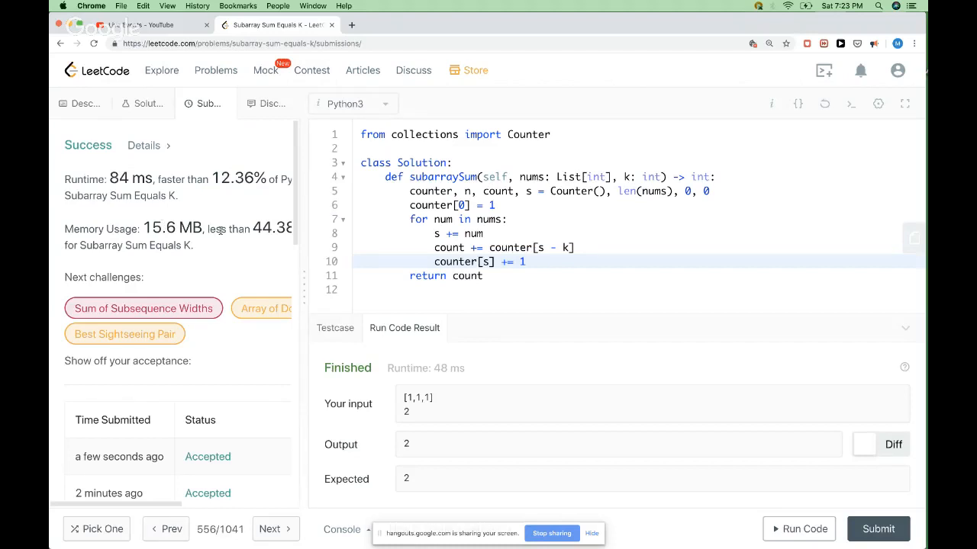
pyautogui.moveTo(274, 263)
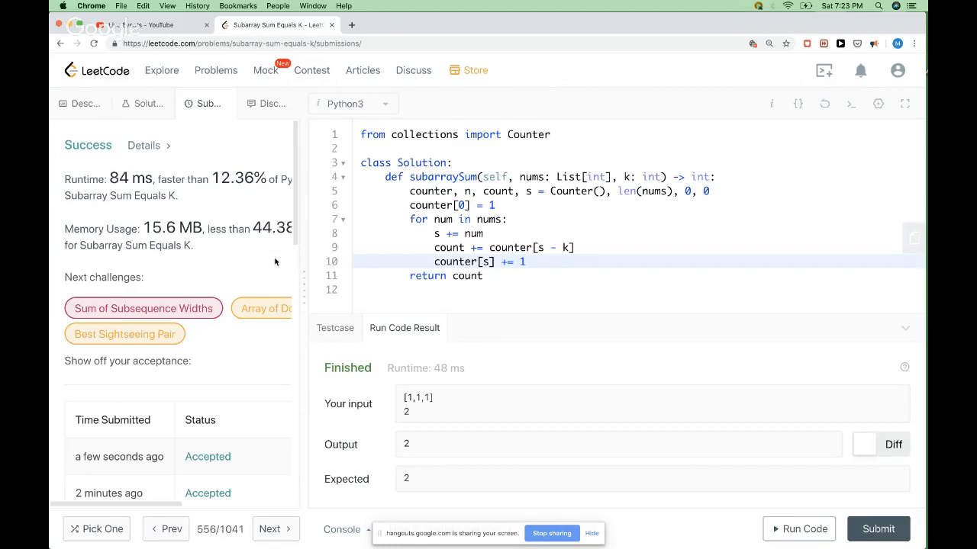